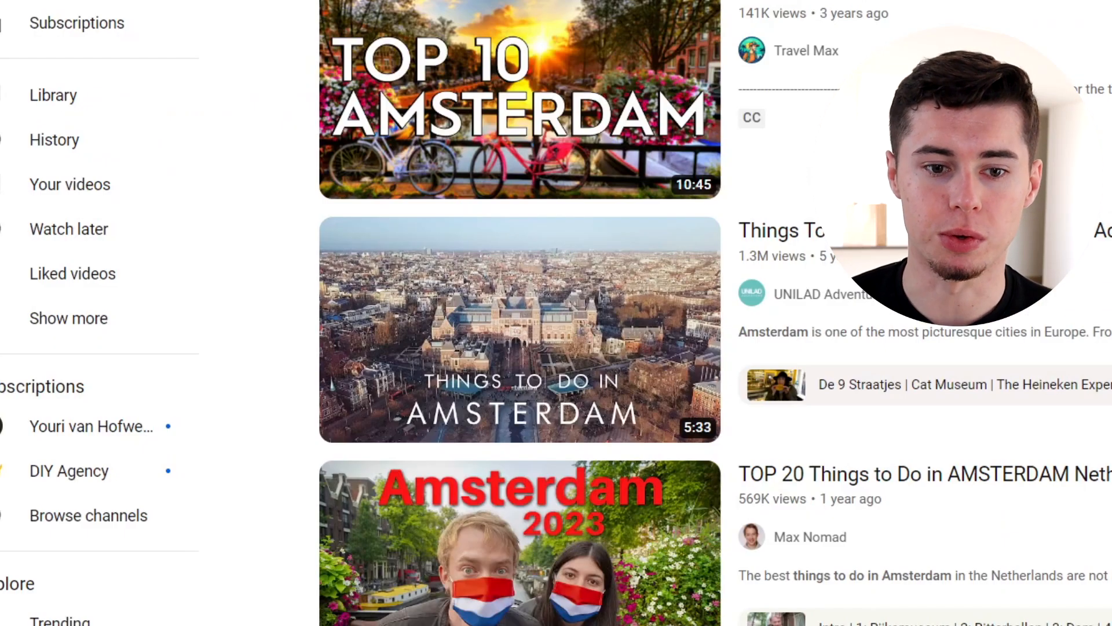
Step: Switch through the England towns chat to the Pictory project page
{"action": "scroll", "scroll_direction": "down", "scroll_amount": 3}
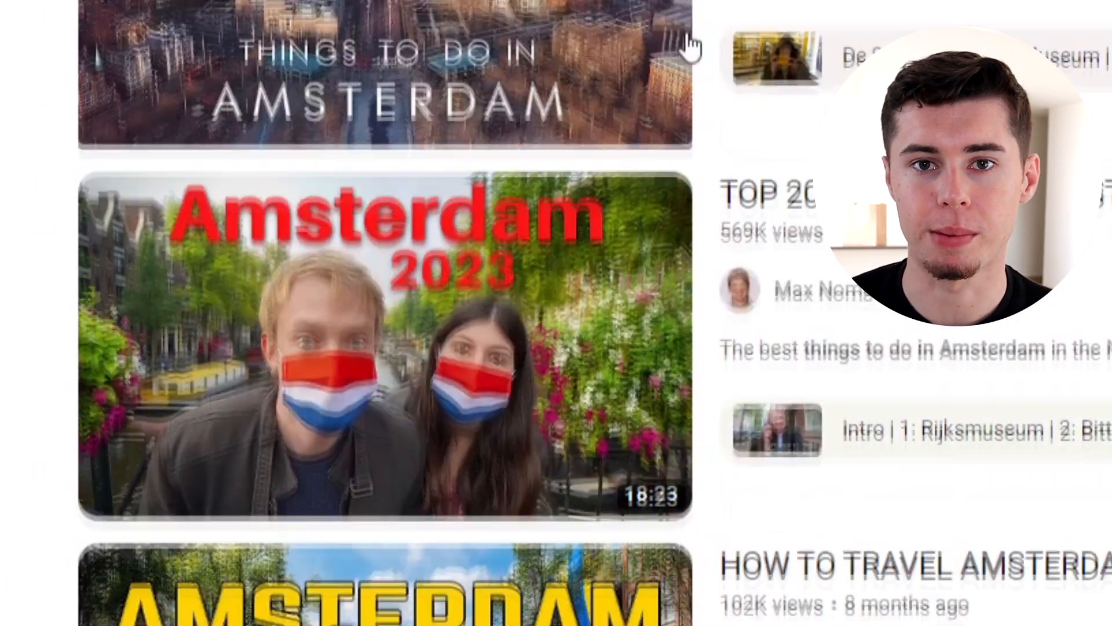
{"action": "left_click", "coordinate": [631, 11]}
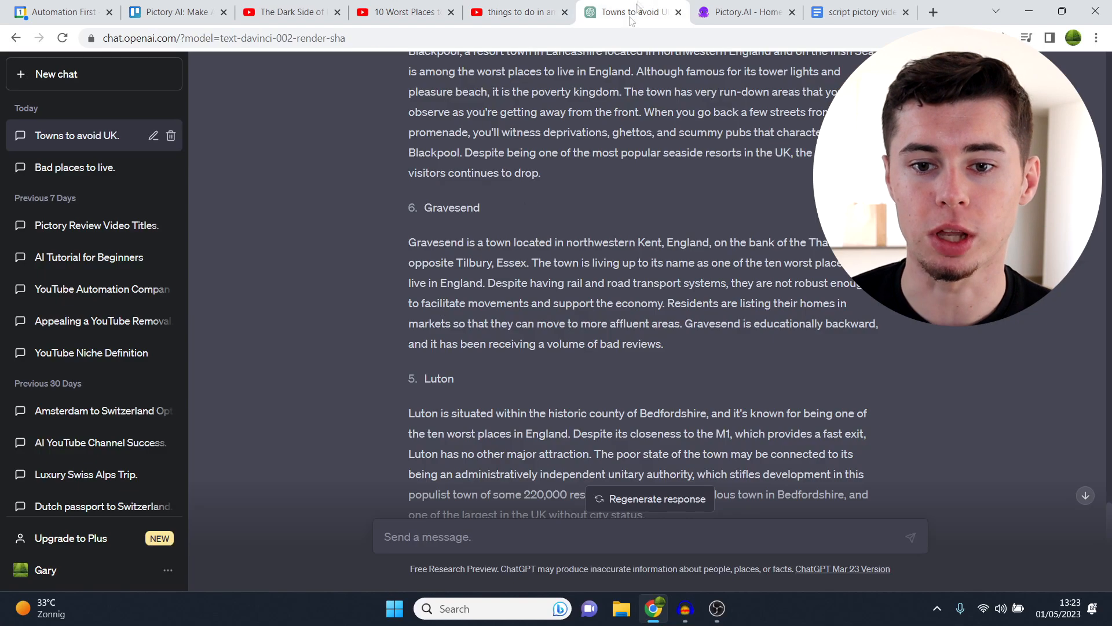
{"action": "left_click", "coordinate": [742, 11]}
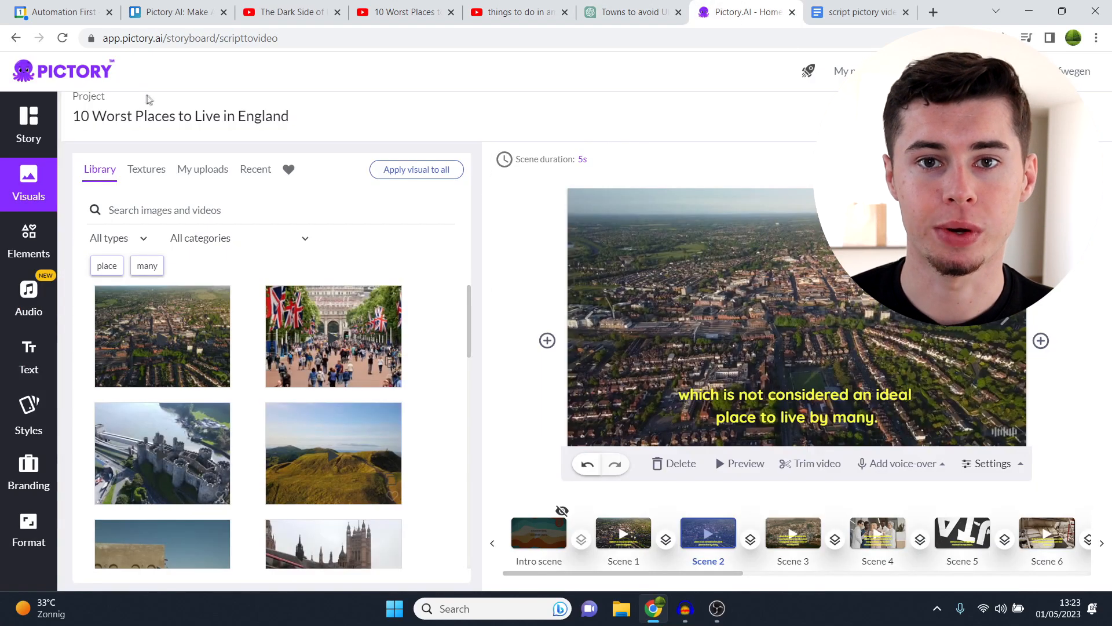
{"action": "mouse_move", "coordinate": [165, 101]}
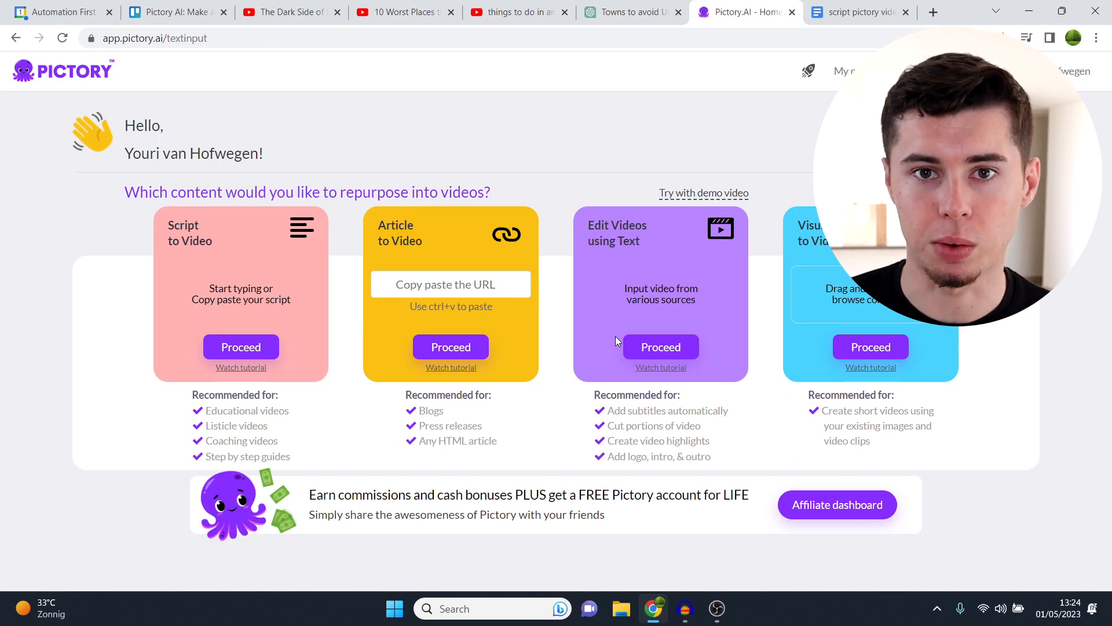
{"action": "mouse_move", "coordinate": [510, 261]}
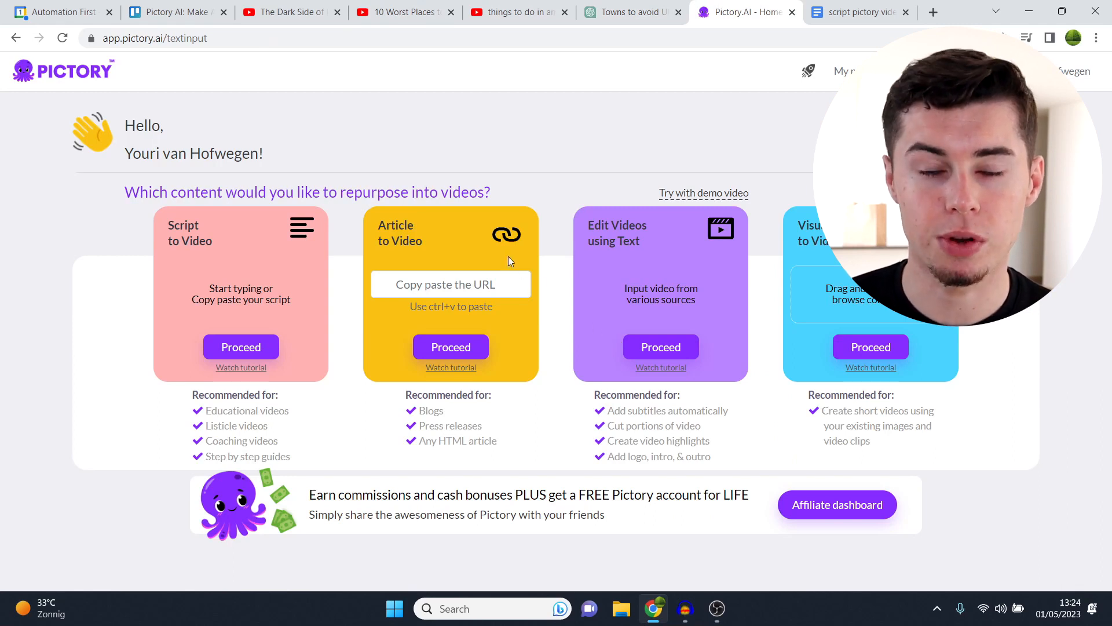
{"action": "mouse_move", "coordinate": [369, 211]}
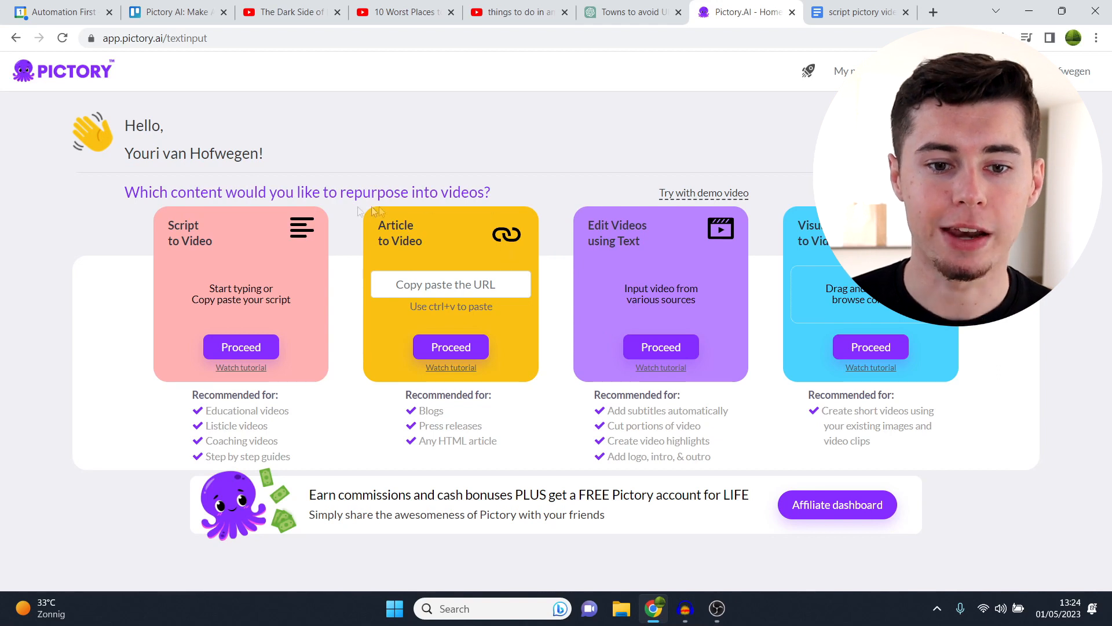
{"action": "mouse_move", "coordinate": [253, 197]}
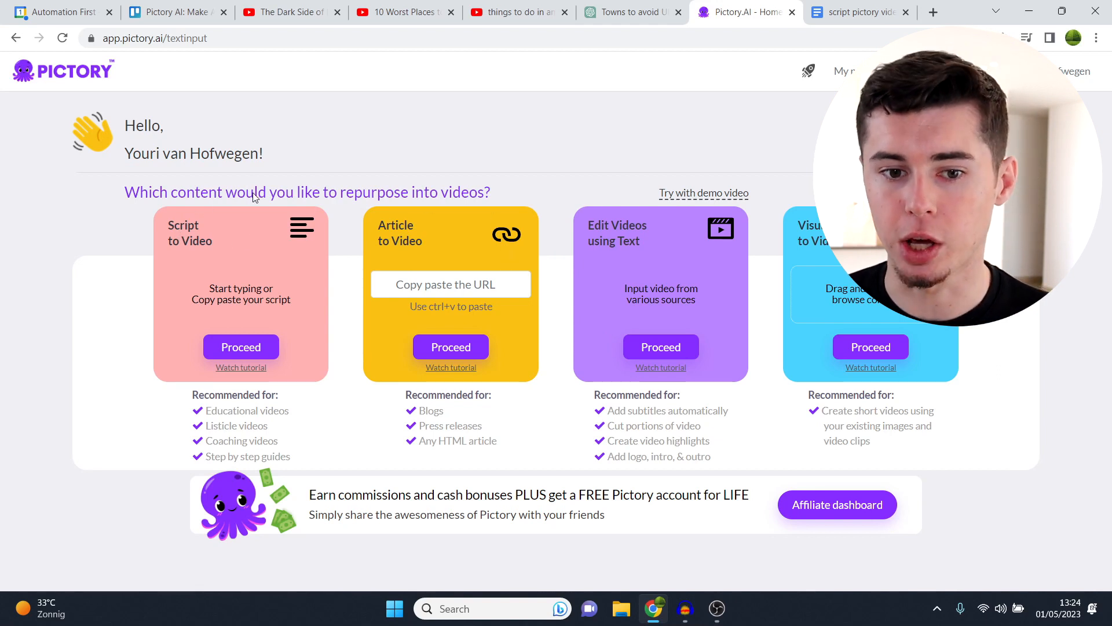
Step: Start a Script to Video project and copy the Amsterdam script from Google Docs
{"action": "left_click", "coordinate": [241, 347]}
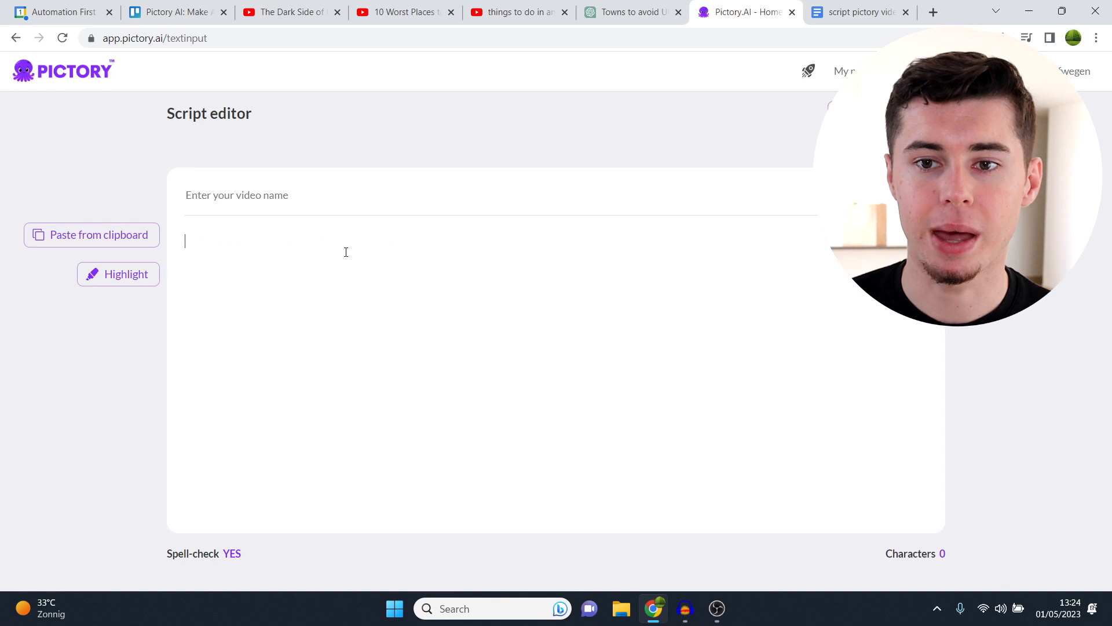
{"action": "left_click", "coordinate": [859, 12]}
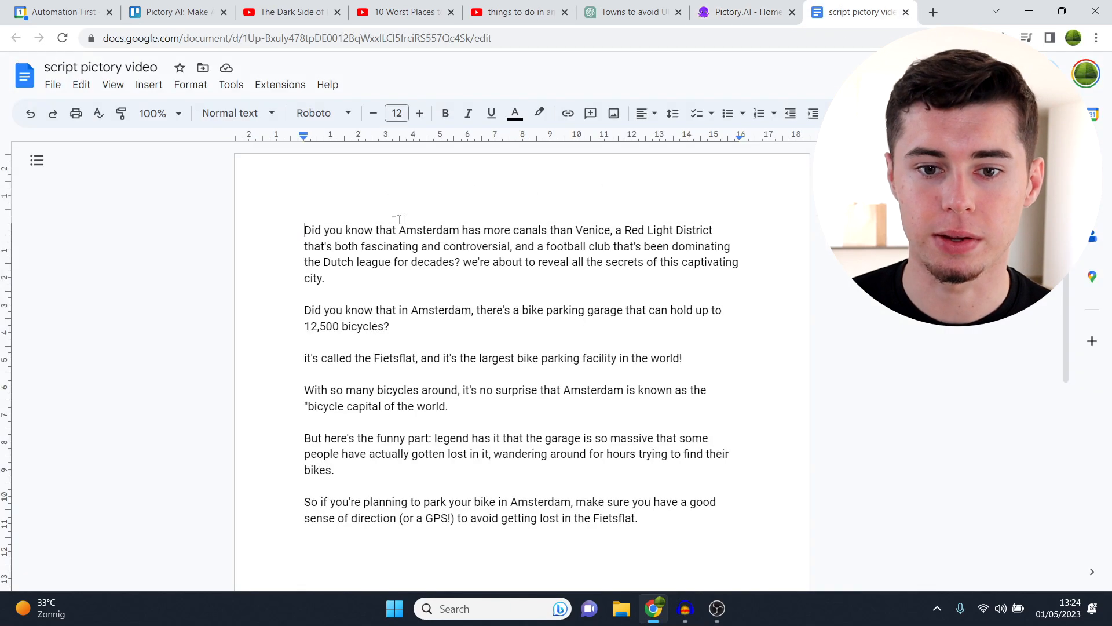
{"action": "key", "text": "ctrl+a"}
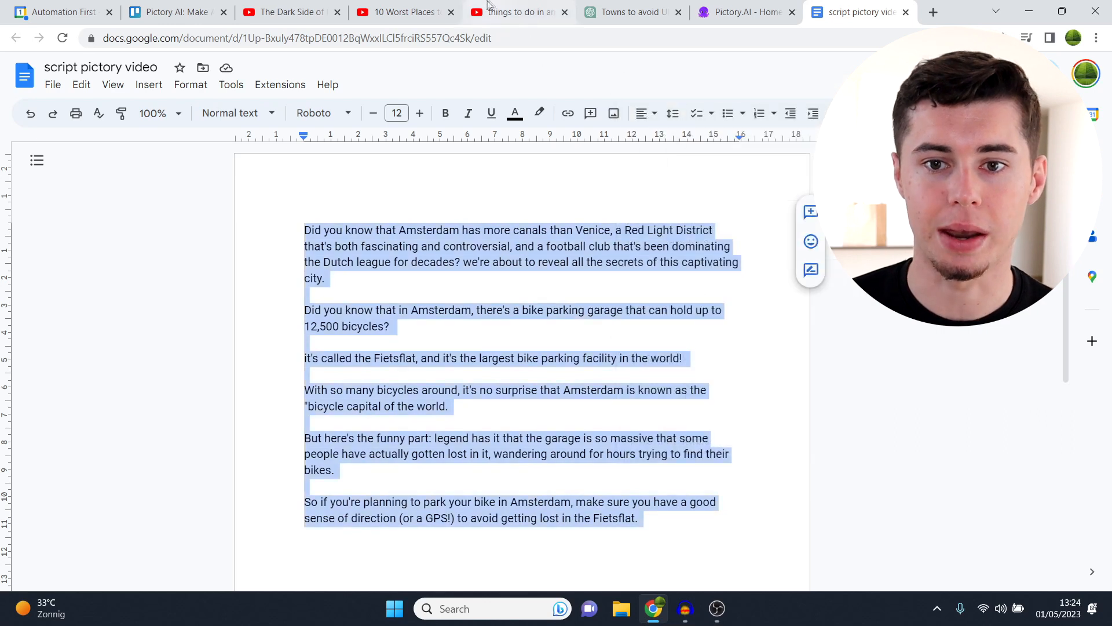
{"action": "left_click", "coordinate": [511, 12]}
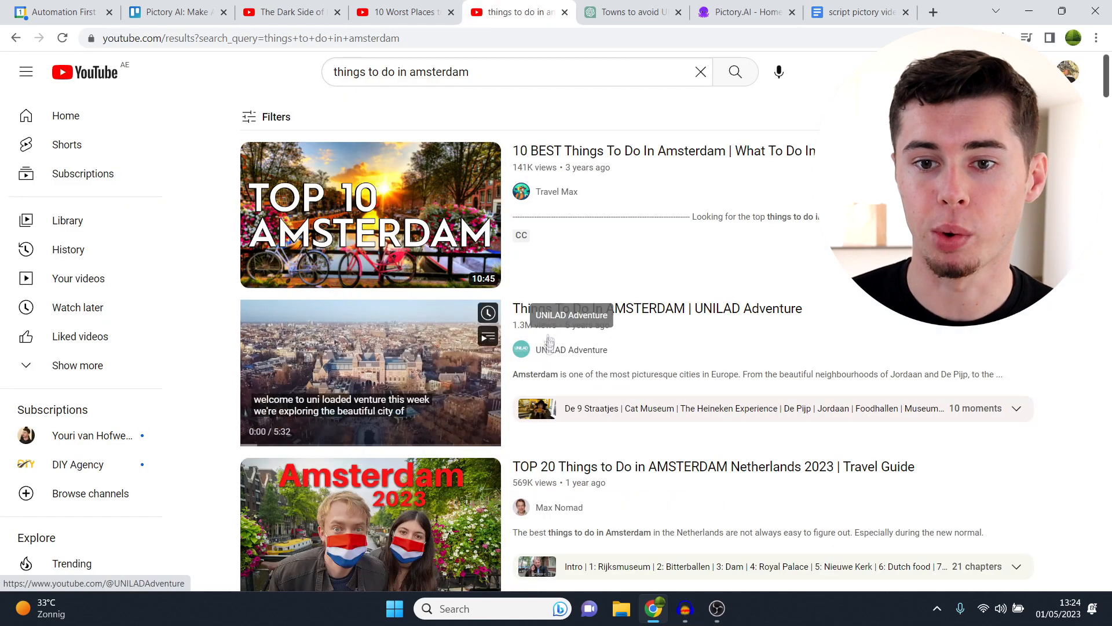
{"action": "scroll", "scroll_direction": "down", "scroll_amount": 3}
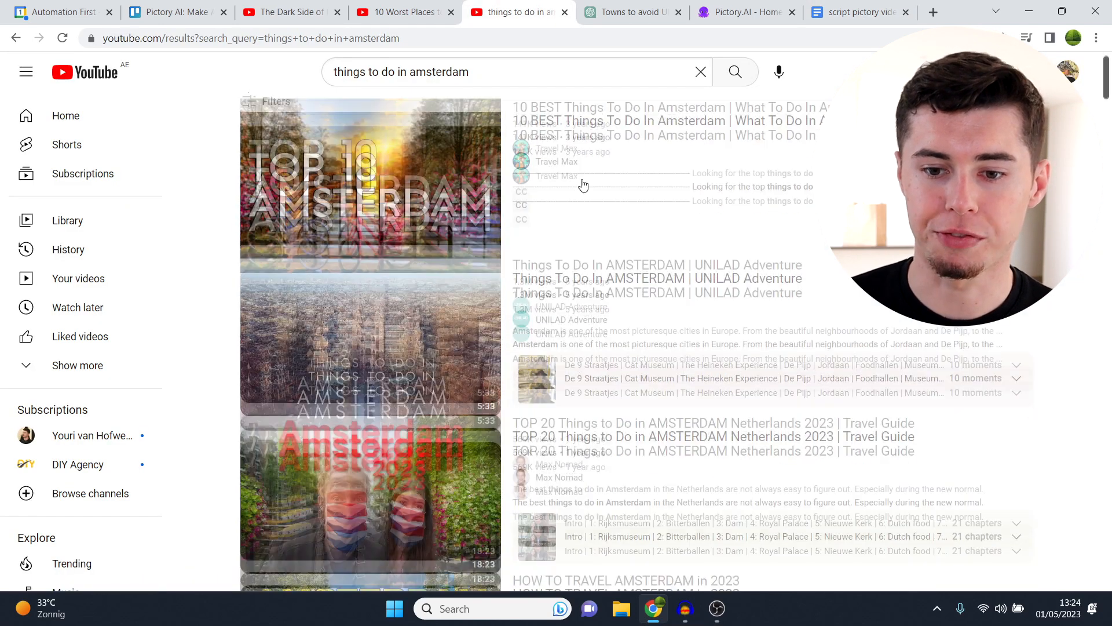
{"action": "scroll", "scroll_direction": "down", "scroll_amount": 3}
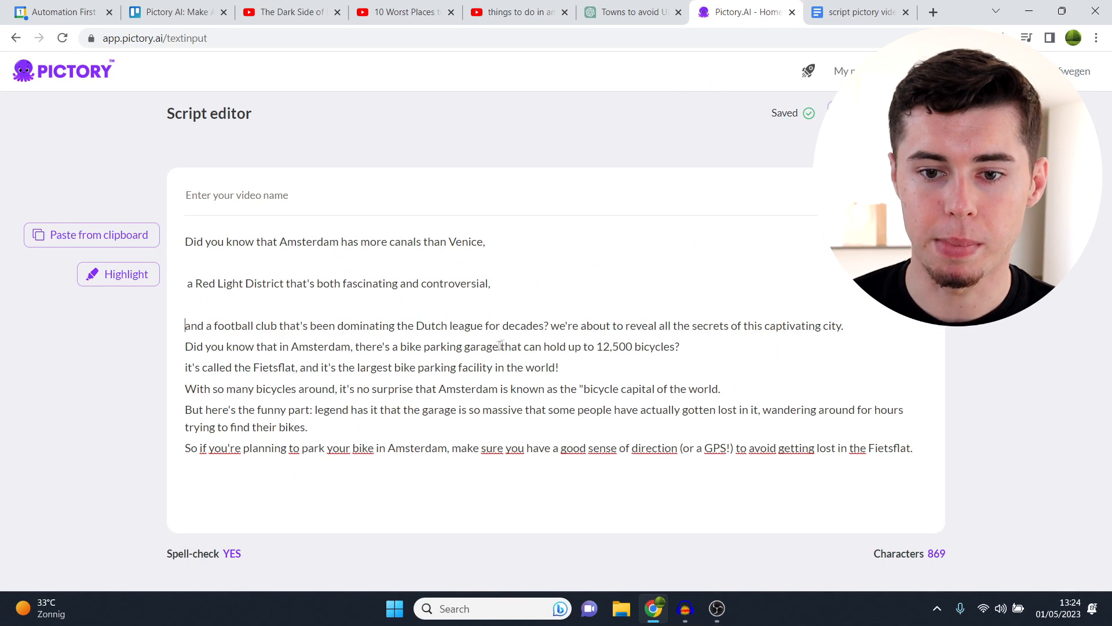
Step: Split the football club sentence onto its own line and remove the GPS aside
{"action": "key", "text": "enter"}
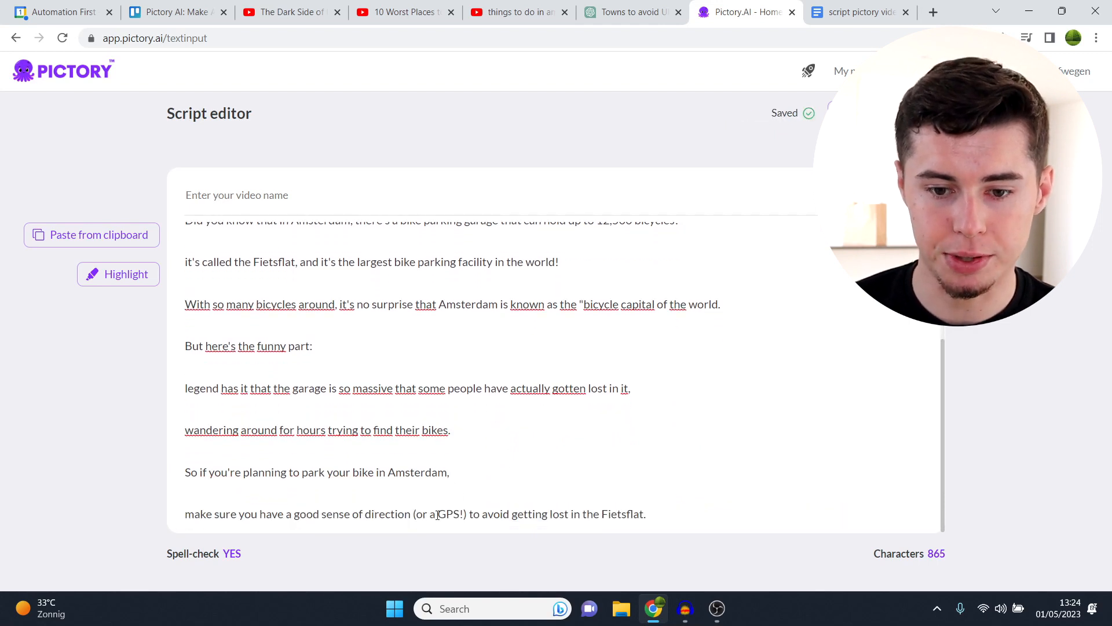
{"action": "double_click", "coordinate": [422, 514]}
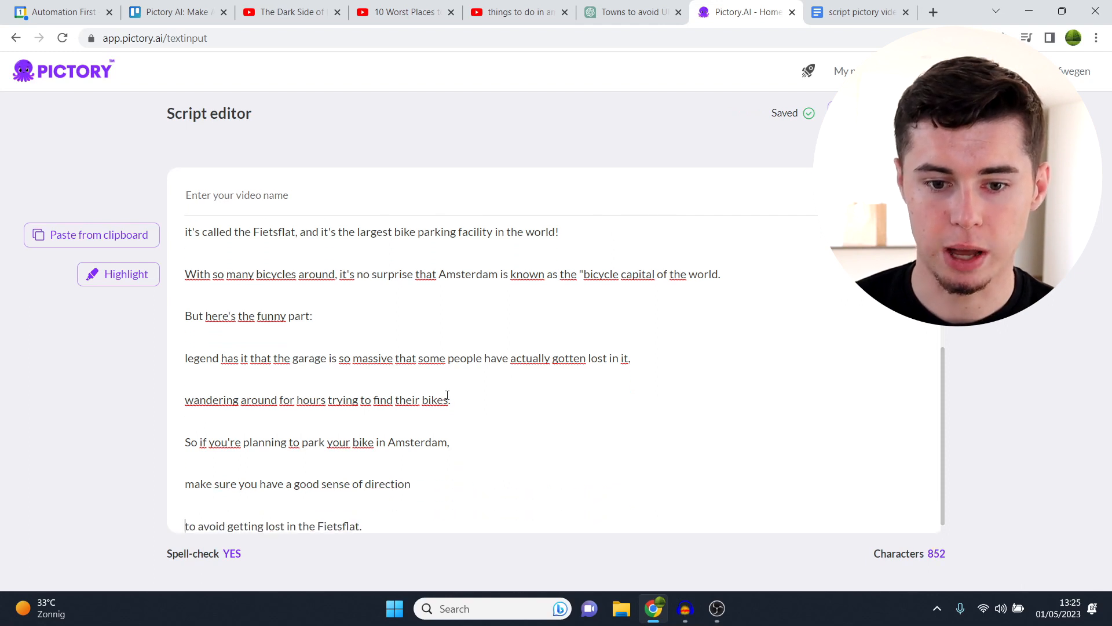
{"action": "scroll", "scroll_direction": "up", "scroll_amount": 3}
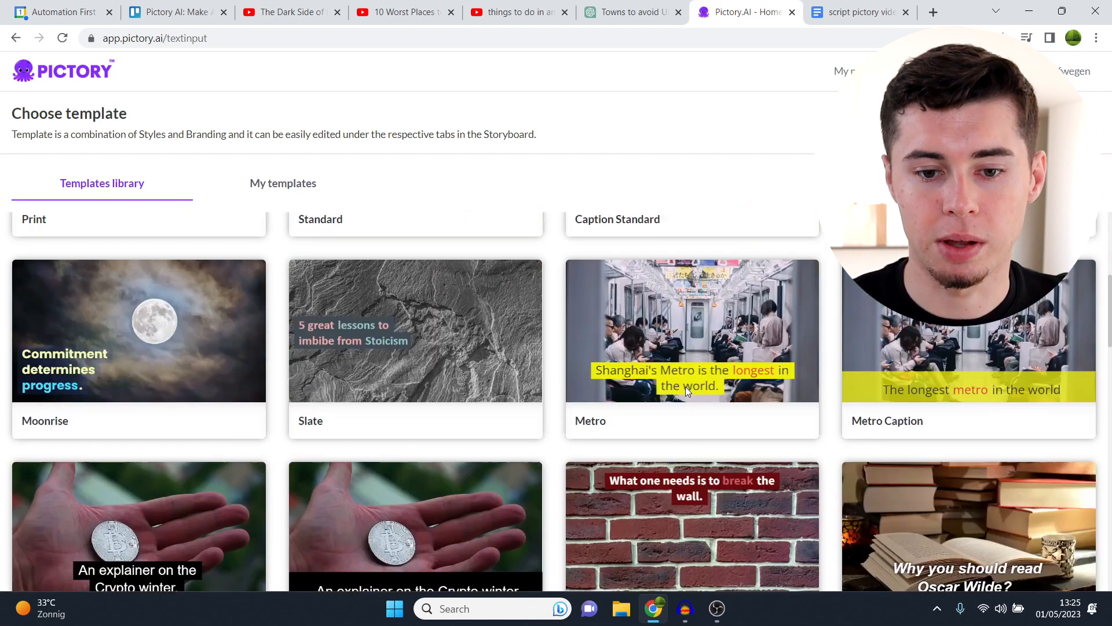
Step: Apply the Subtitle Yellow template to the Amsterdam video
{"action": "scroll", "scroll_direction": "down", "scroll_amount": 3}
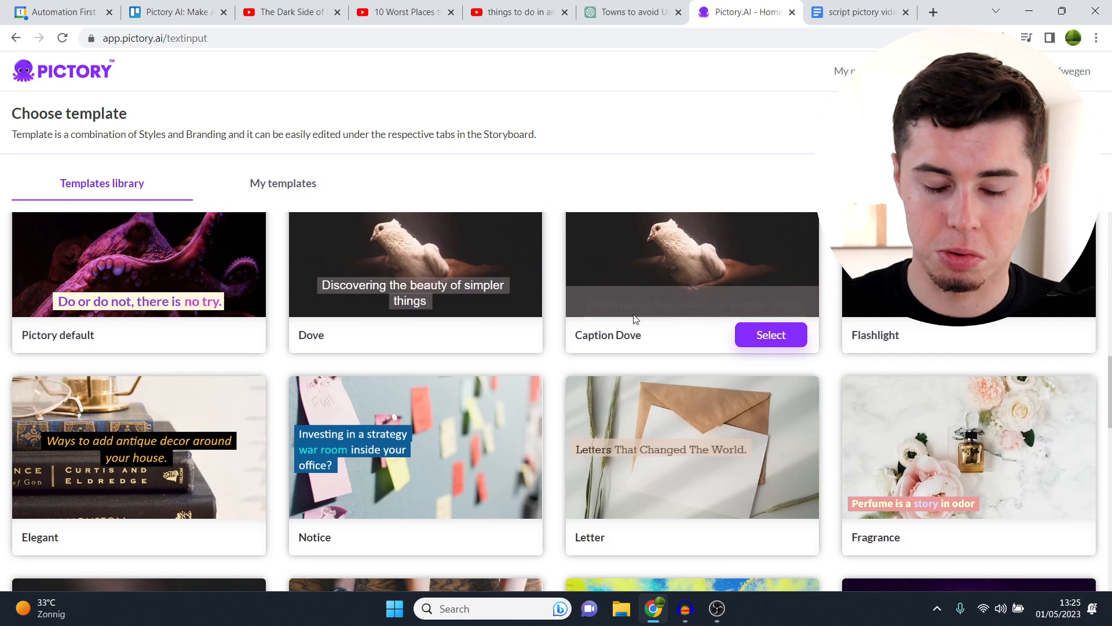
{"action": "scroll", "scroll_direction": "down", "scroll_amount": 3}
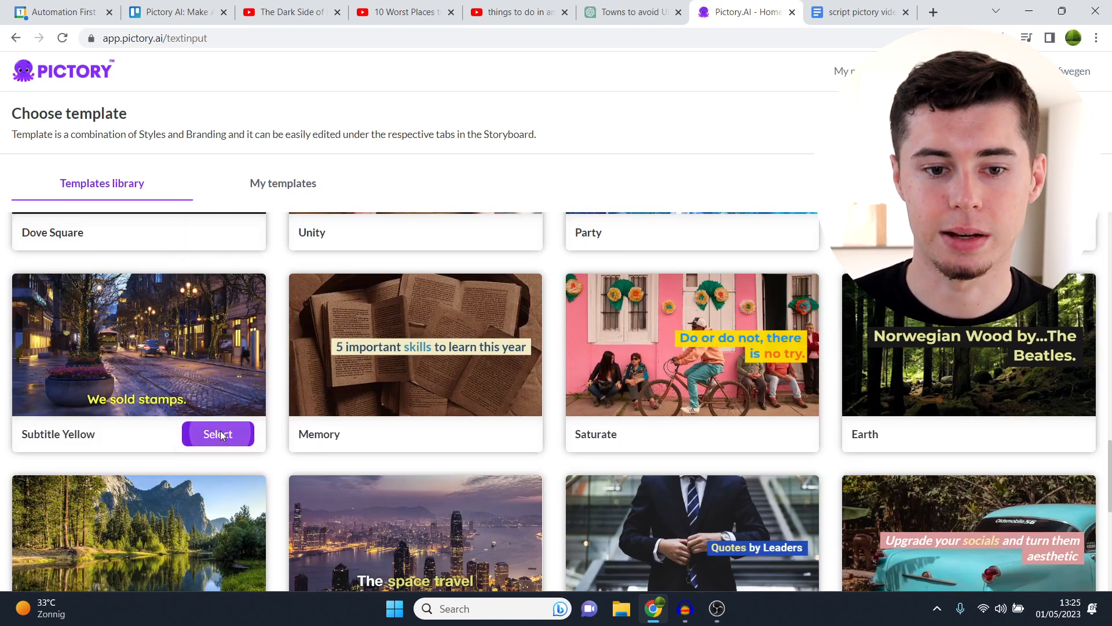
{"action": "left_click", "coordinate": [218, 433]}
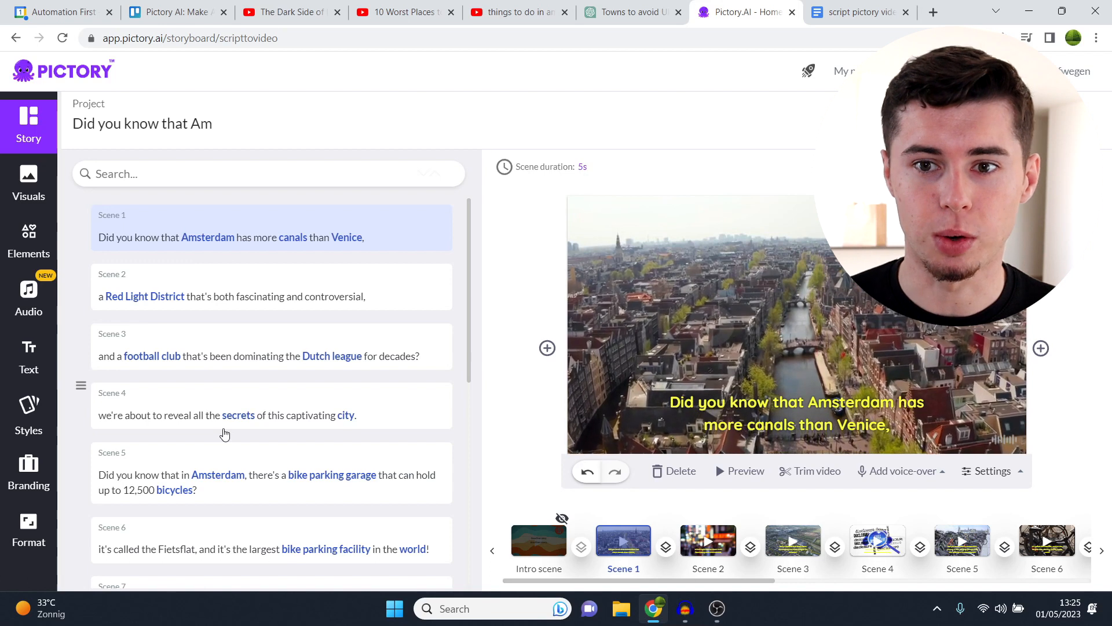
Step: Glance at the England towns chat and return to the Amsterdam storyboard
{"action": "left_click", "coordinate": [627, 11]}
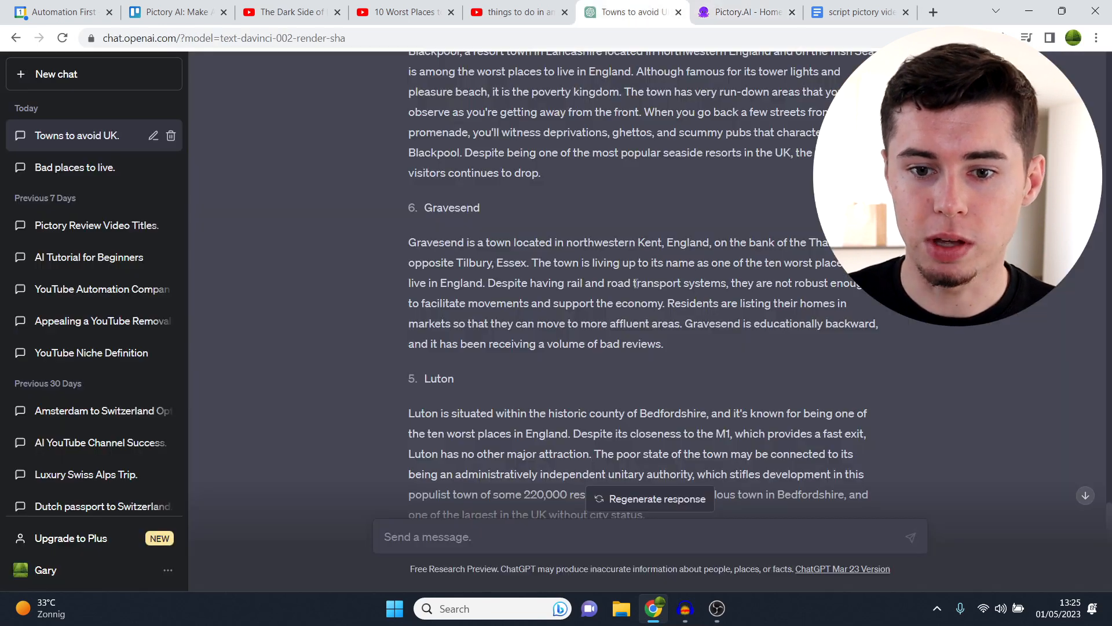
{"action": "scroll", "scroll_direction": "down", "scroll_amount": 3}
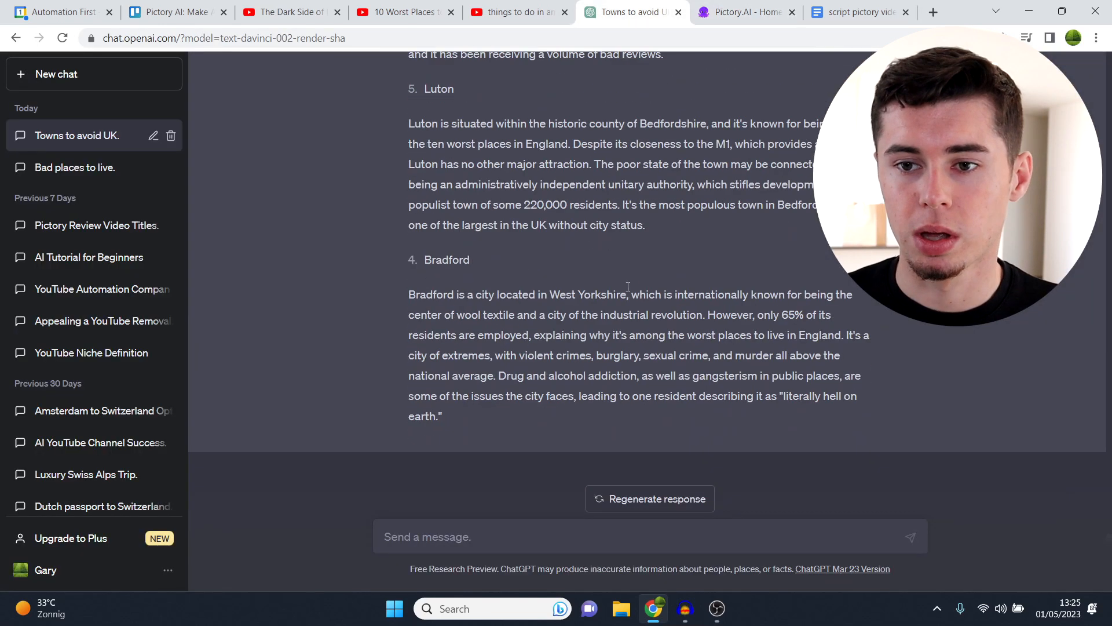
{"action": "left_click", "coordinate": [745, 12]}
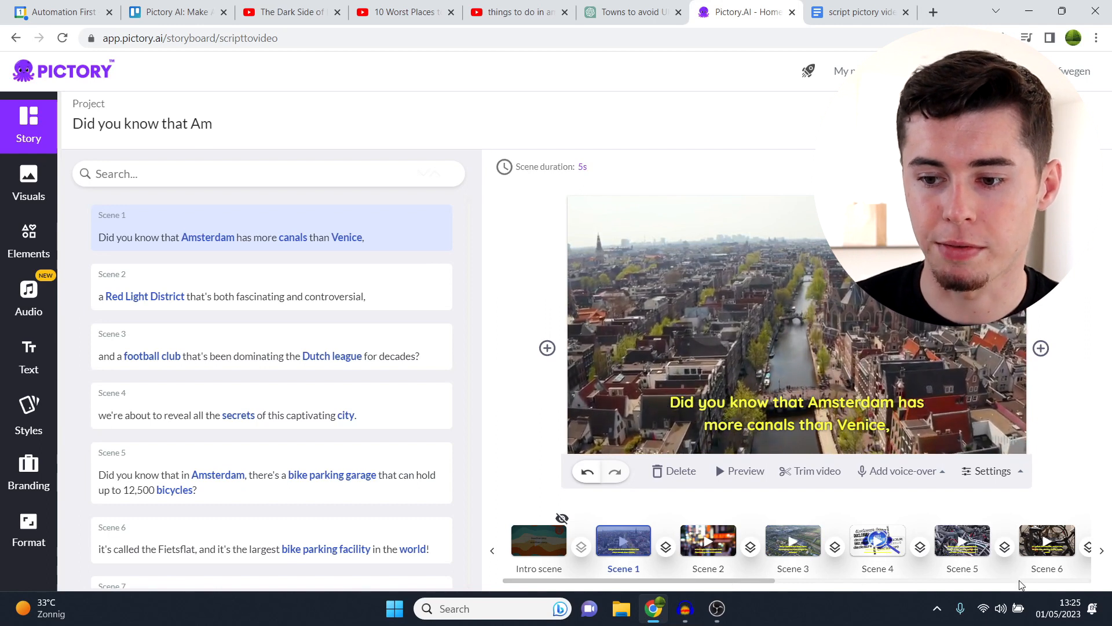
{"action": "scroll", "scroll_direction": "right", "scroll_amount": 3}
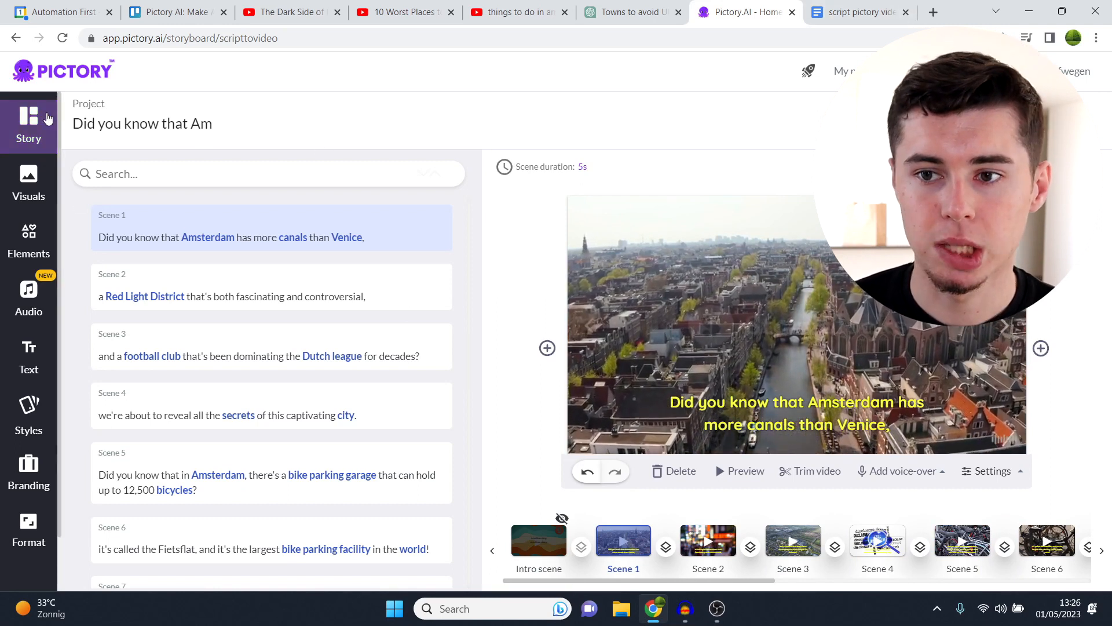
{"action": "left_click", "coordinate": [934, 12]}
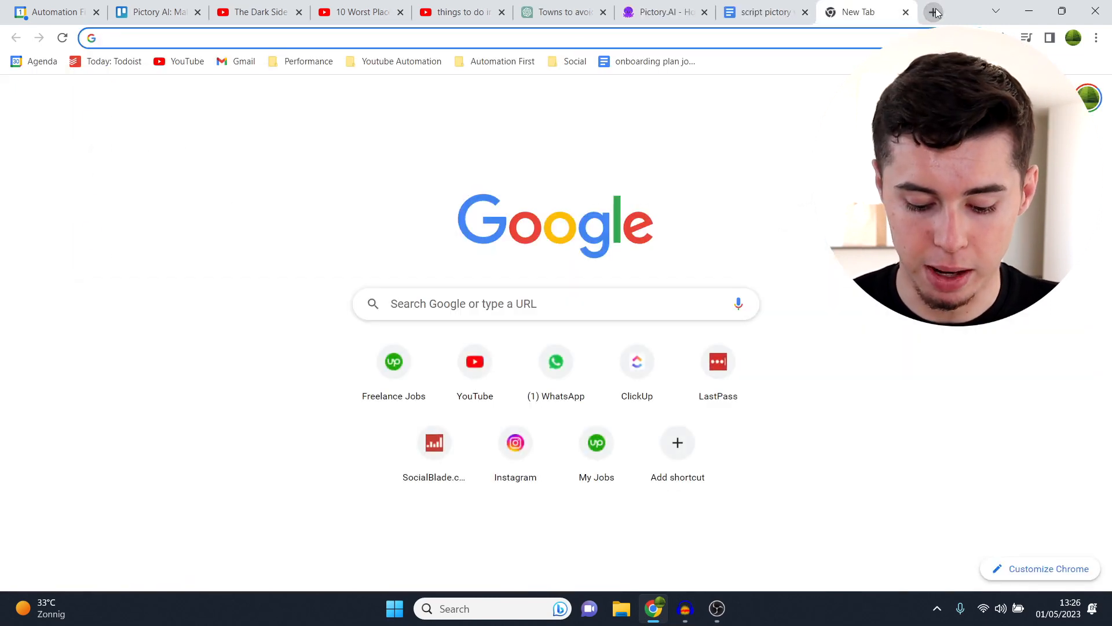
{"action": "type", "text": "storyblocks.com"}
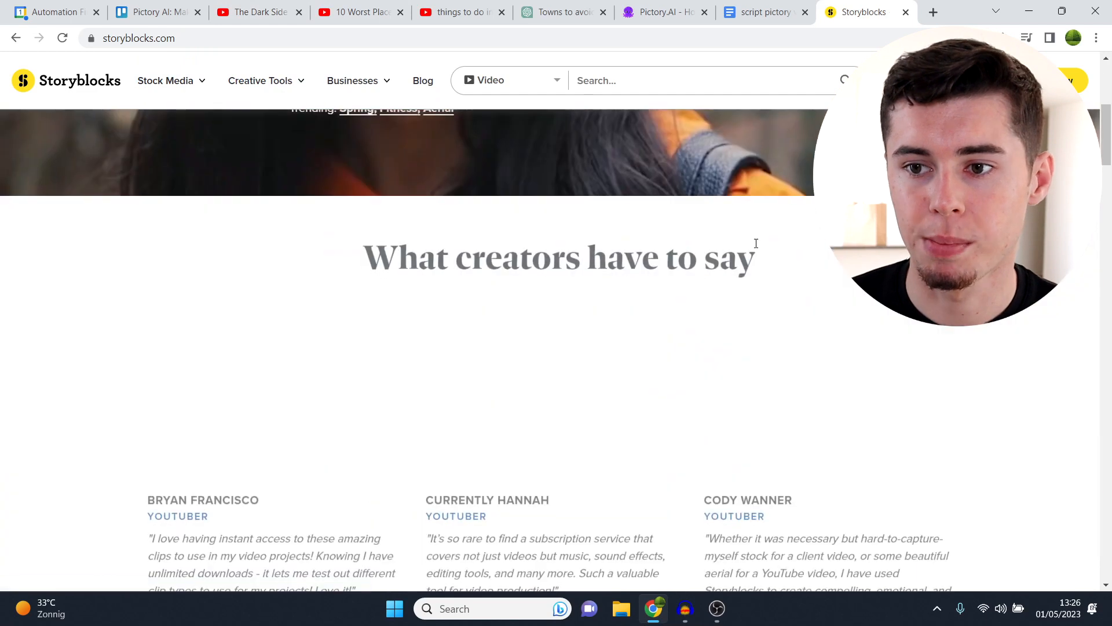
{"action": "scroll", "scroll_direction": "up", "scroll_amount": 3}
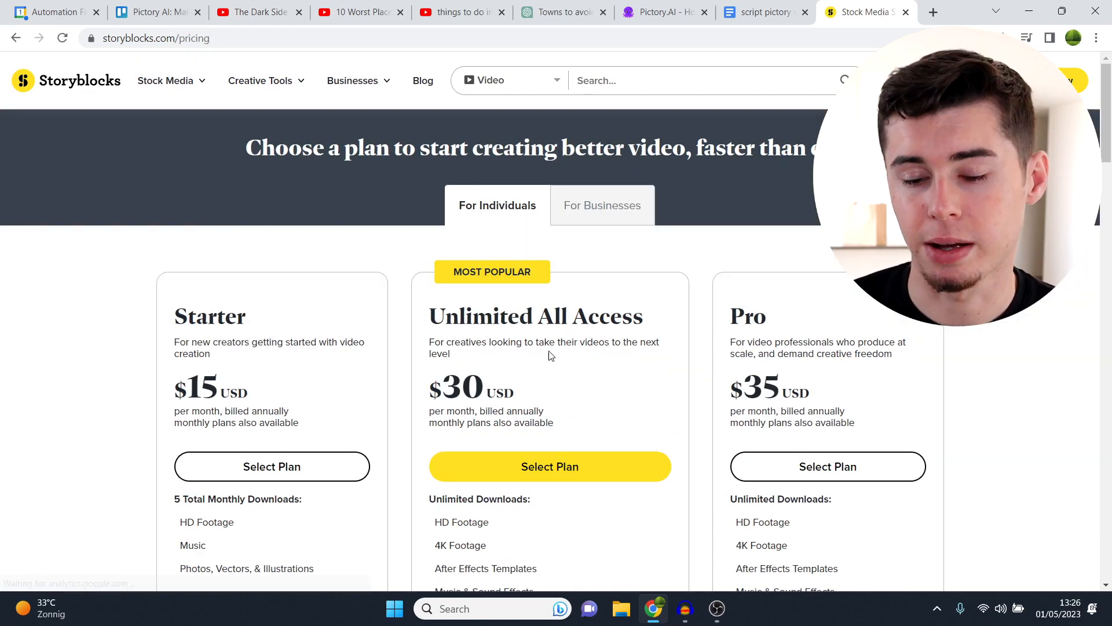
{"action": "scroll", "scroll_direction": "down", "scroll_amount": 3}
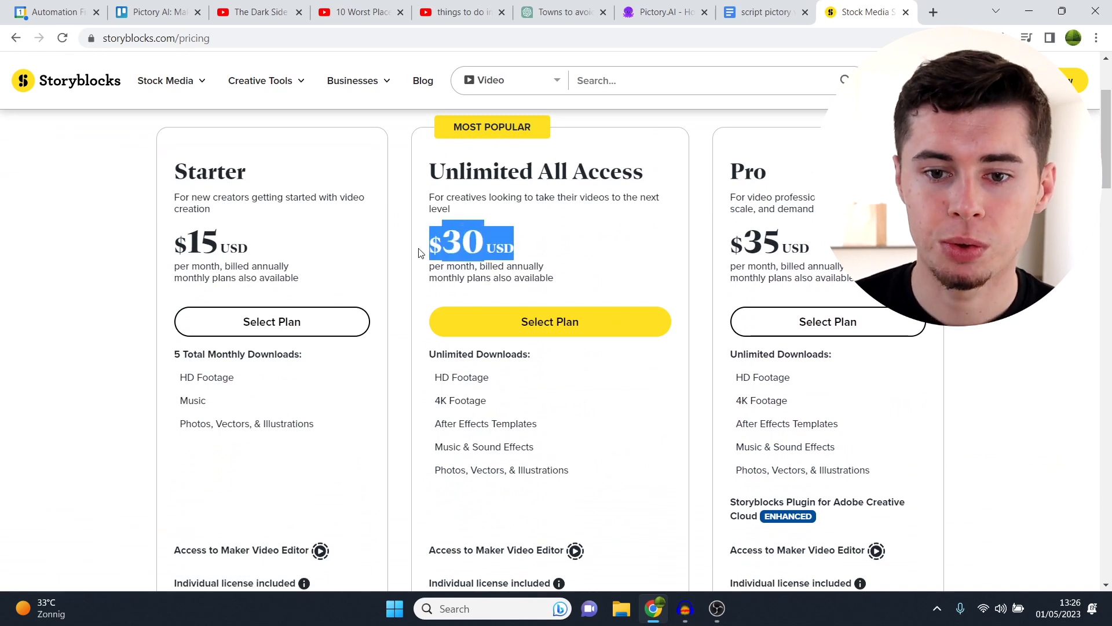
{"action": "left_click", "coordinate": [663, 12]}
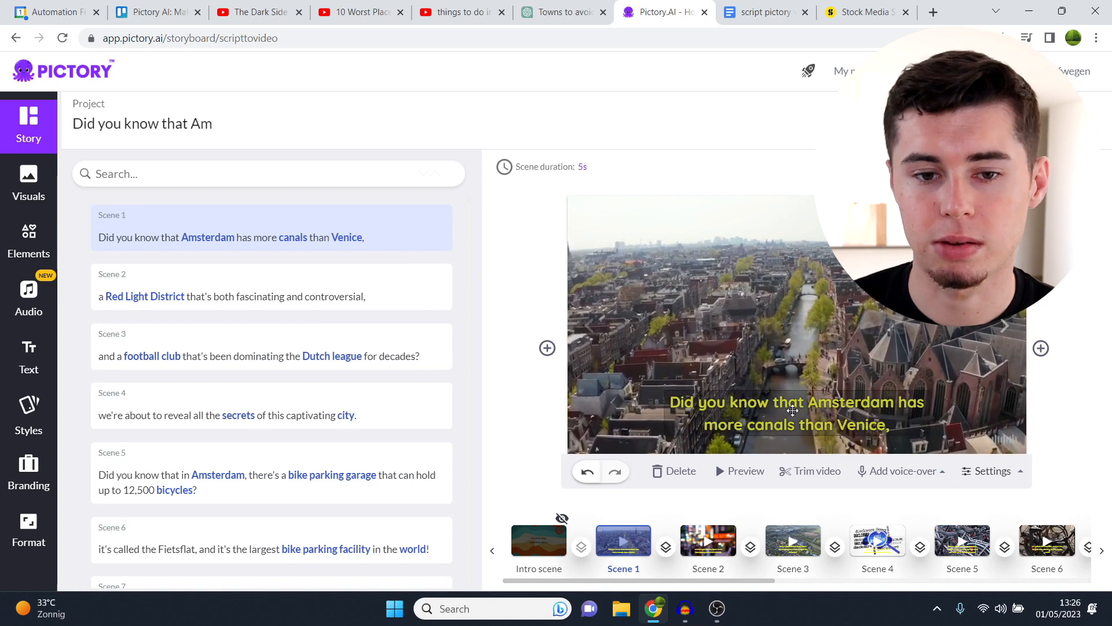
Step: Search the stock visuals library for 'amsterdam' and browse the canal and cycling clips
{"action": "left_click", "coordinate": [27, 183]}
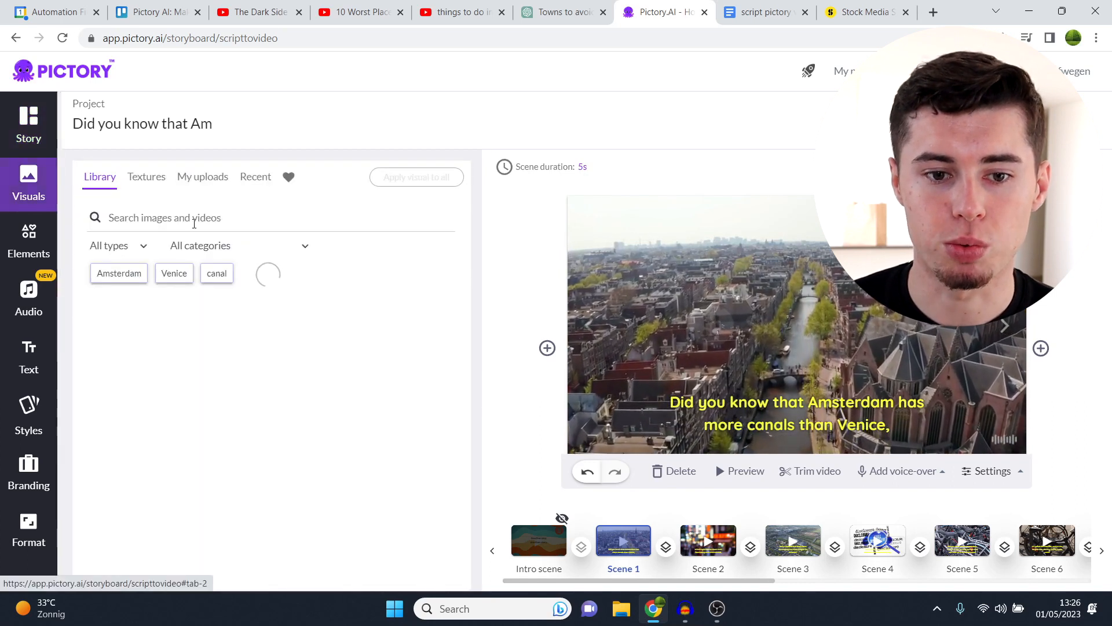
{"action": "type", "text": "amsterdam"}
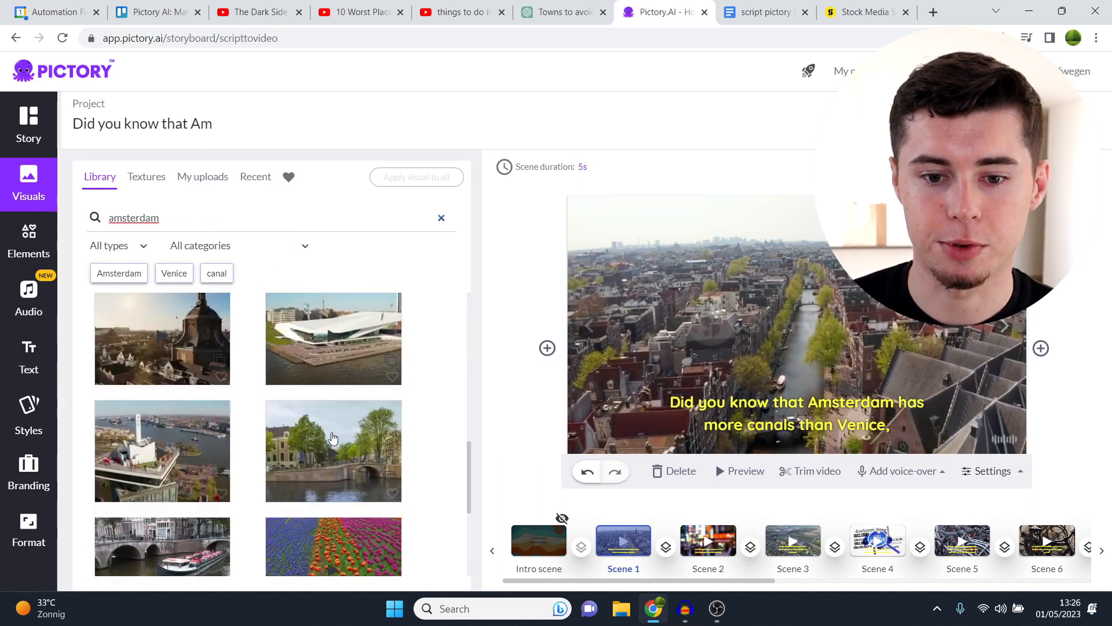
{"action": "scroll", "scroll_direction": "down", "scroll_amount": 3}
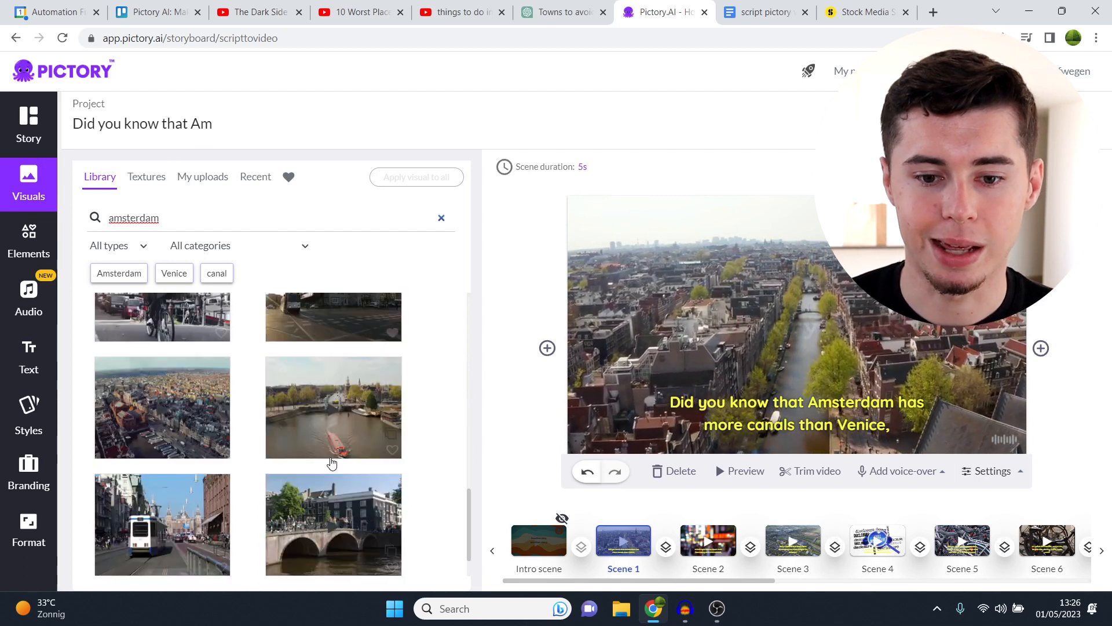
{"action": "scroll", "scroll_direction": "down", "scroll_amount": 3}
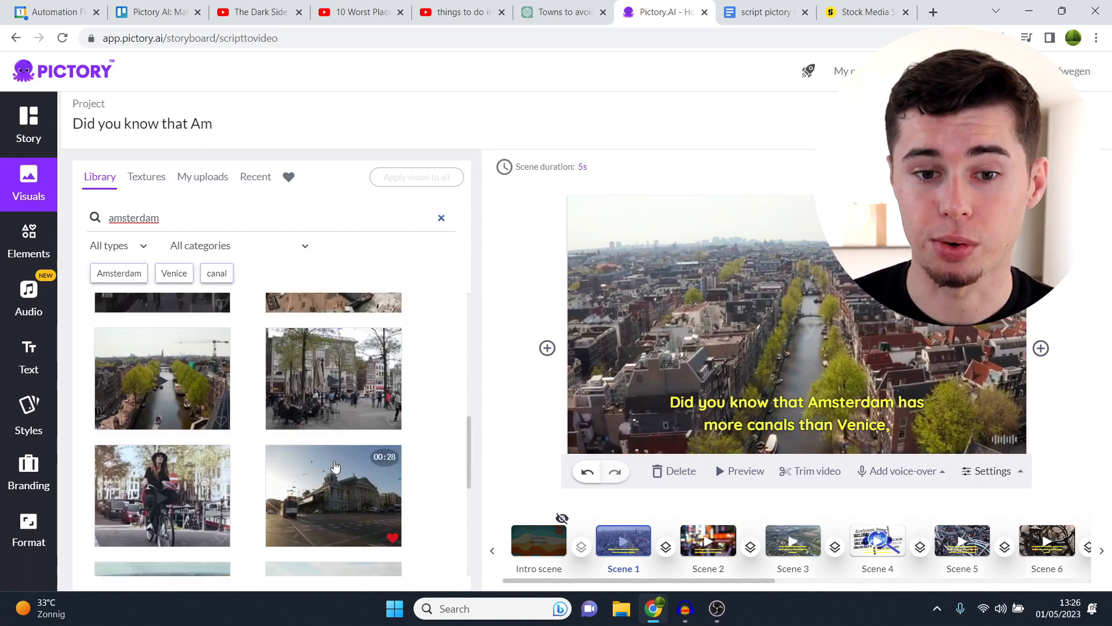
Step: Reduce the football club scene's subtitle size from 28 to 24
{"action": "left_click", "coordinate": [28, 124]}
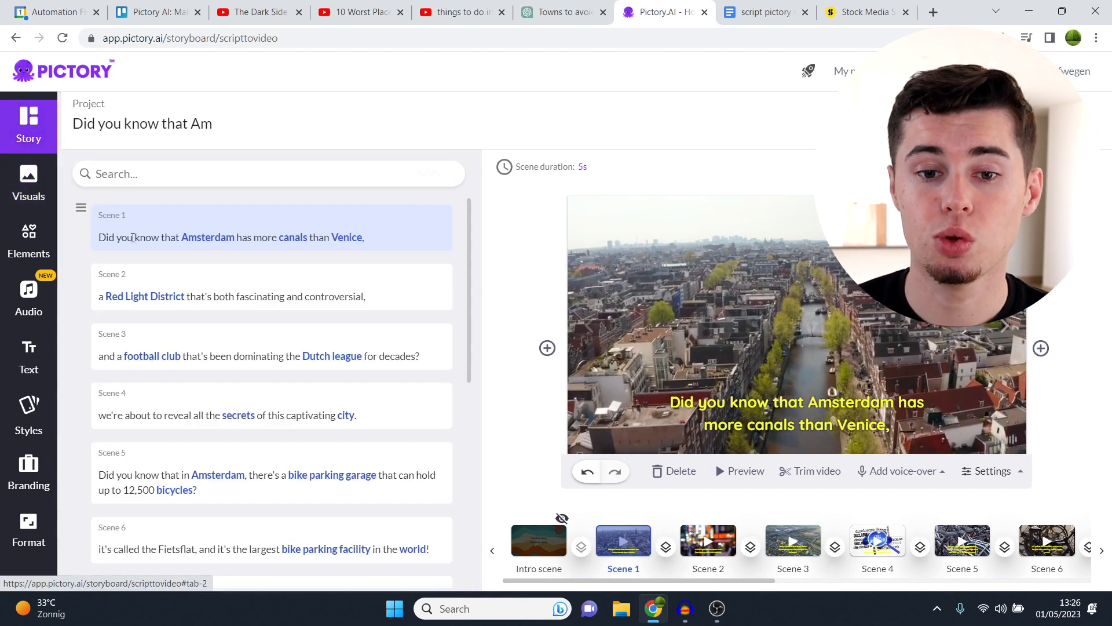
{"action": "mouse_move", "coordinate": [276, 305]}
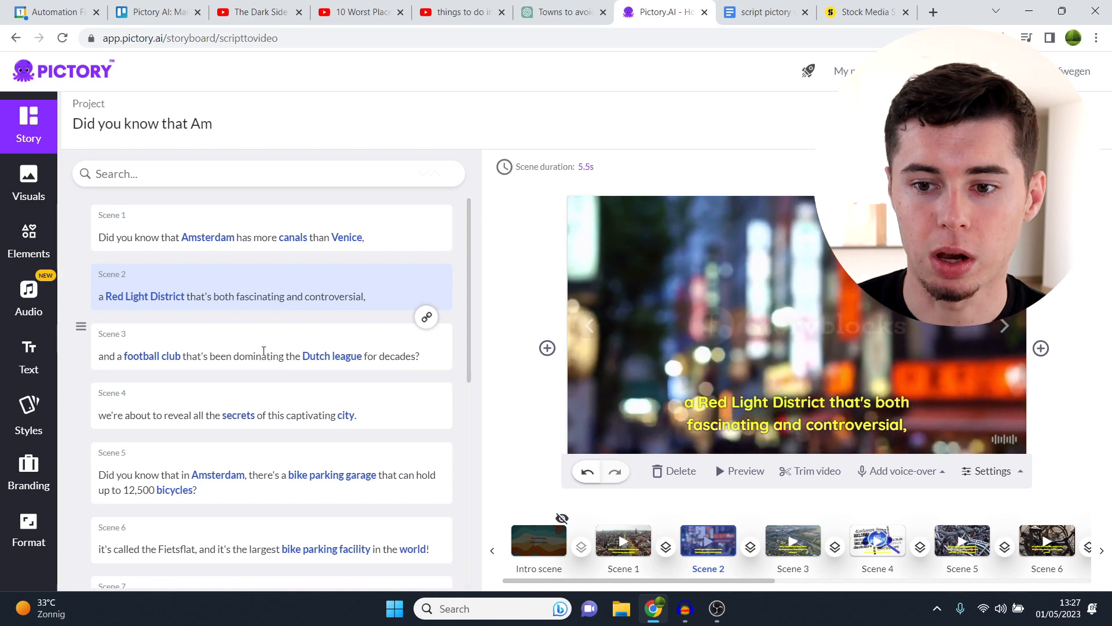
{"action": "left_click", "coordinate": [270, 347]}
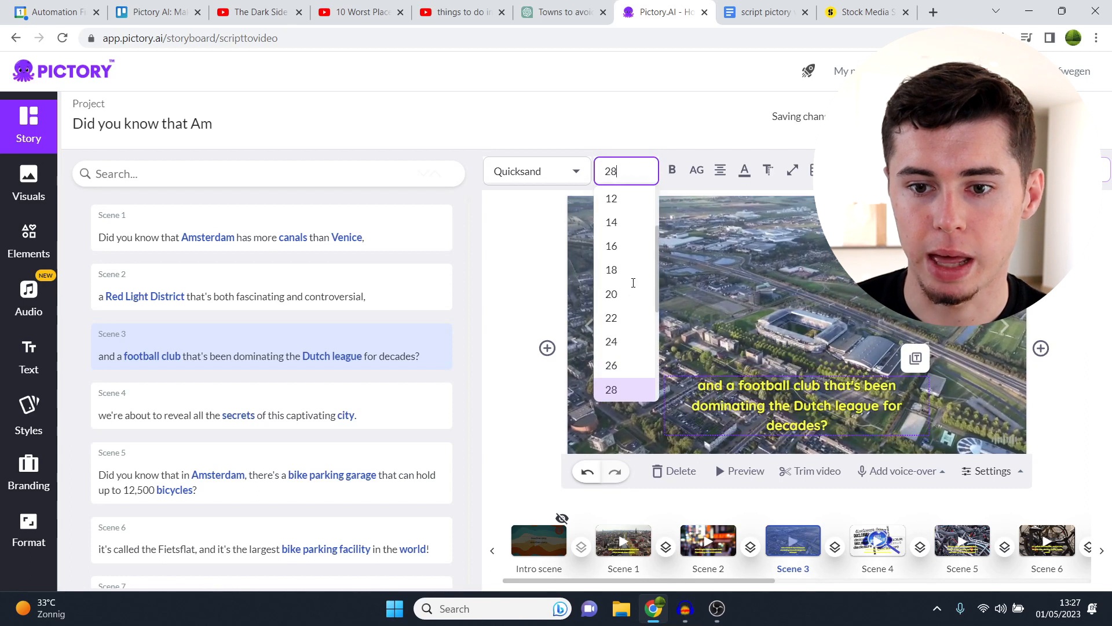
{"action": "left_click", "coordinate": [611, 341]}
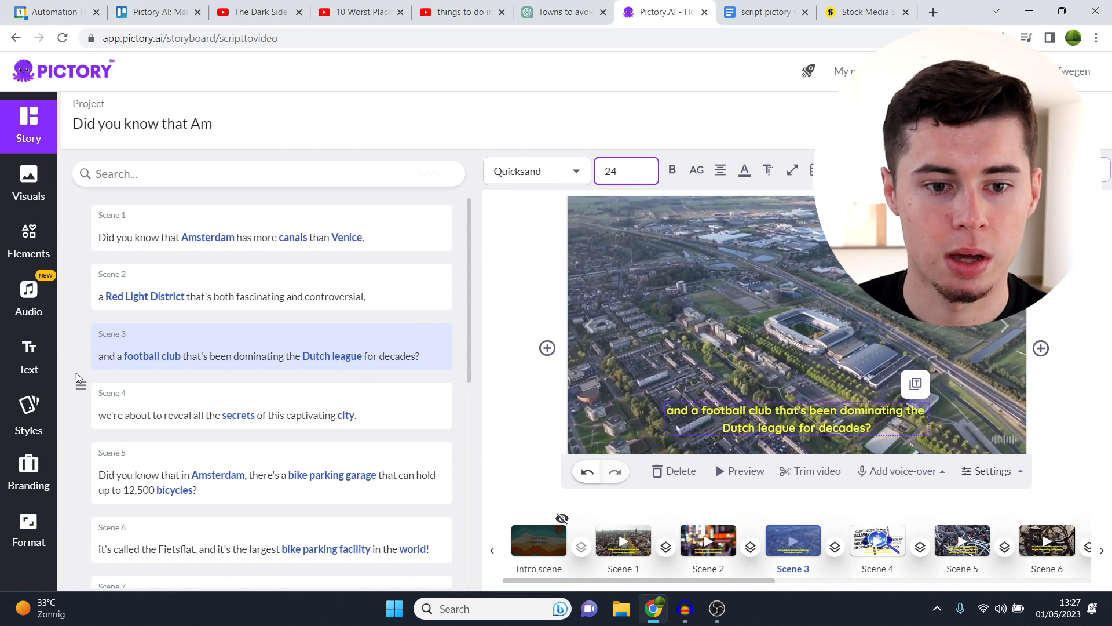
{"action": "left_click", "coordinate": [28, 184]}
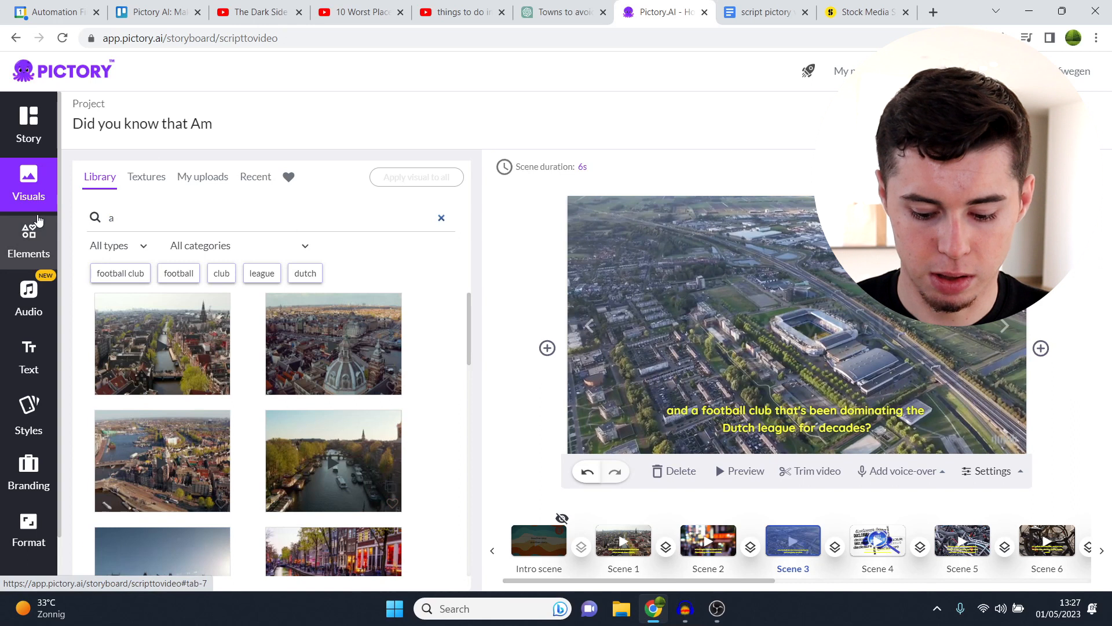
Step: Back the football club scene with the uploaded Ajax team photo from My uploads
{"action": "type", "text": "jax"}
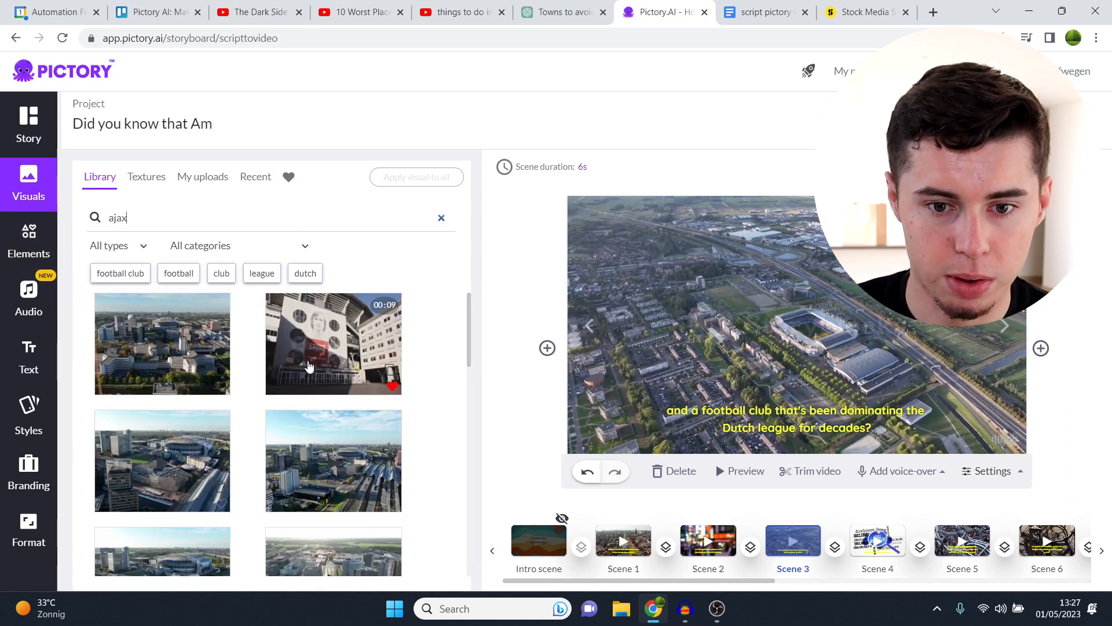
{"action": "scroll", "scroll_direction": "down", "scroll_amount": 3}
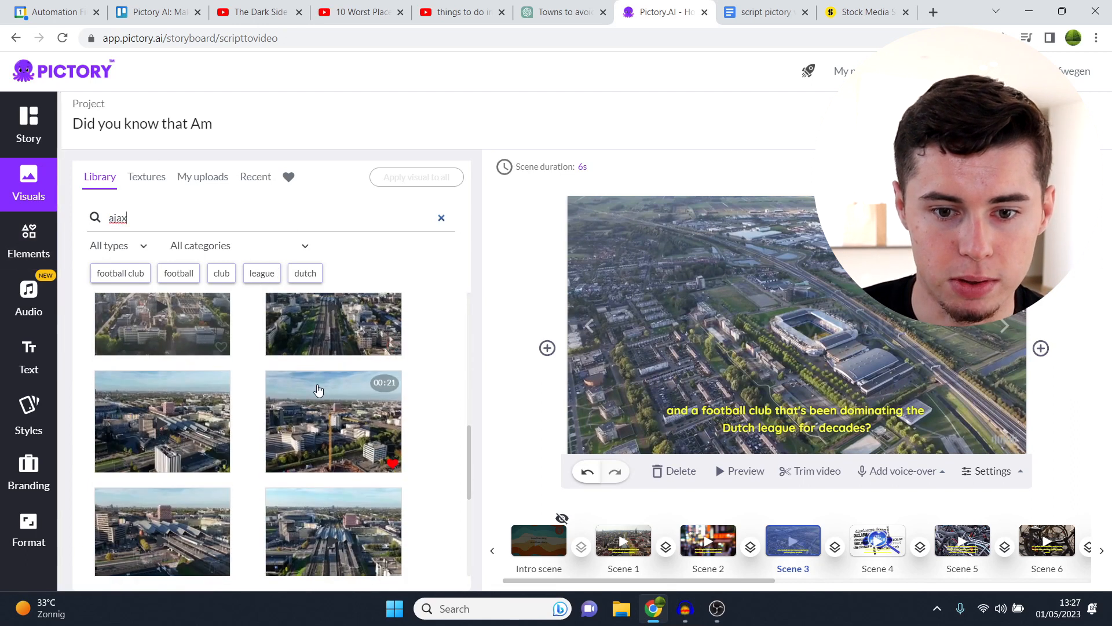
{"action": "scroll", "scroll_direction": "down", "scroll_amount": 3}
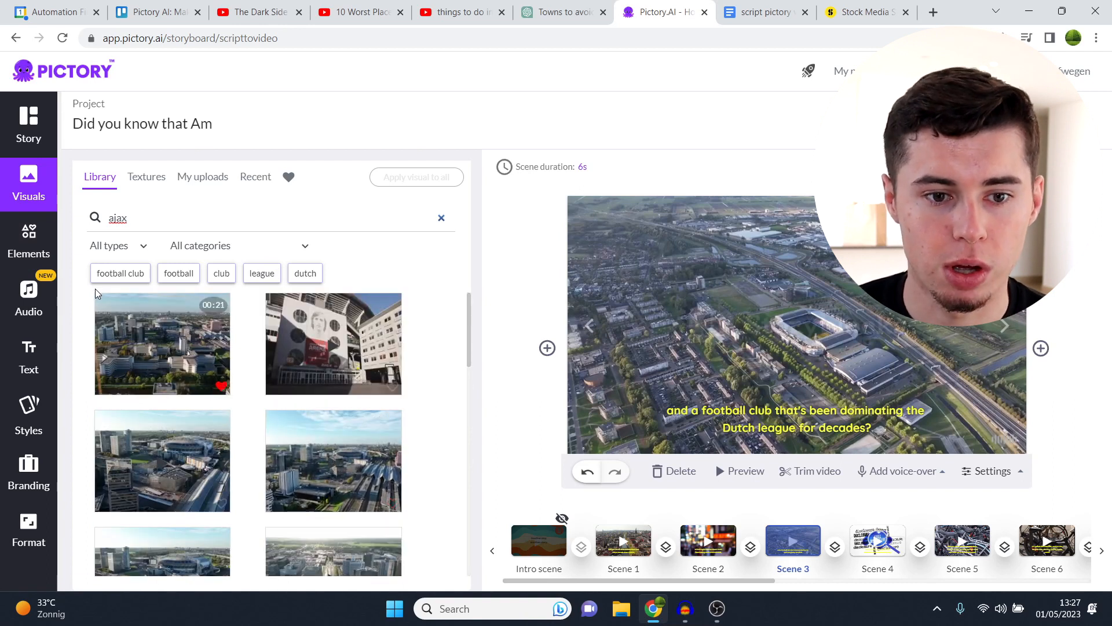
{"action": "left_click", "coordinate": [441, 218]}
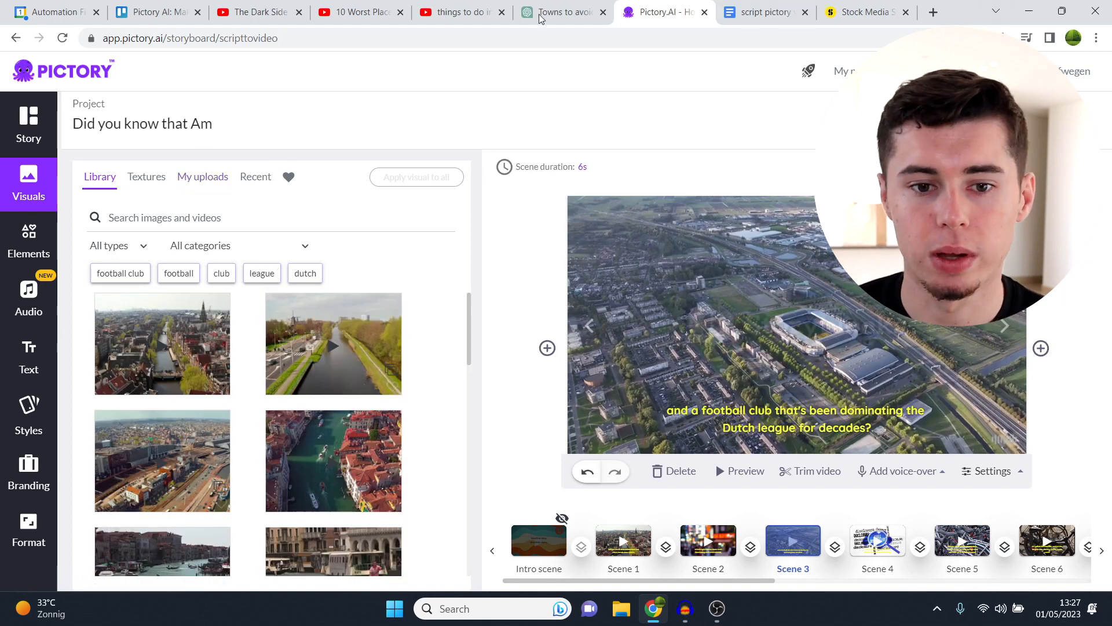
{"action": "left_click", "coordinate": [202, 176]}
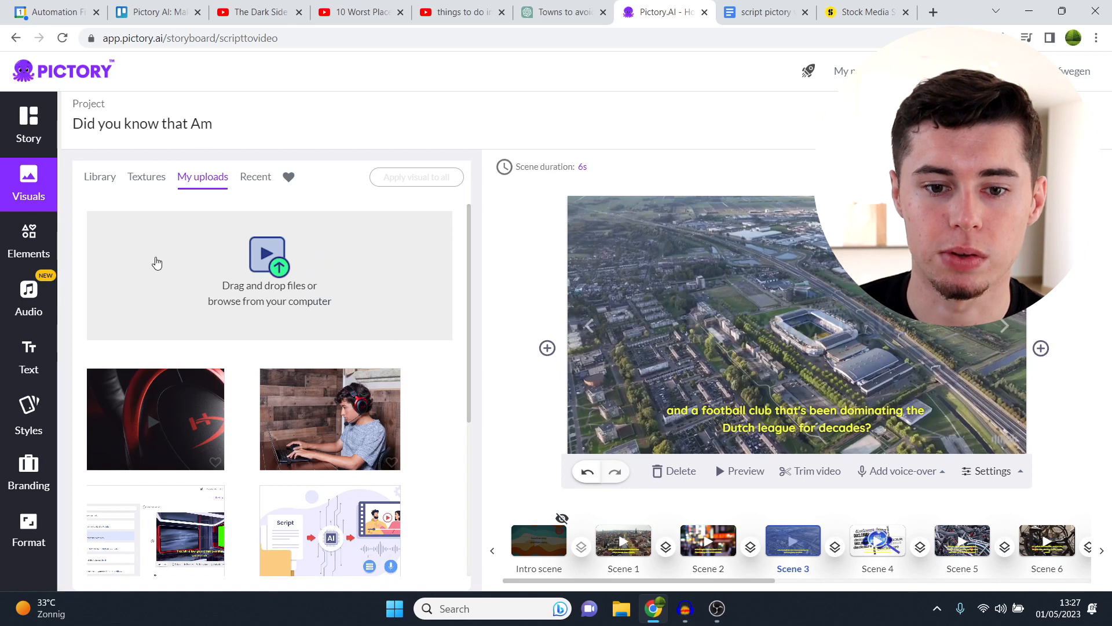
{"action": "scroll", "scroll_direction": "down", "scroll_amount": 3}
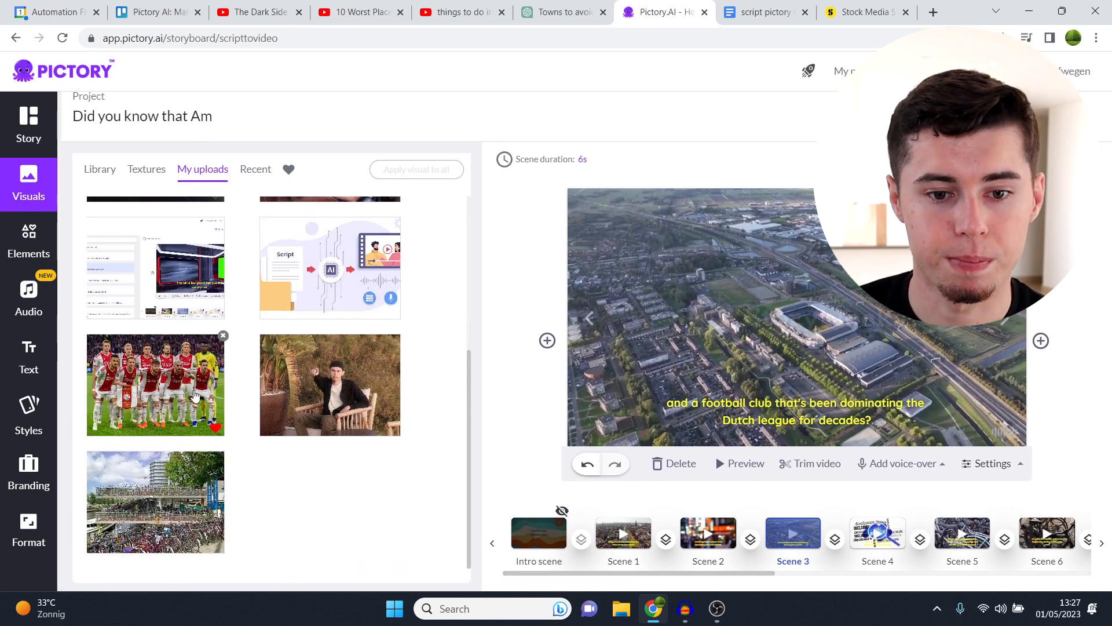
{"action": "left_click", "coordinate": [992, 463]}
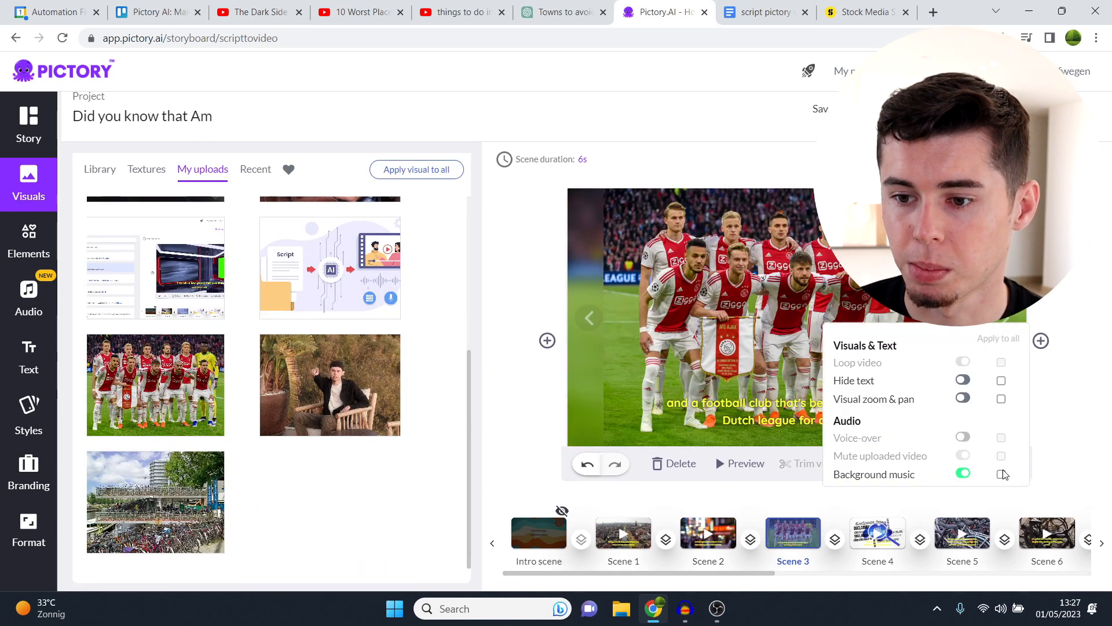
Step: Enable Visual zoom & pan on the photo and return to the scene list
{"action": "left_click", "coordinate": [963, 398]}
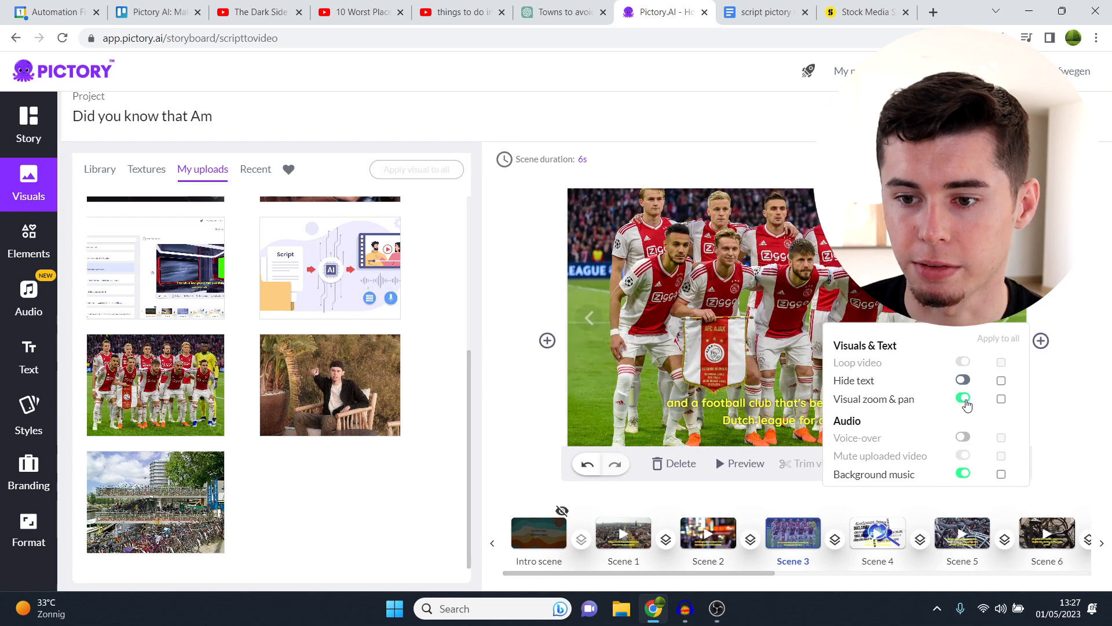
{"action": "left_click", "coordinate": [707, 387]}
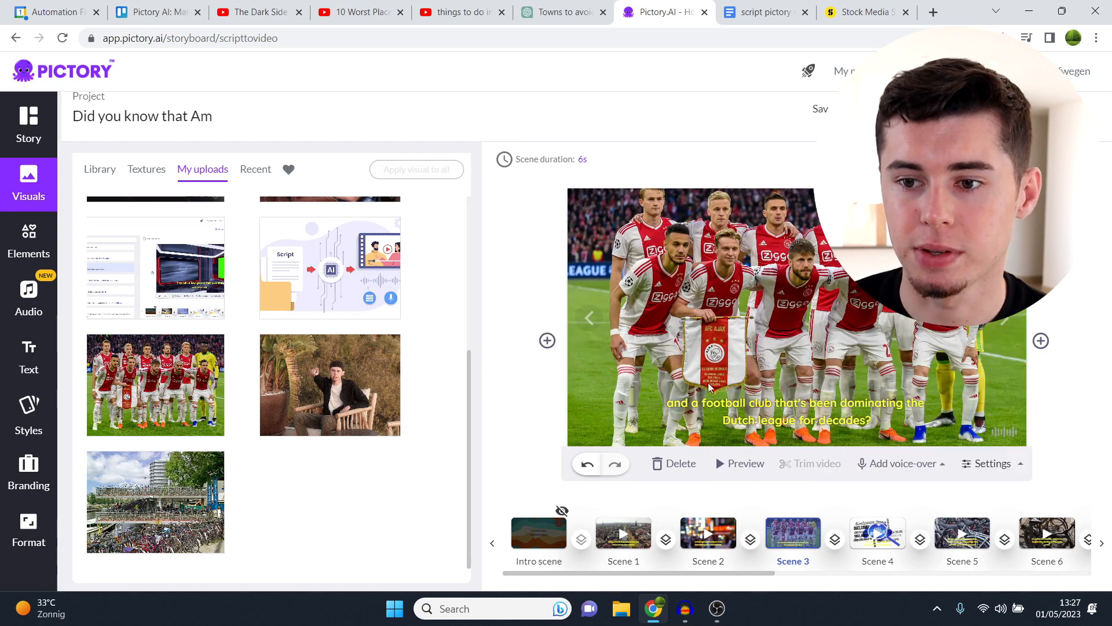
{"action": "left_click", "coordinate": [28, 124]}
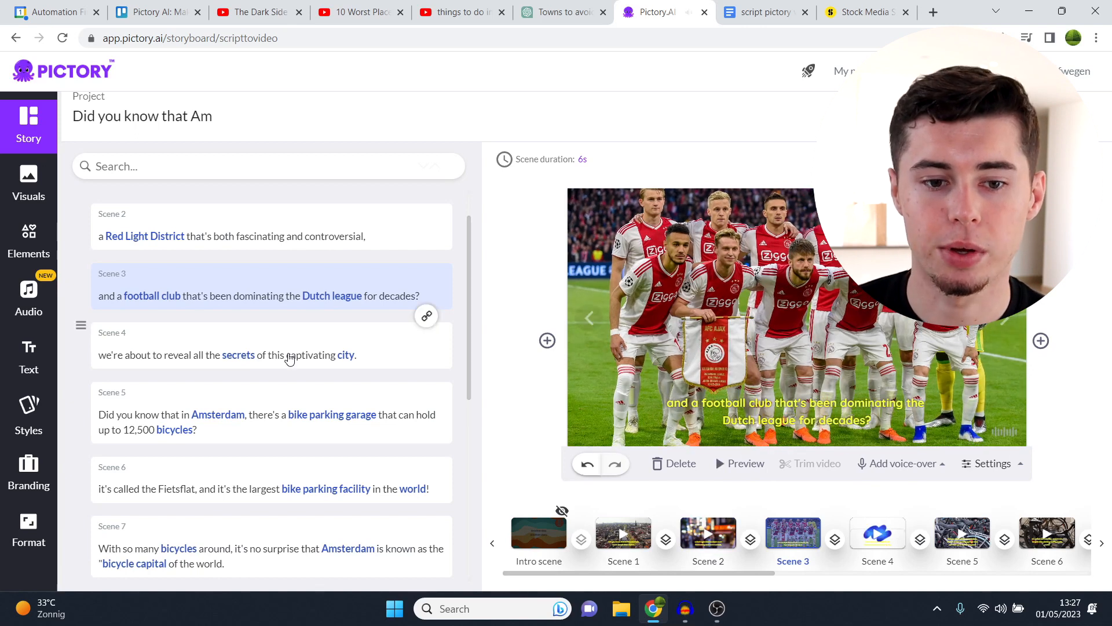
Step: Replace the secrets-of-the-city scene's graphic with the aerial Amsterdam church stock clip
{"action": "left_click", "coordinate": [877, 533]}
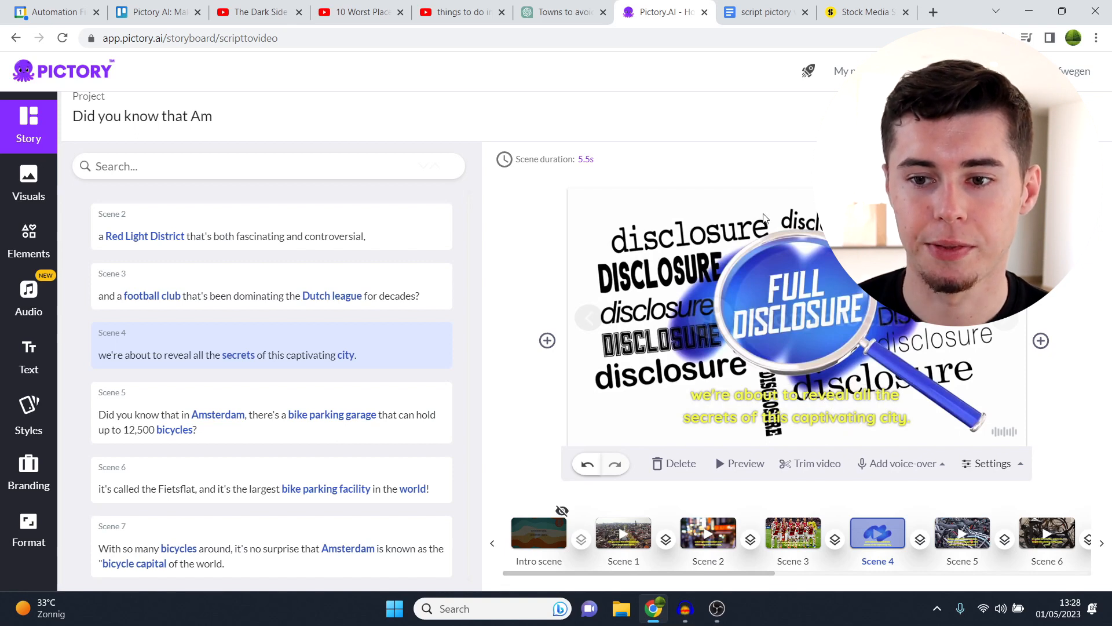
{"action": "mouse_move", "coordinate": [764, 333]}
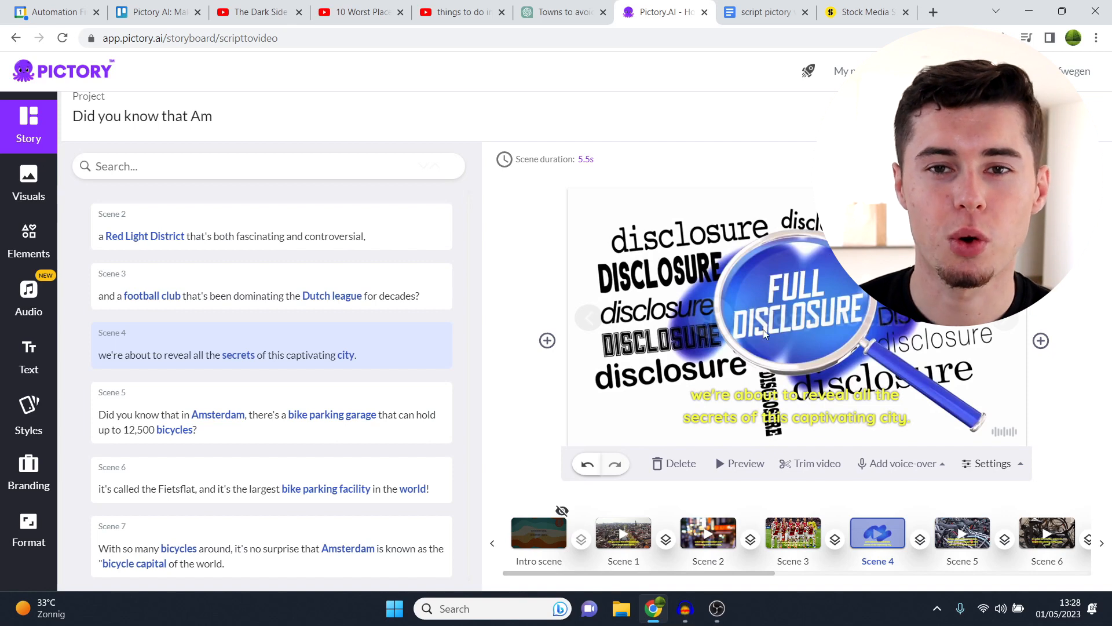
{"action": "left_click", "coordinate": [28, 185]}
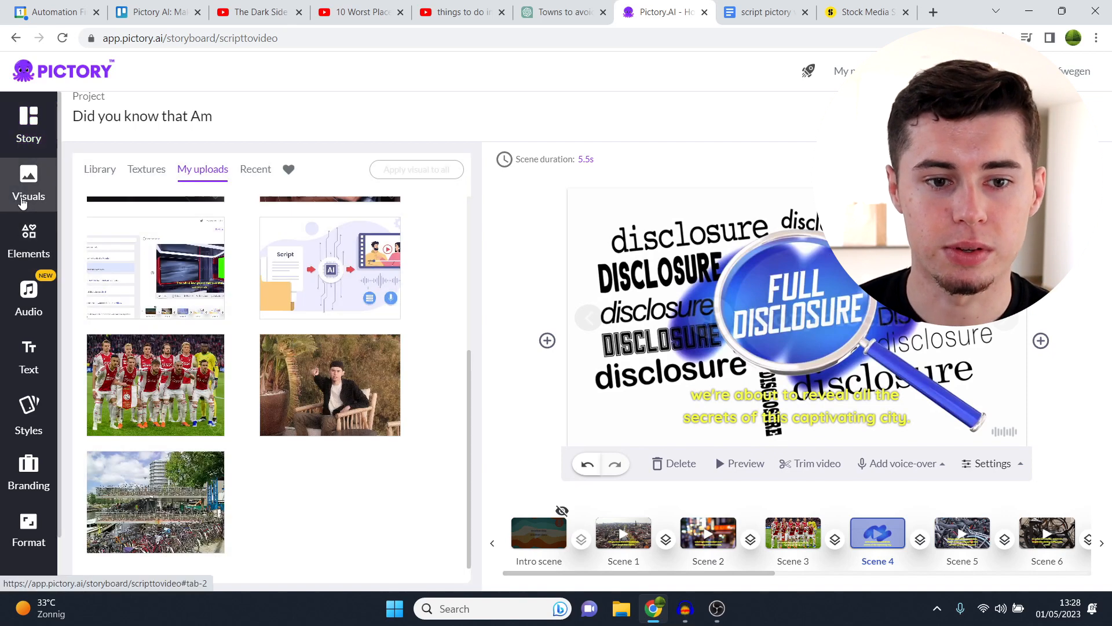
{"action": "left_click", "coordinate": [100, 169]}
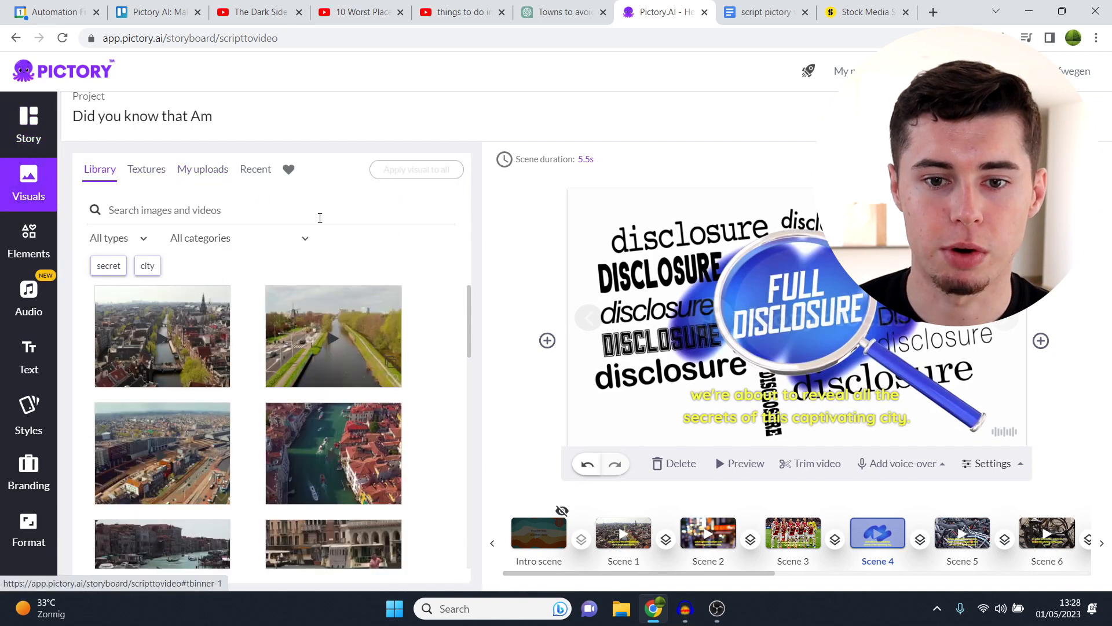
{"action": "type", "text": "amsterdam"}
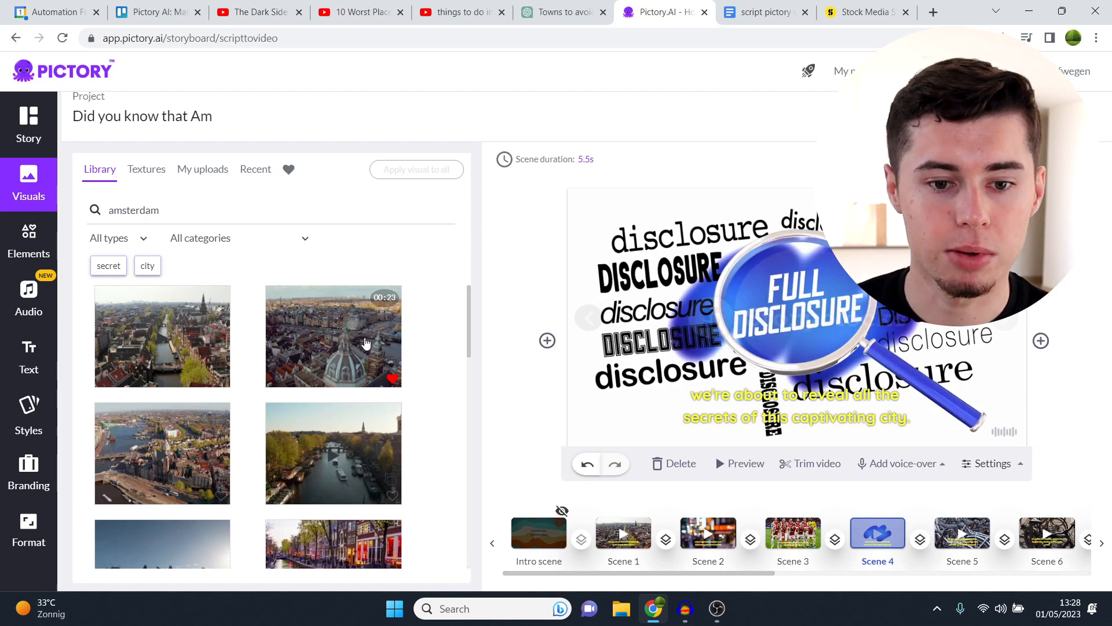
{"action": "left_click", "coordinate": [333, 337]}
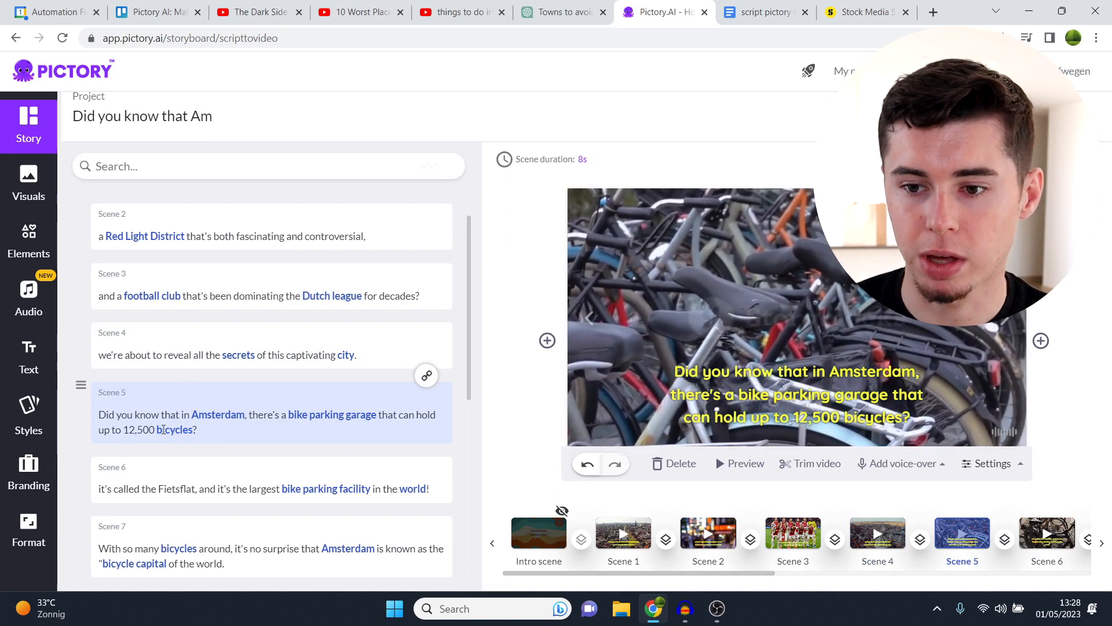
Step: Split scene 5 after 'Amsterdam,' so the bike-parking-garage line becomes scene 6
{"action": "left_click", "coordinate": [797, 394]}
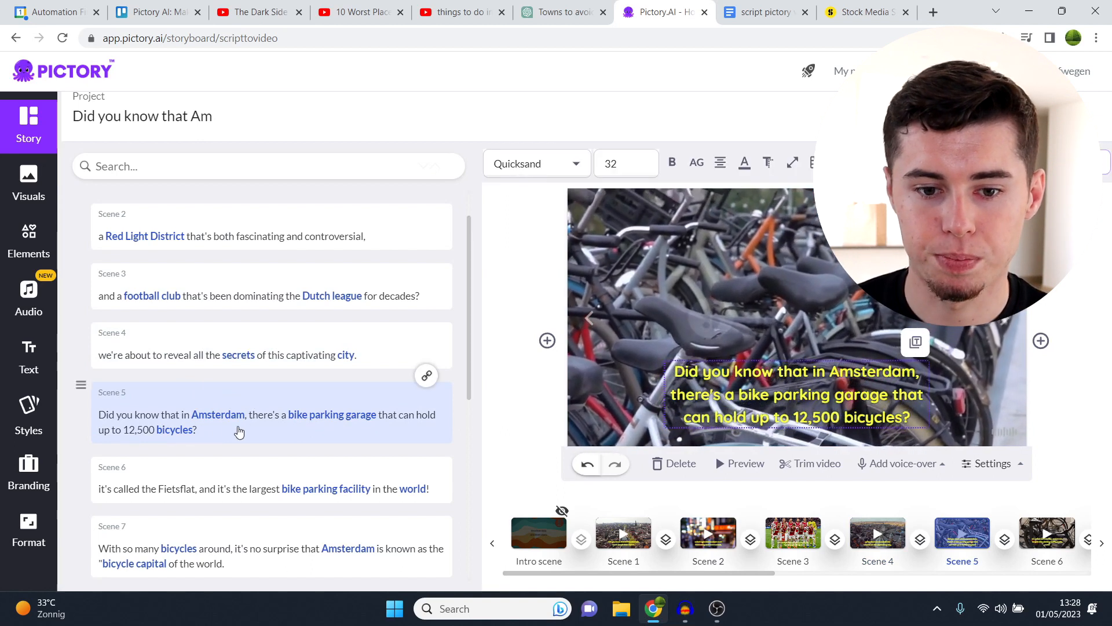
{"action": "left_click", "coordinate": [243, 415]}
{"action": "type", "text": "."}
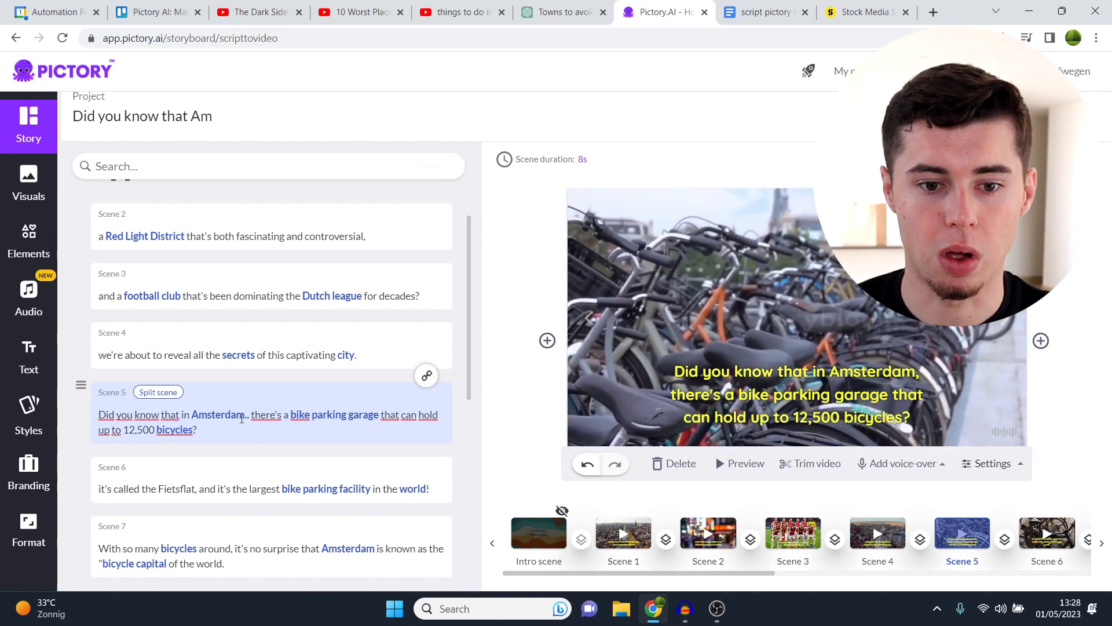
{"action": "left_click", "coordinate": [158, 391]}
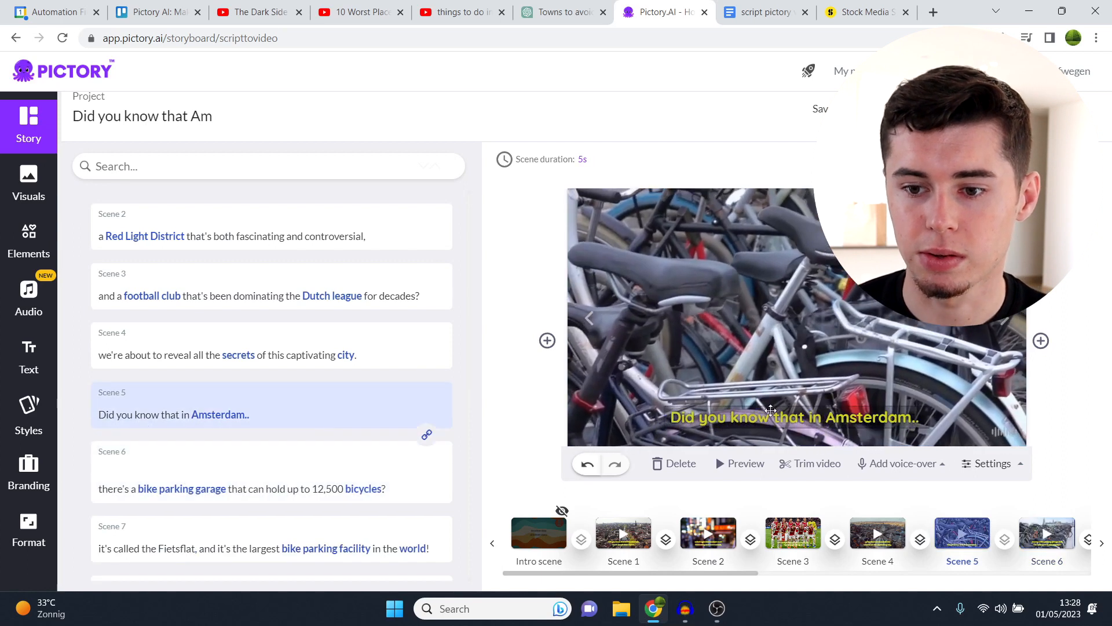
{"action": "left_click", "coordinate": [1046, 533]}
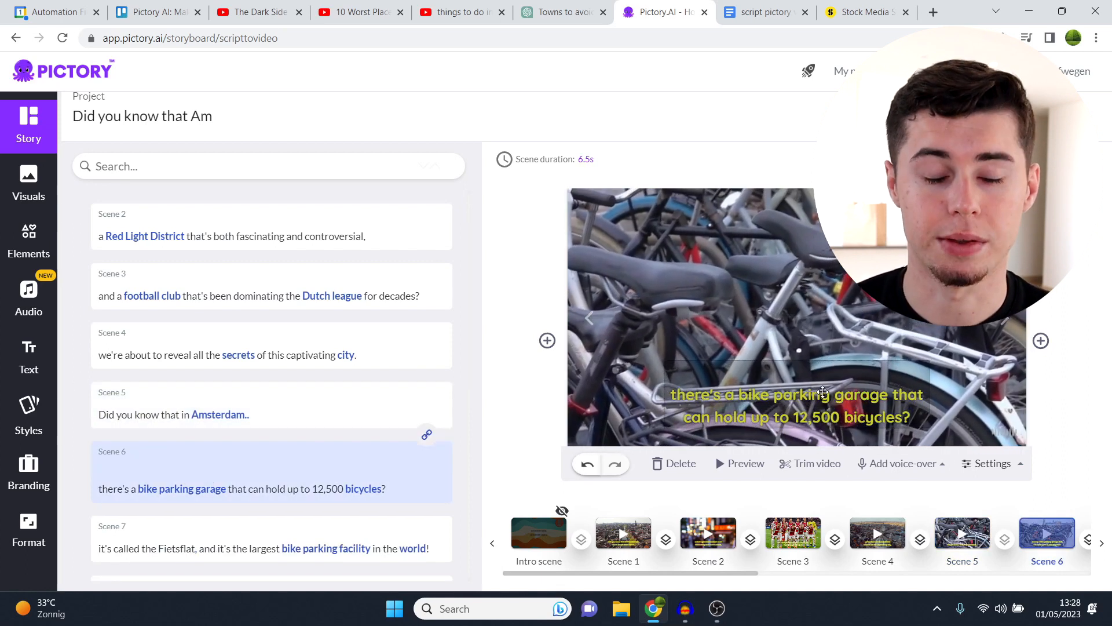
{"action": "left_click", "coordinate": [271, 404]}
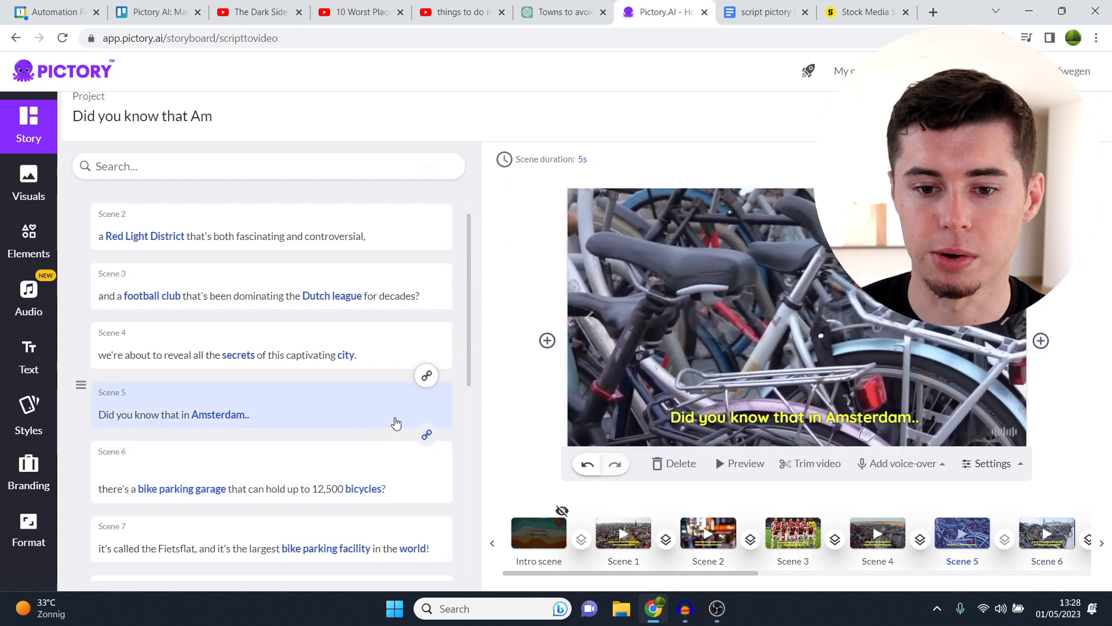
{"action": "mouse_move", "coordinate": [426, 435]}
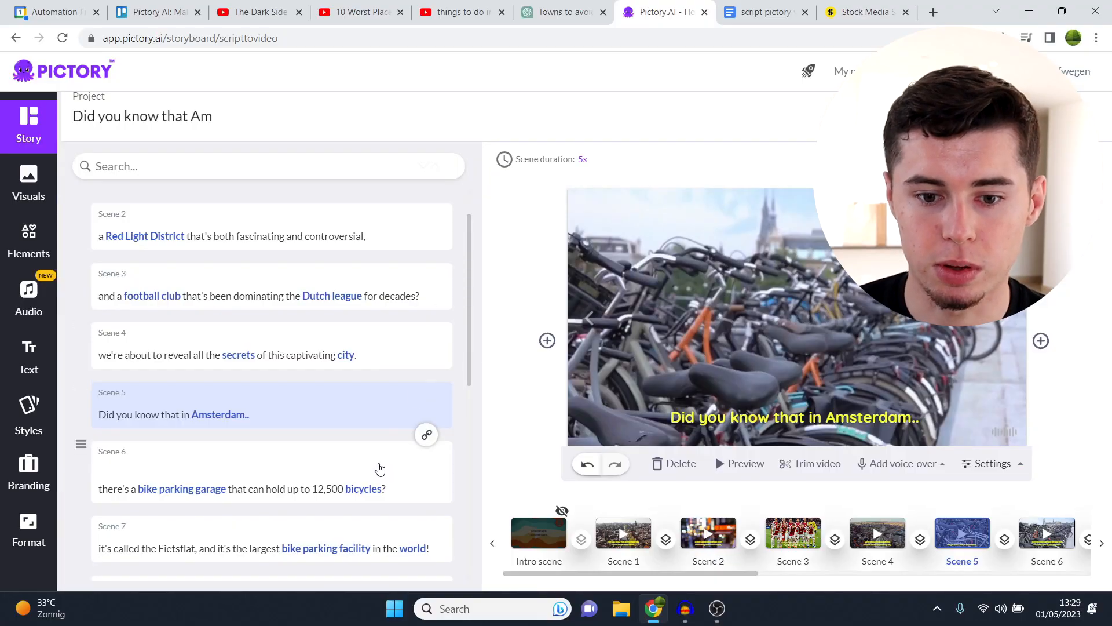
Step: Give scene 6 the uploaded canal-side bike garage photo with zoom and pan on
{"action": "left_click", "coordinate": [271, 488]}
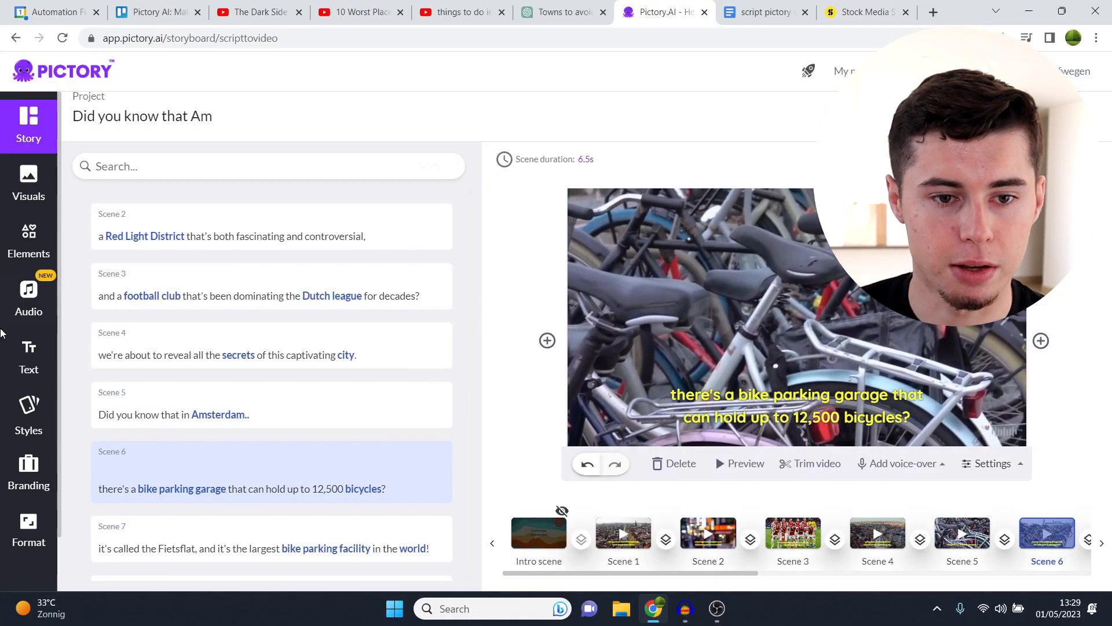
{"action": "left_click", "coordinate": [28, 183]}
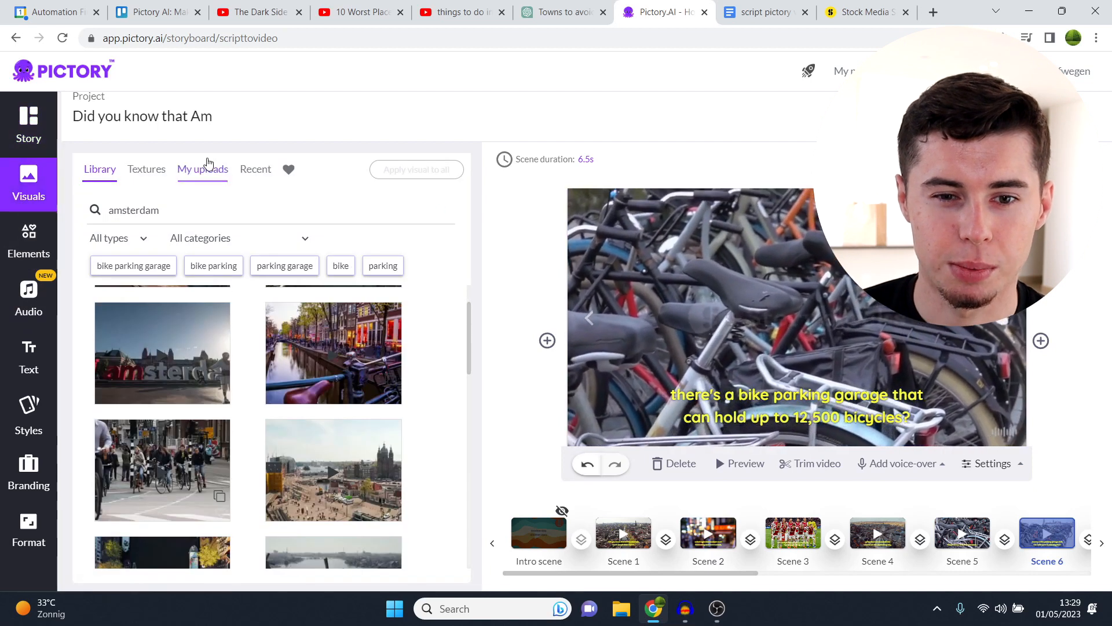
{"action": "left_click", "coordinate": [201, 170]}
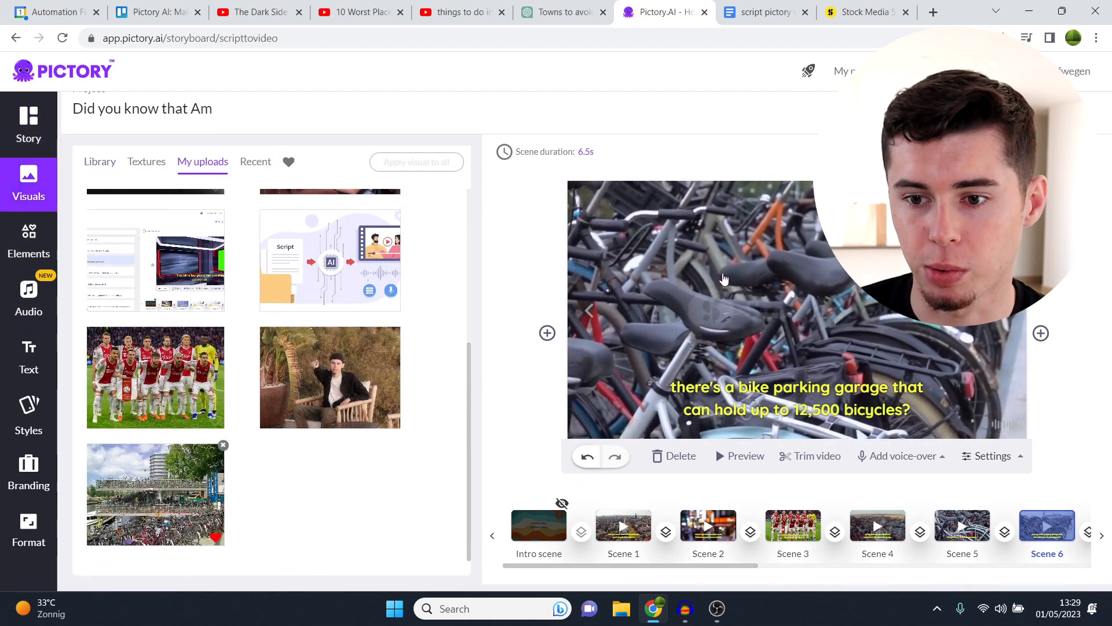
{"action": "left_click", "coordinate": [991, 455]}
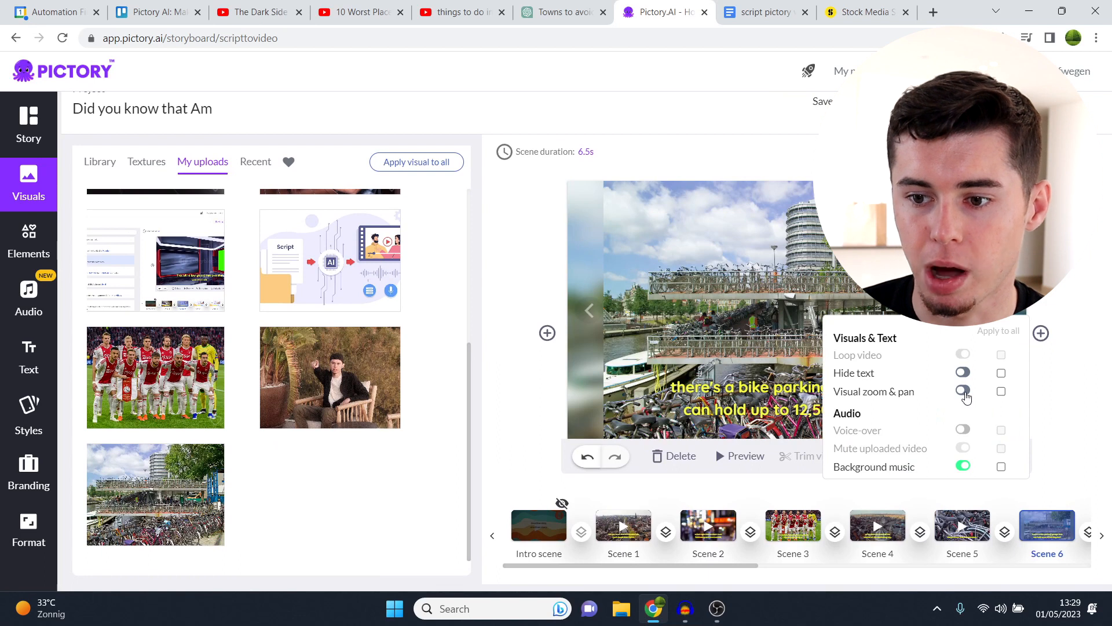
{"action": "left_click", "coordinate": [28, 124]}
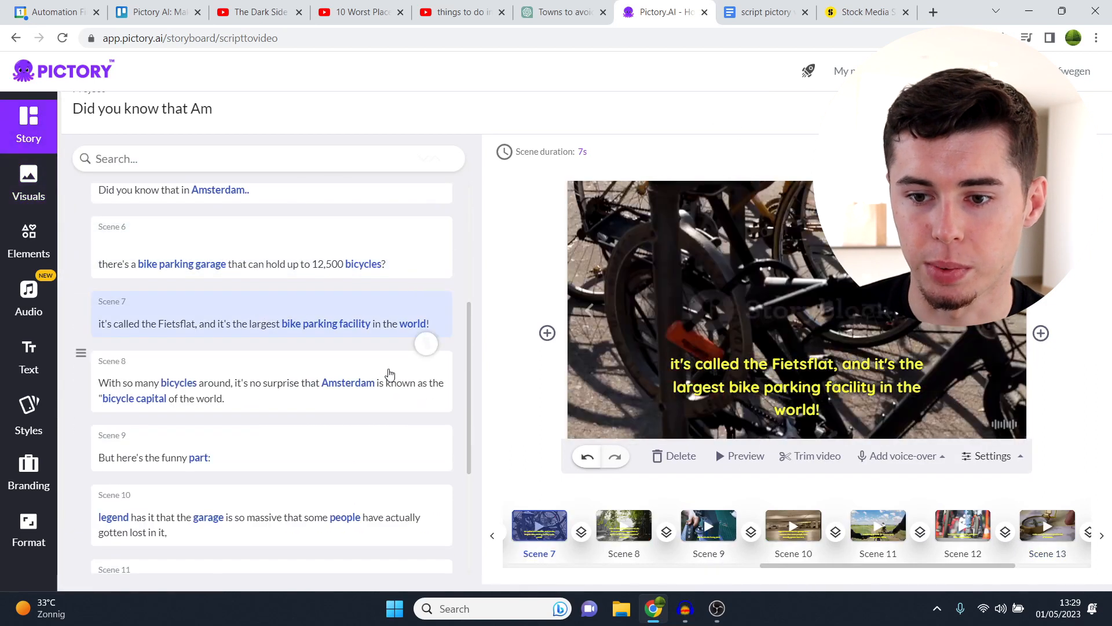
Step: Set scene 7's Fietsflat subtitle to size 26 and apply the uploaded bike-garage photo as its visual
{"action": "left_click", "coordinate": [795, 387]}
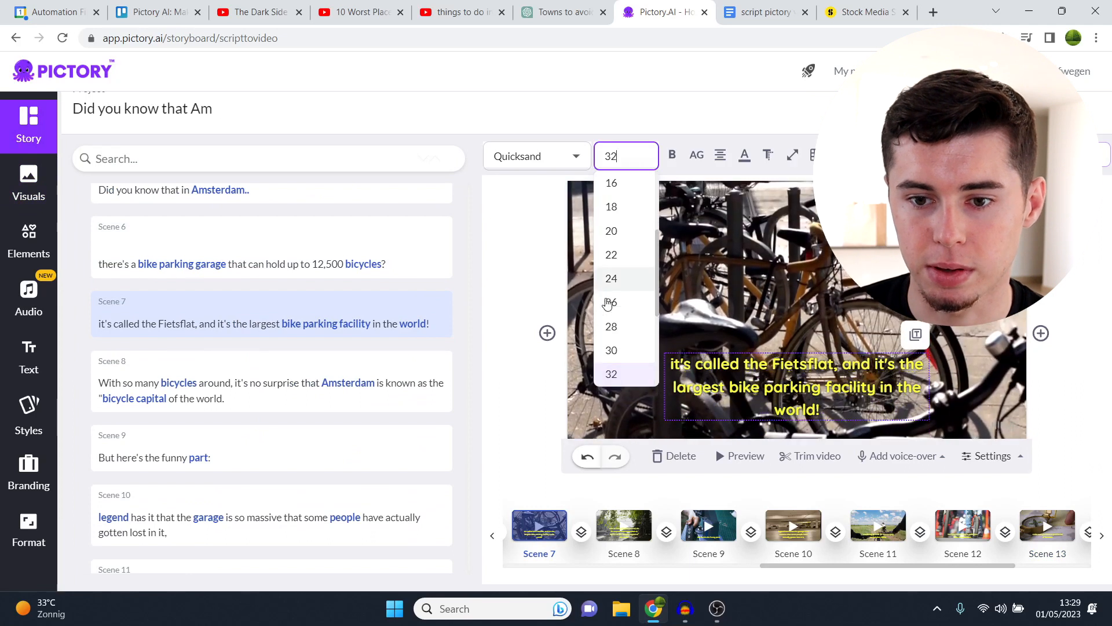
{"action": "left_click", "coordinate": [611, 303]}
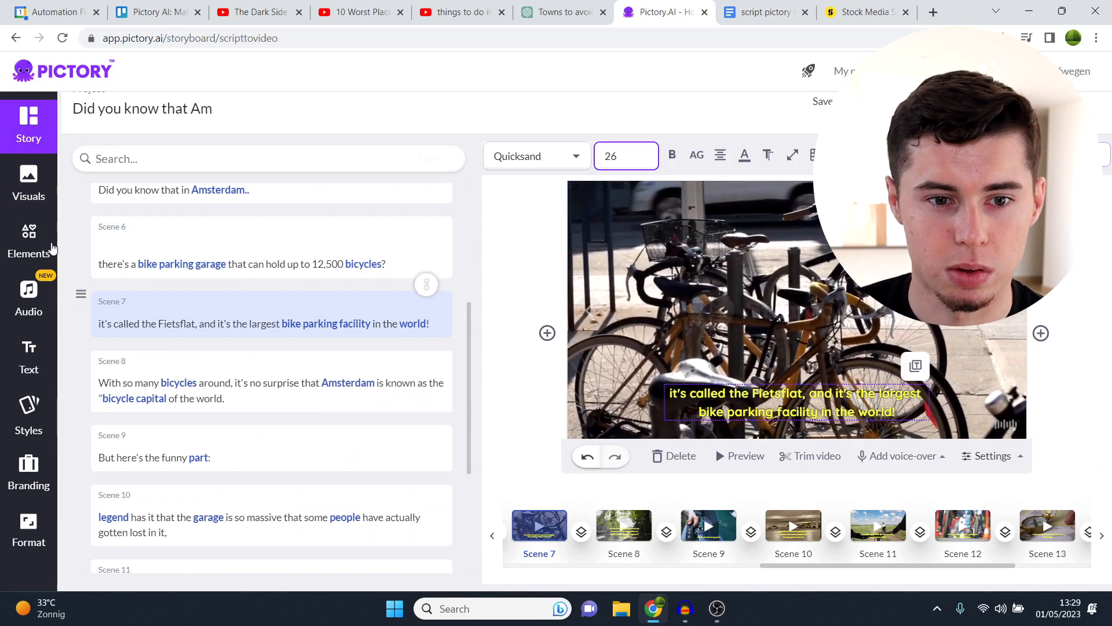
{"action": "left_click", "coordinate": [28, 183]}
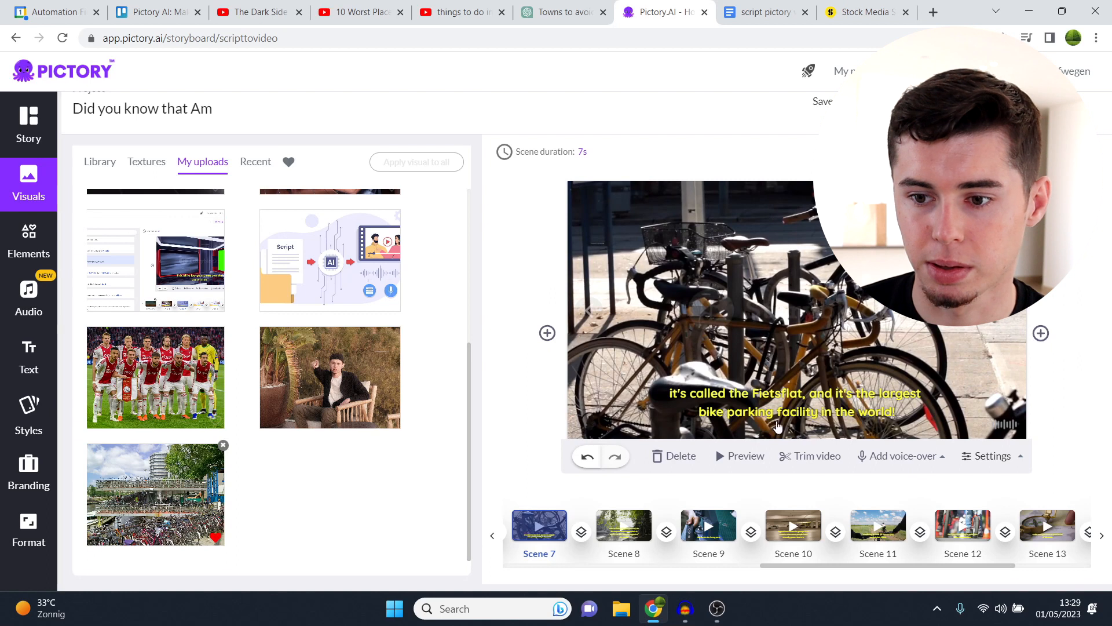
{"action": "left_click", "coordinate": [156, 493]}
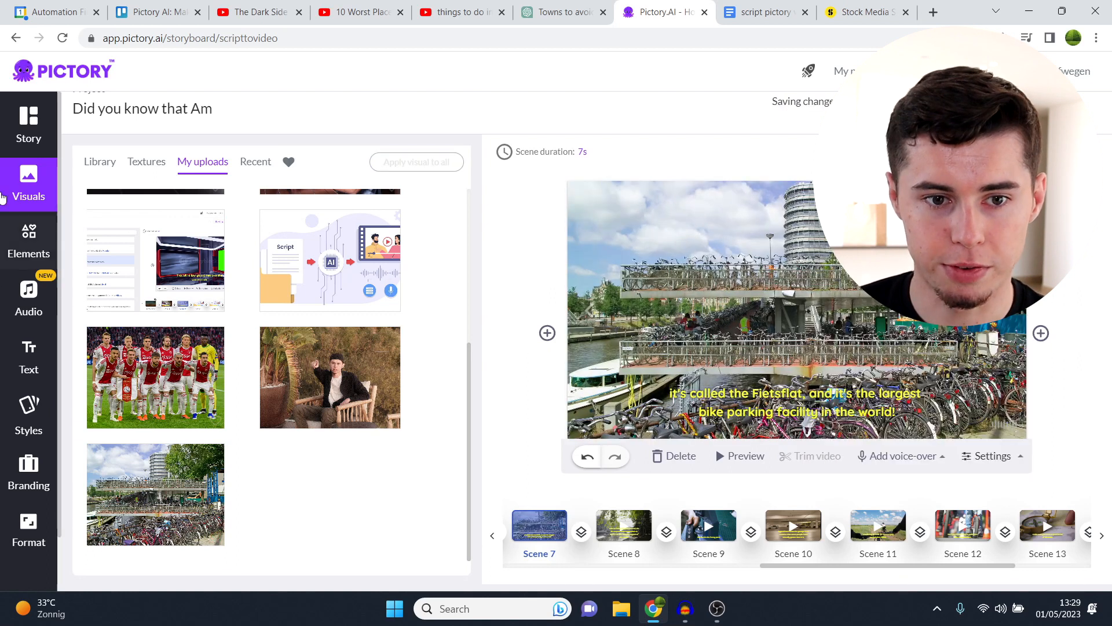
{"action": "left_click", "coordinate": [28, 124]}
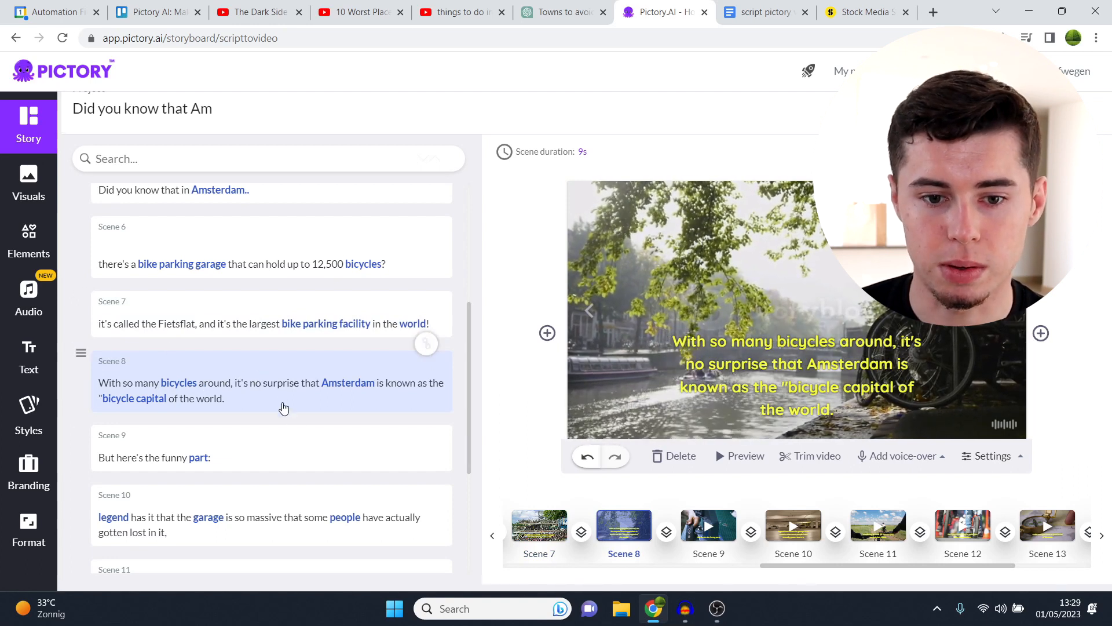
Step: Split scene 8's script after the word "around" into two scenes
{"action": "left_click", "coordinate": [235, 383]}
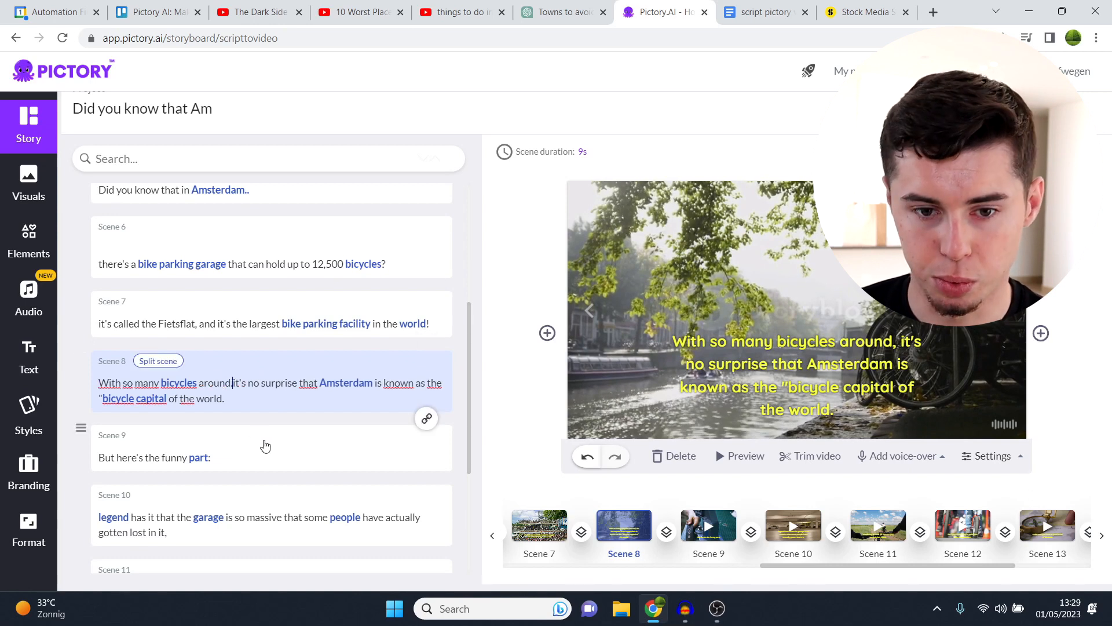
{"action": "left_click", "coordinate": [157, 361]}
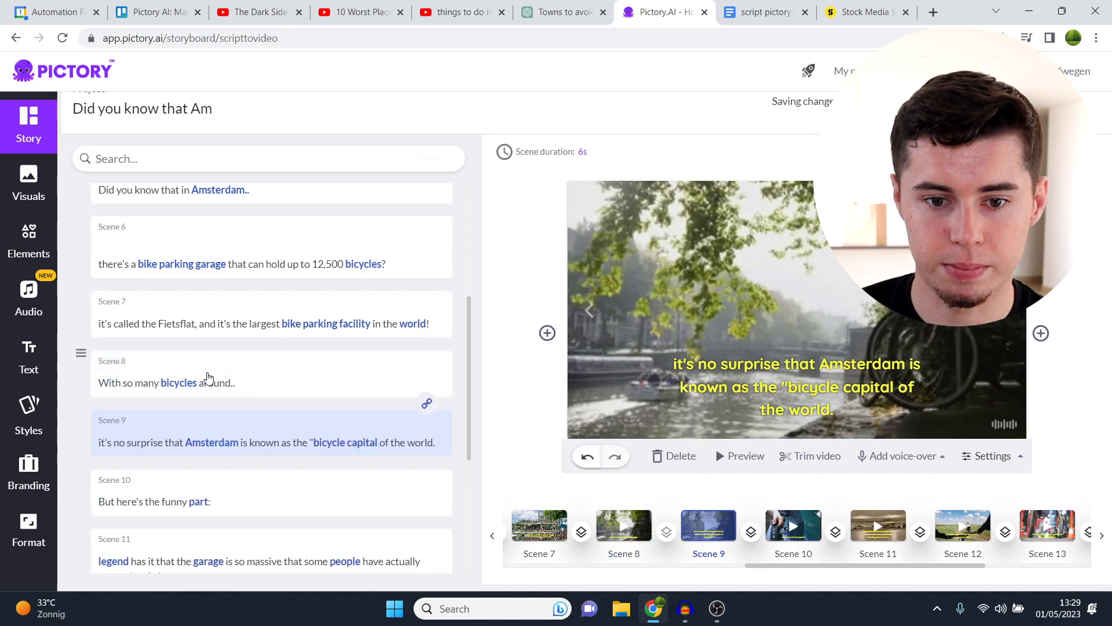
{"action": "left_click", "coordinate": [28, 184]}
{"action": "type", "text": "amsterdam"}
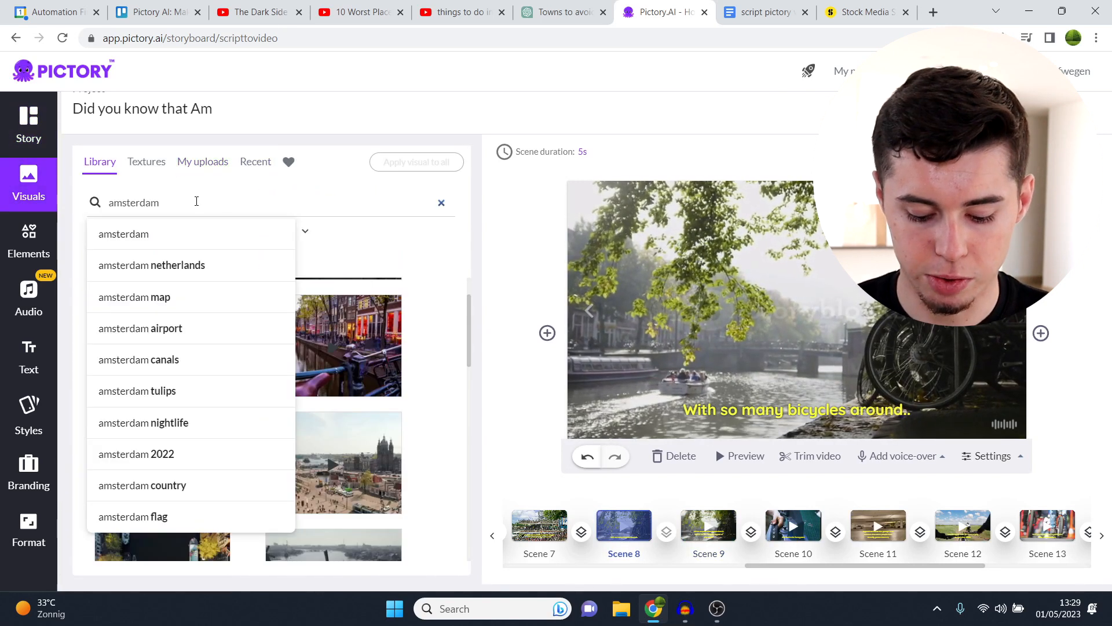
Step: Search the library for amsterdam bicycles and give scene 8 the busy street clip
{"action": "type", "text": "bicycles"}
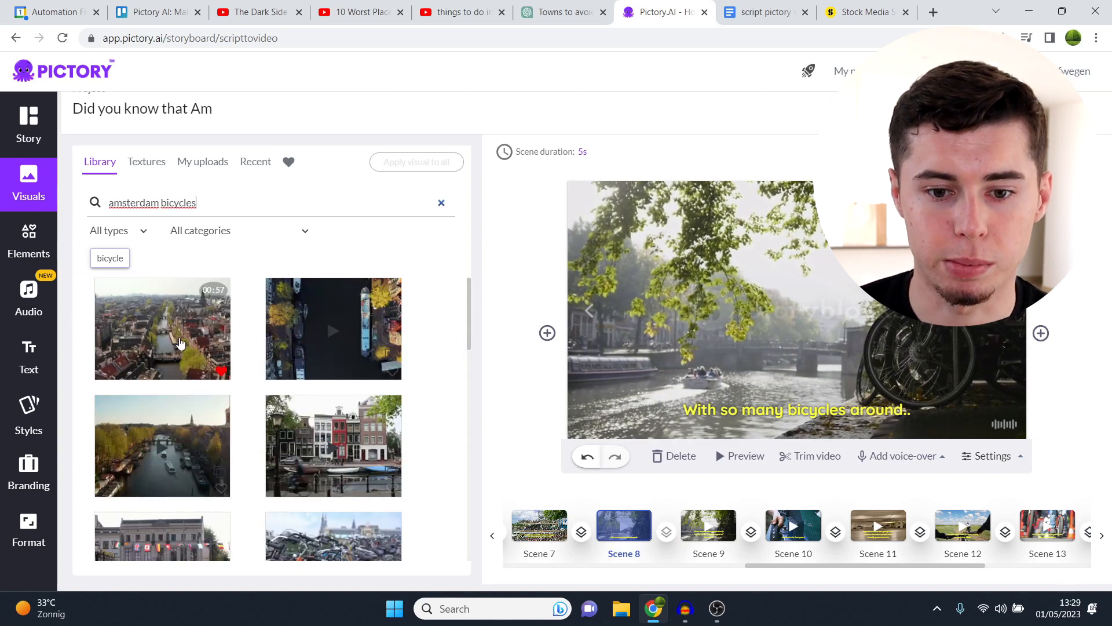
{"action": "scroll", "scroll_direction": "down", "scroll_amount": 3}
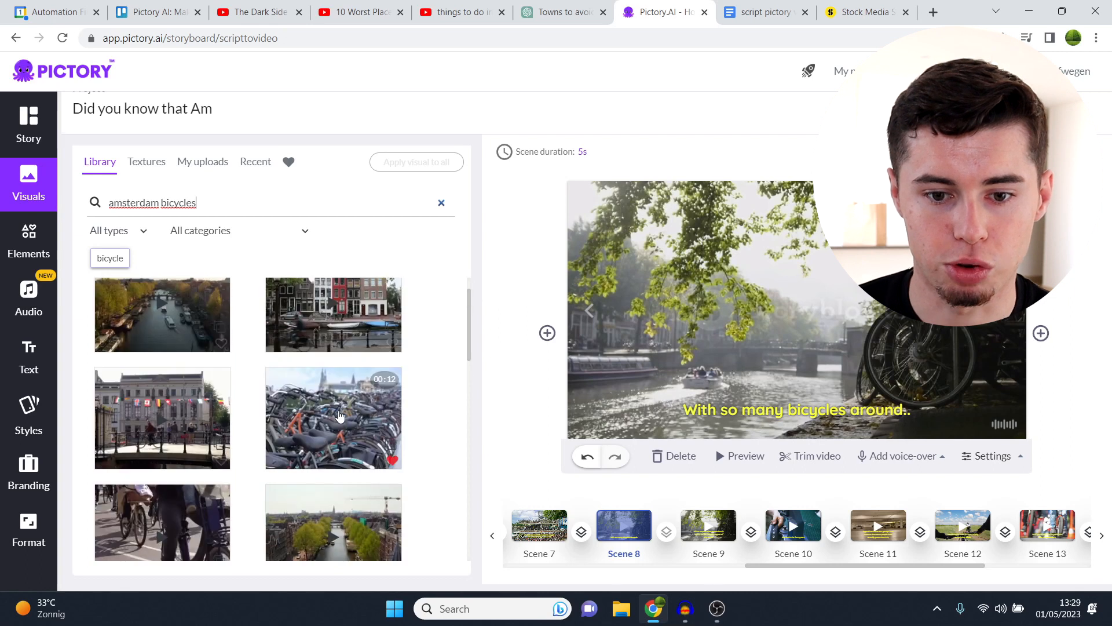
{"action": "scroll", "scroll_direction": "down", "scroll_amount": 3}
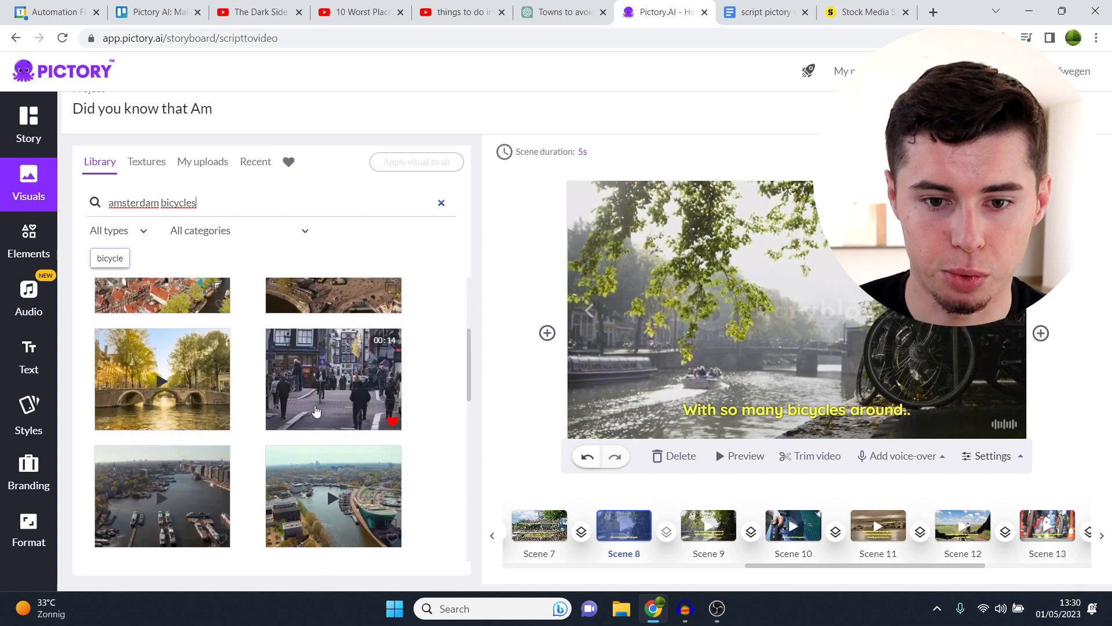
{"action": "left_click", "coordinate": [334, 379]}
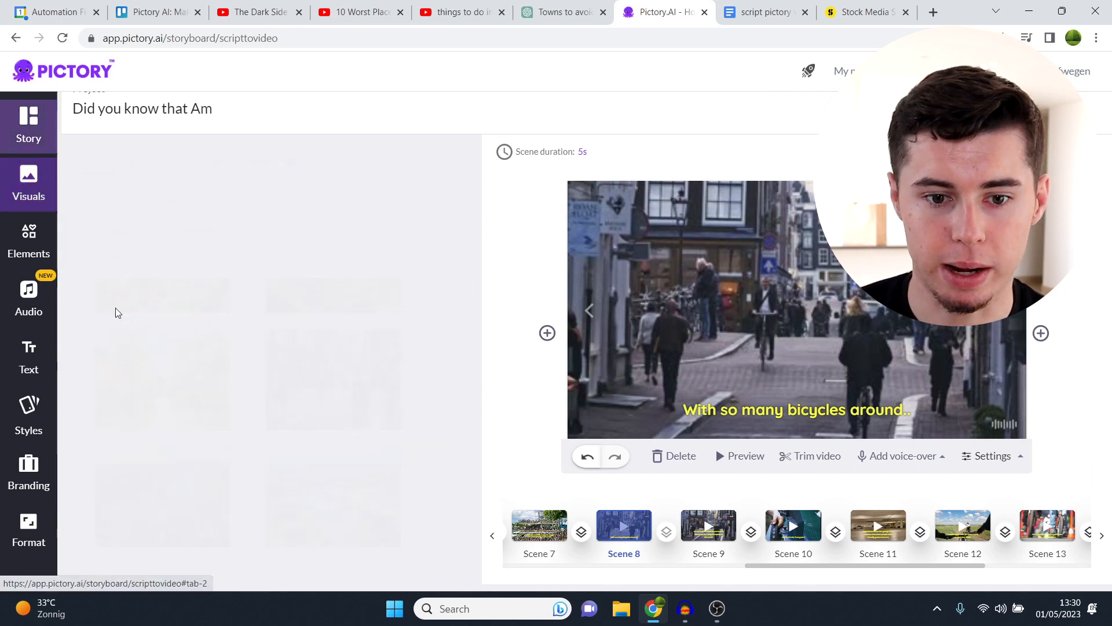
Step: Give scene 9's bicycle-capital subtitle a smaller font size
{"action": "left_click", "coordinate": [708, 526]}
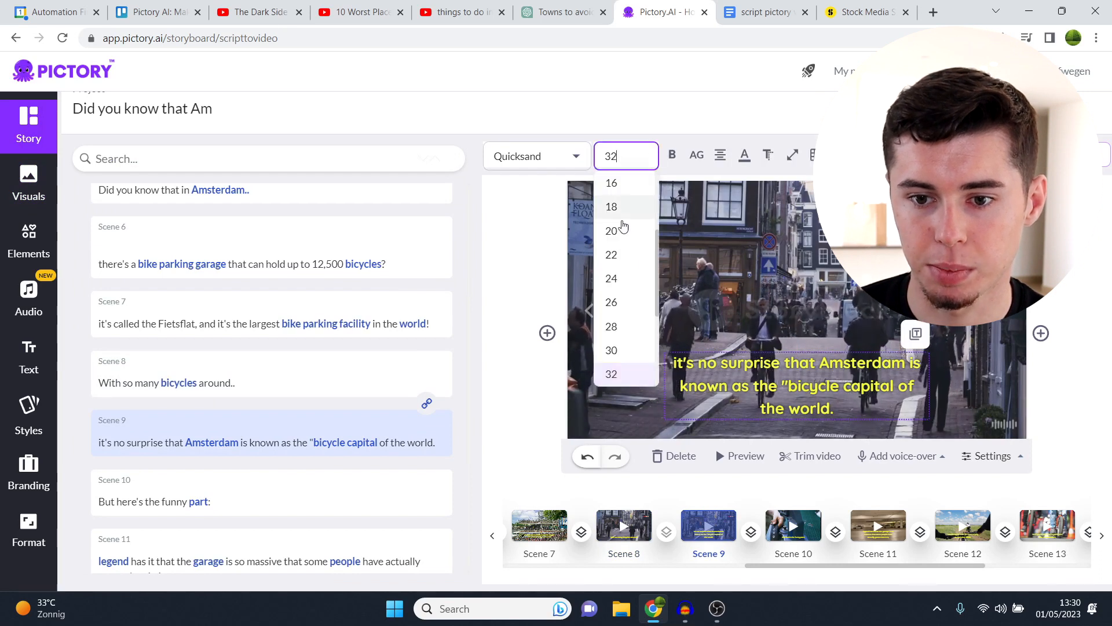
{"action": "left_click", "coordinate": [610, 277]}
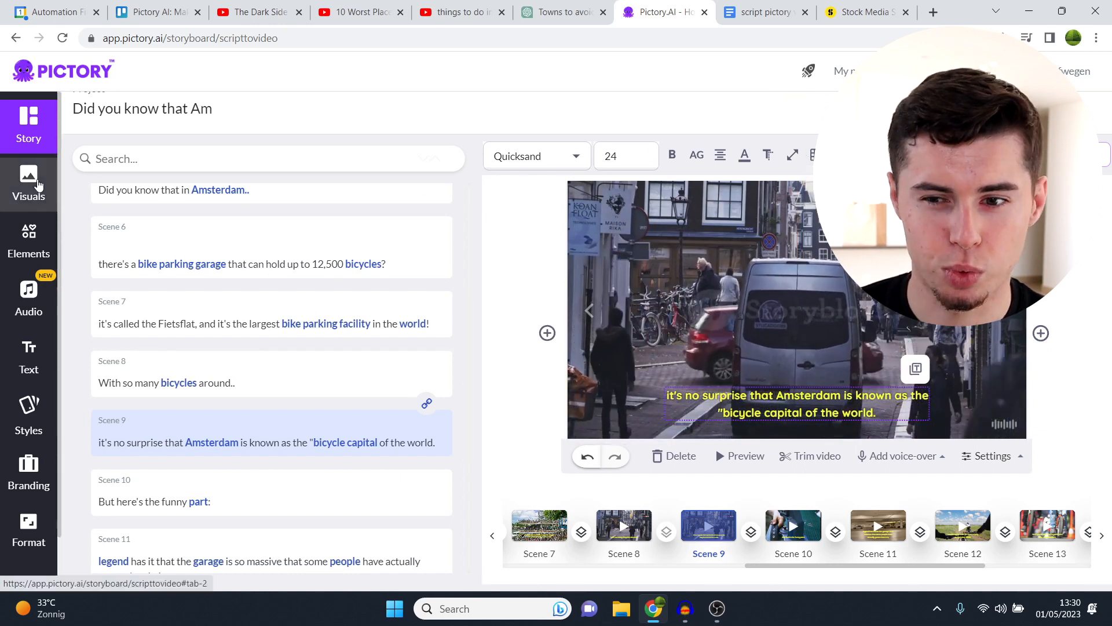
{"action": "left_click", "coordinate": [27, 183]}
{"action": "type", "text": "amsterdam"}
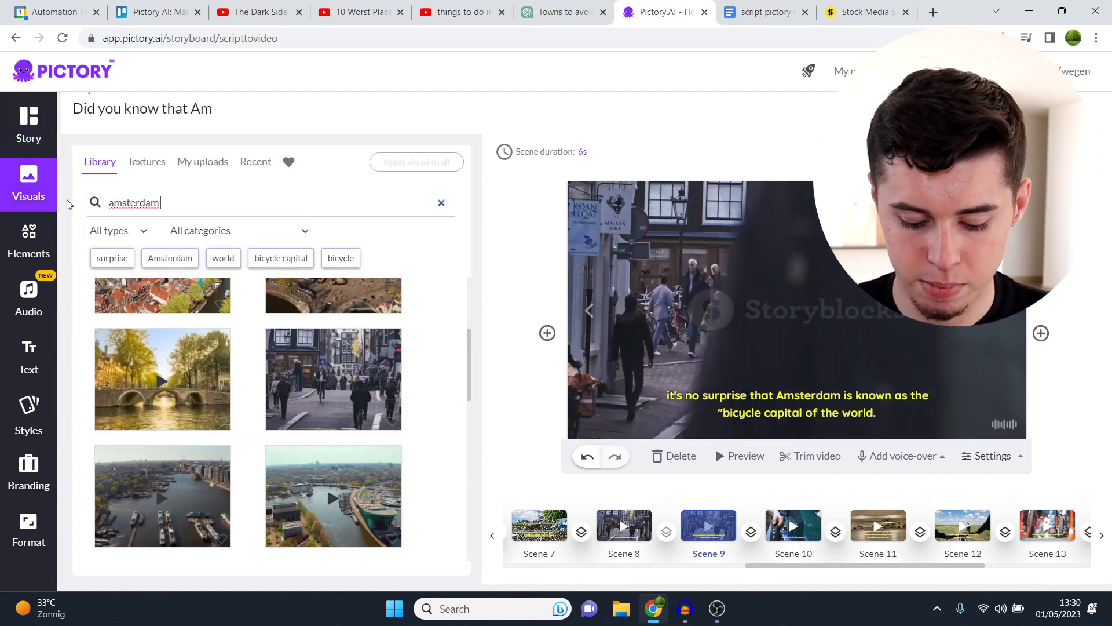
Step: Search the library for amsterdam cycling and browse down for a cyclists clip for scene 9
{"action": "type", "text": "cycling"}
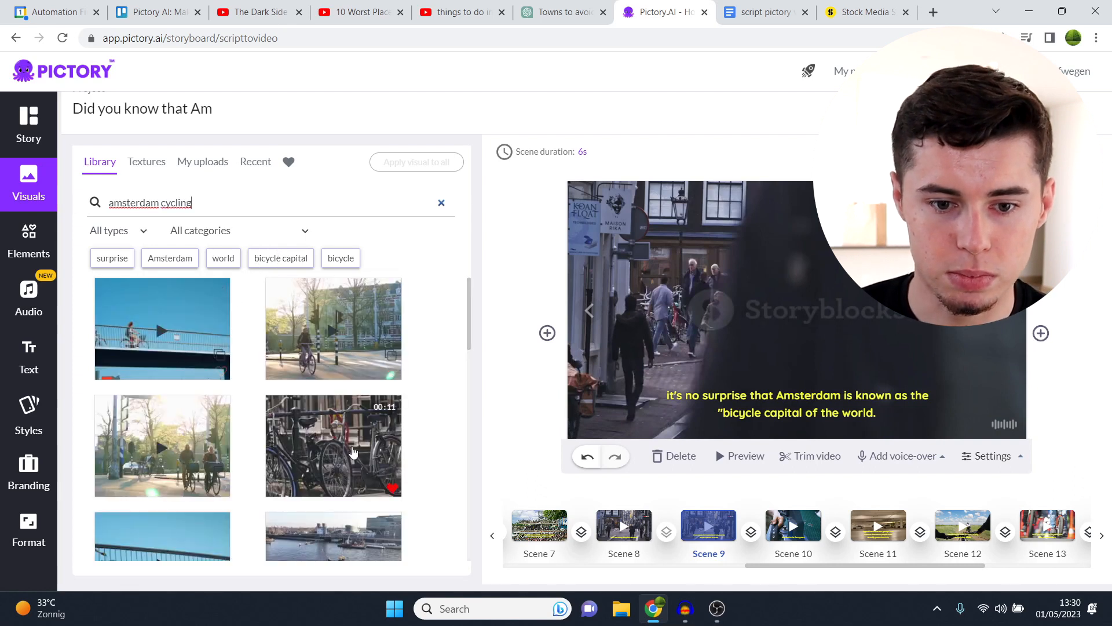
{"action": "scroll", "scroll_direction": "down", "scroll_amount": 3}
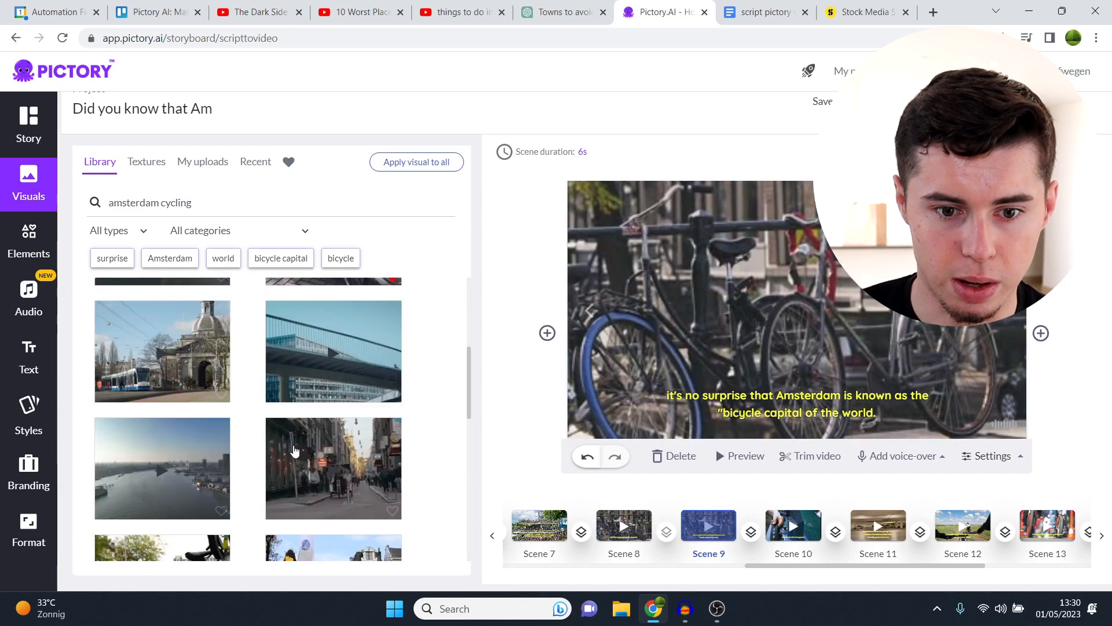
{"action": "scroll", "scroll_direction": "down", "scroll_amount": 3}
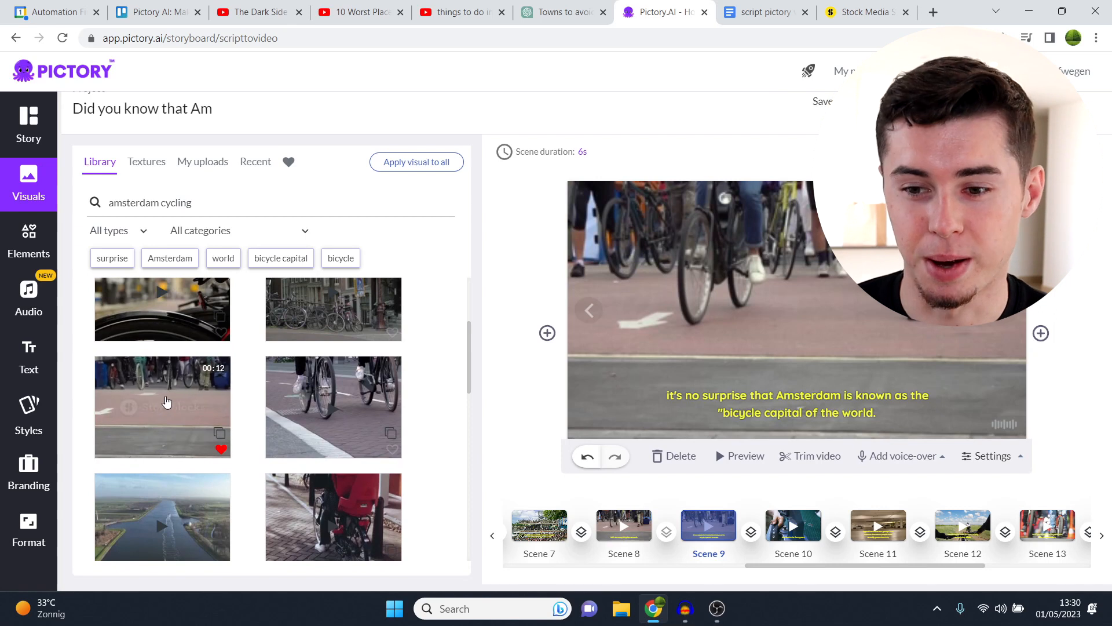
{"action": "scroll", "scroll_direction": "down", "scroll_amount": 3}
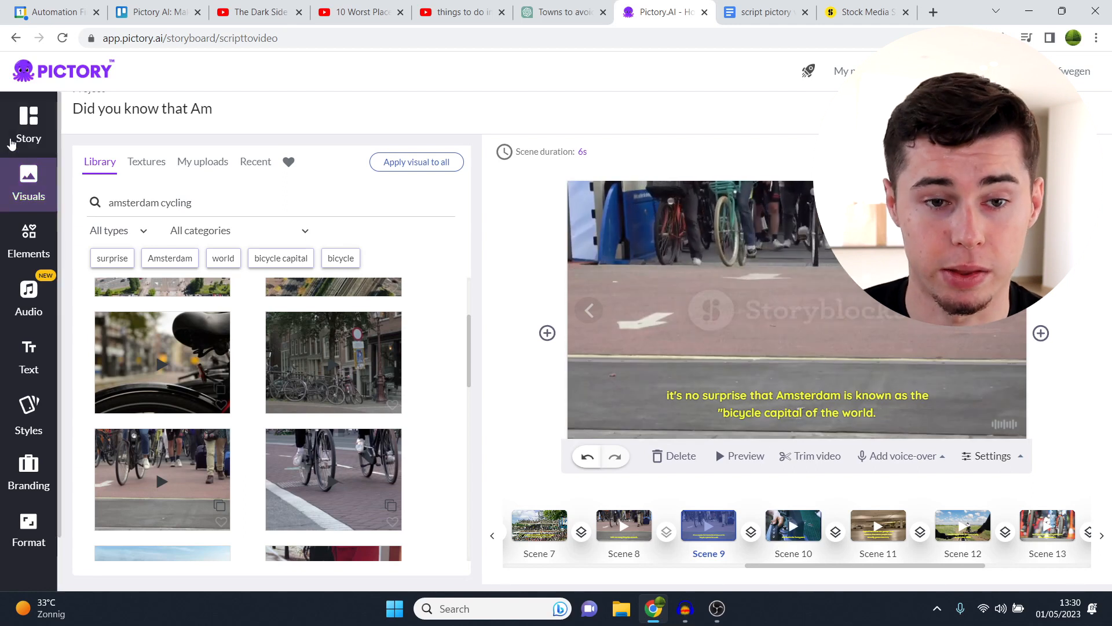
Step: Give scene 10's funny-part line an aerial Amsterdam city clip, then review scenes 11–12 in the story list
{"action": "left_click", "coordinate": [28, 124]}
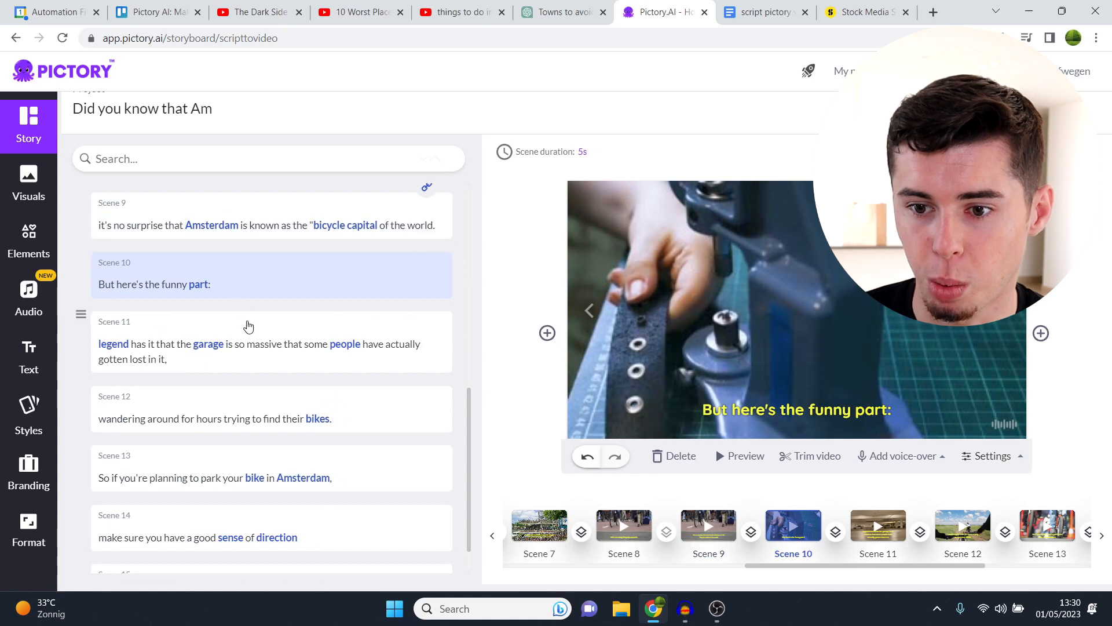
{"action": "mouse_move", "coordinate": [751, 334]}
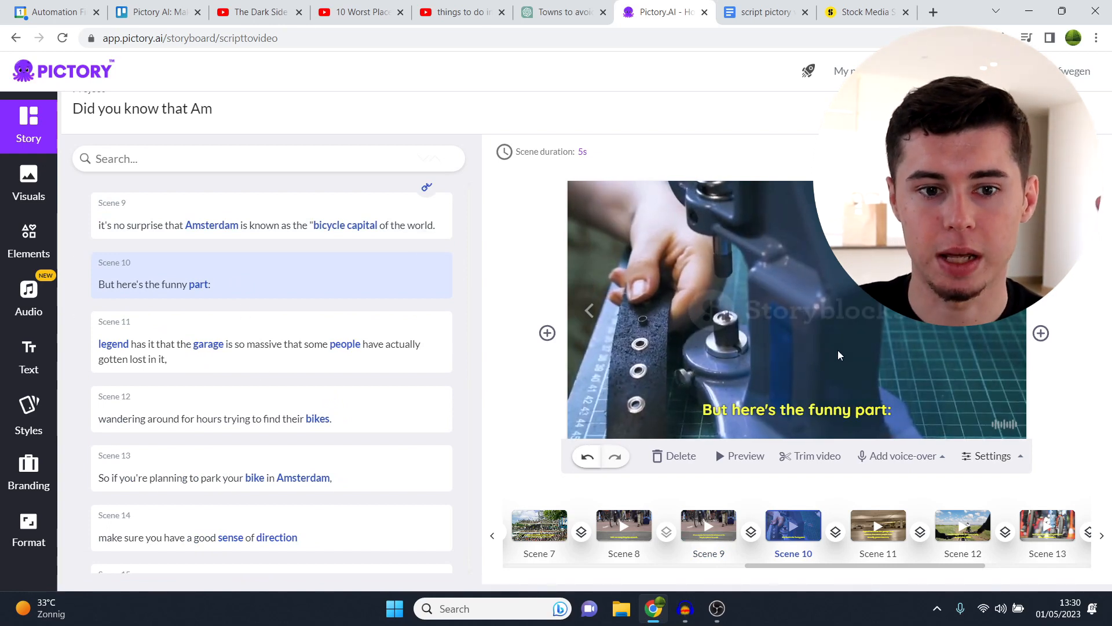
{"action": "left_click", "coordinate": [28, 183]}
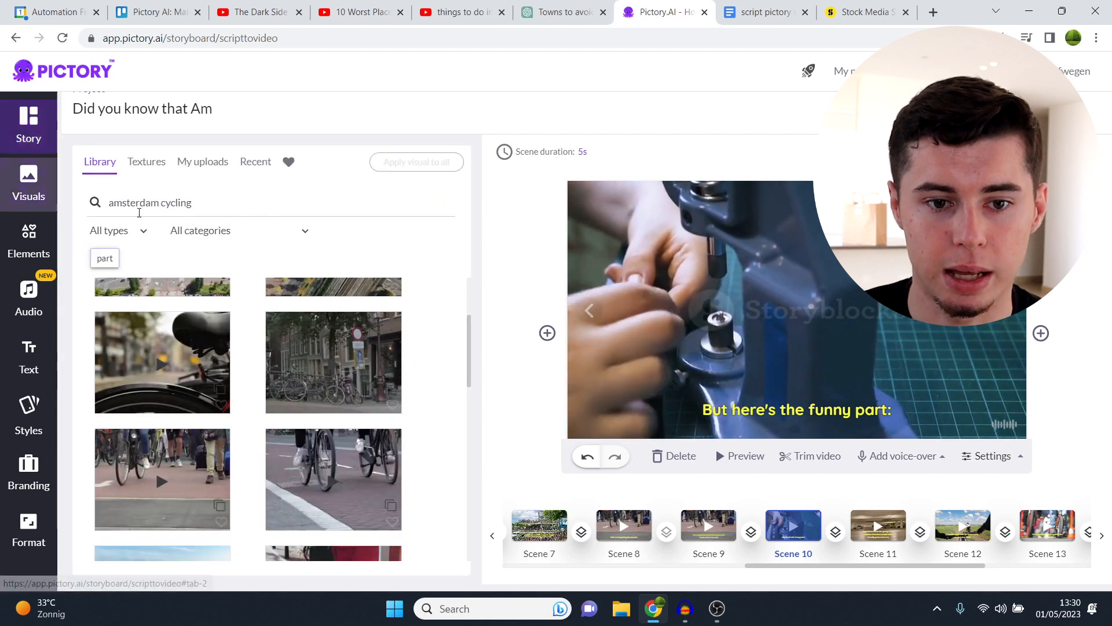
{"action": "type", "text": "amsterdam"}
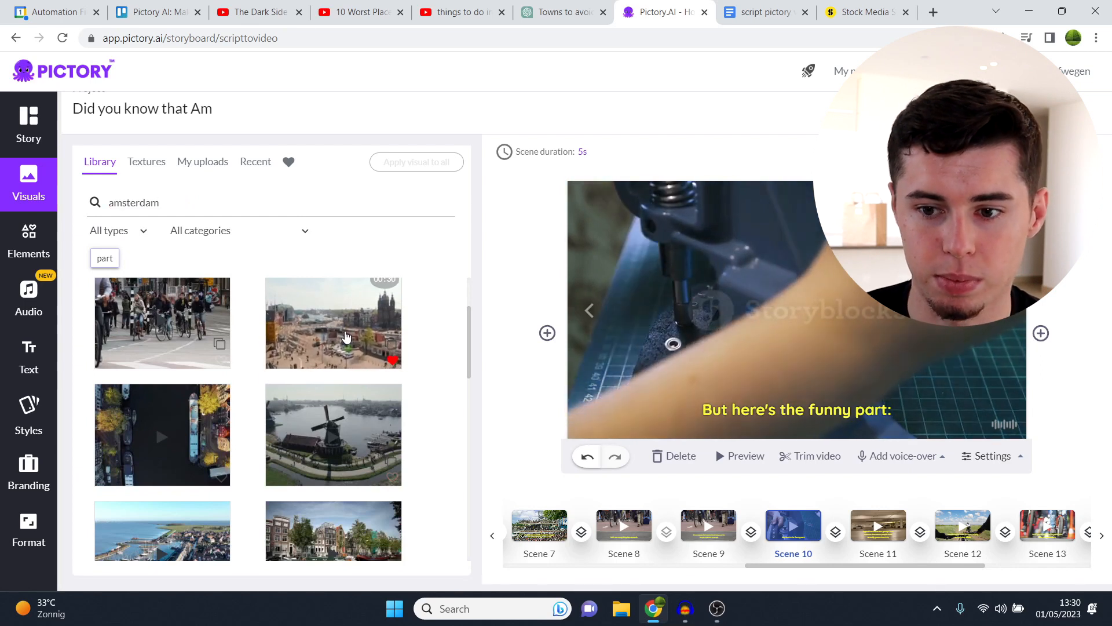
{"action": "left_click", "coordinate": [27, 124]}
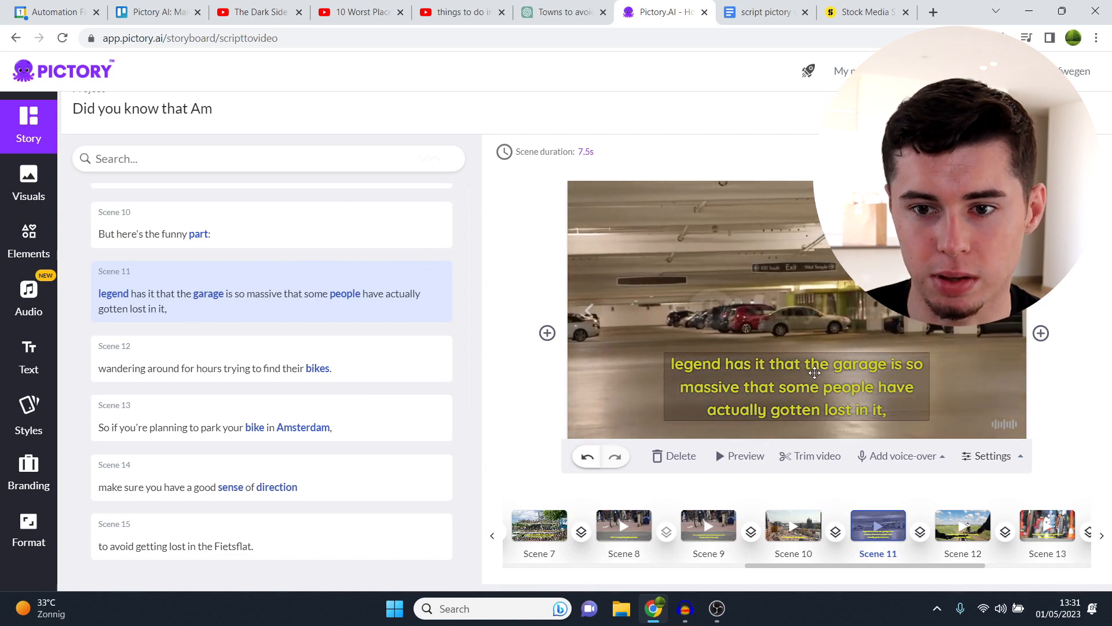
{"action": "left_click", "coordinate": [796, 387]}
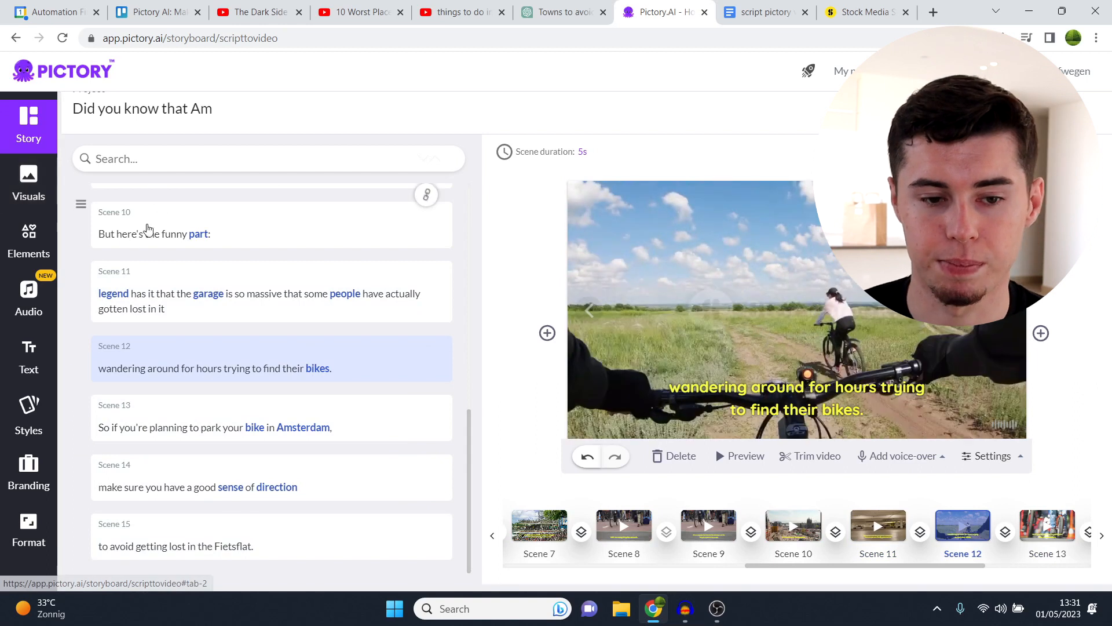
{"action": "scroll", "scroll_direction": "up", "scroll_amount": 3}
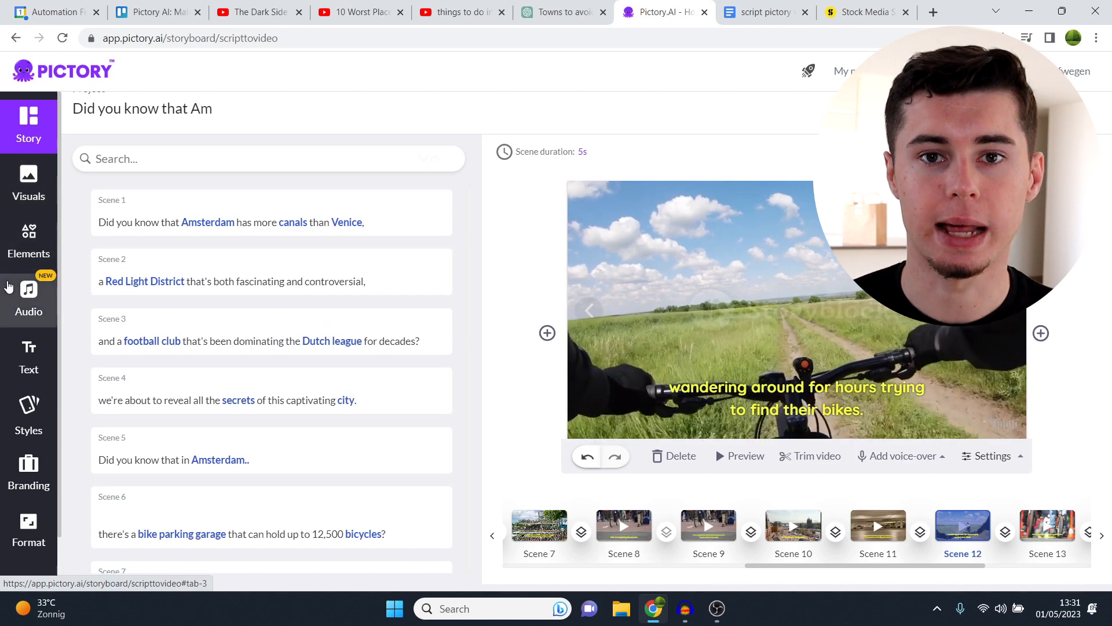
Step: Apply the Ayanda English (South African) female voice-over to the whole video from the Audio voice list
{"action": "left_click", "coordinate": [28, 298]}
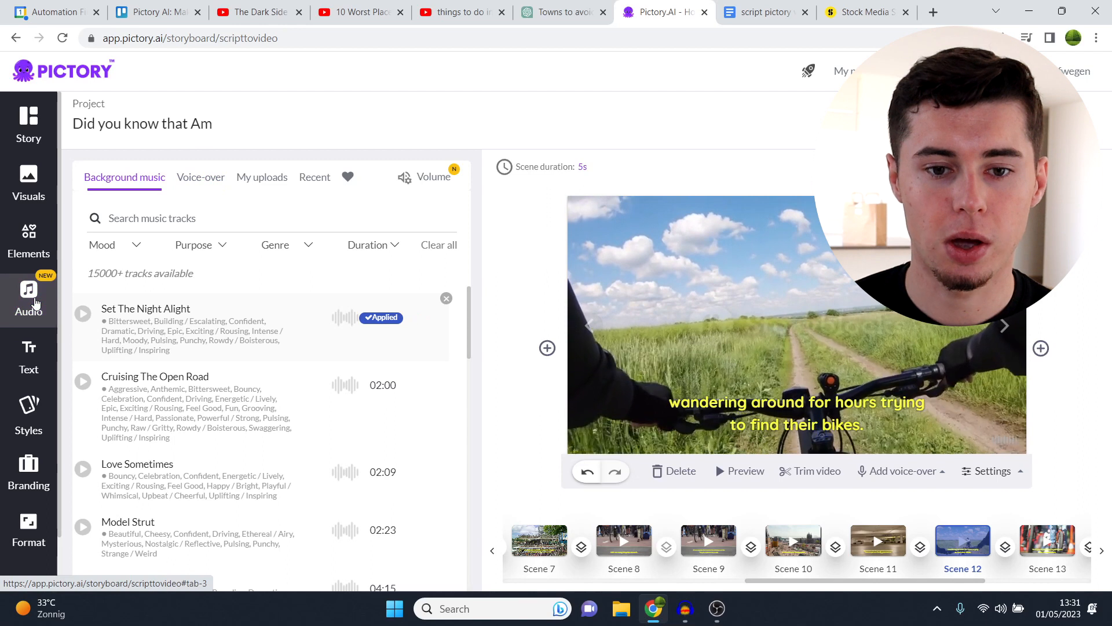
{"action": "left_click", "coordinate": [201, 177]}
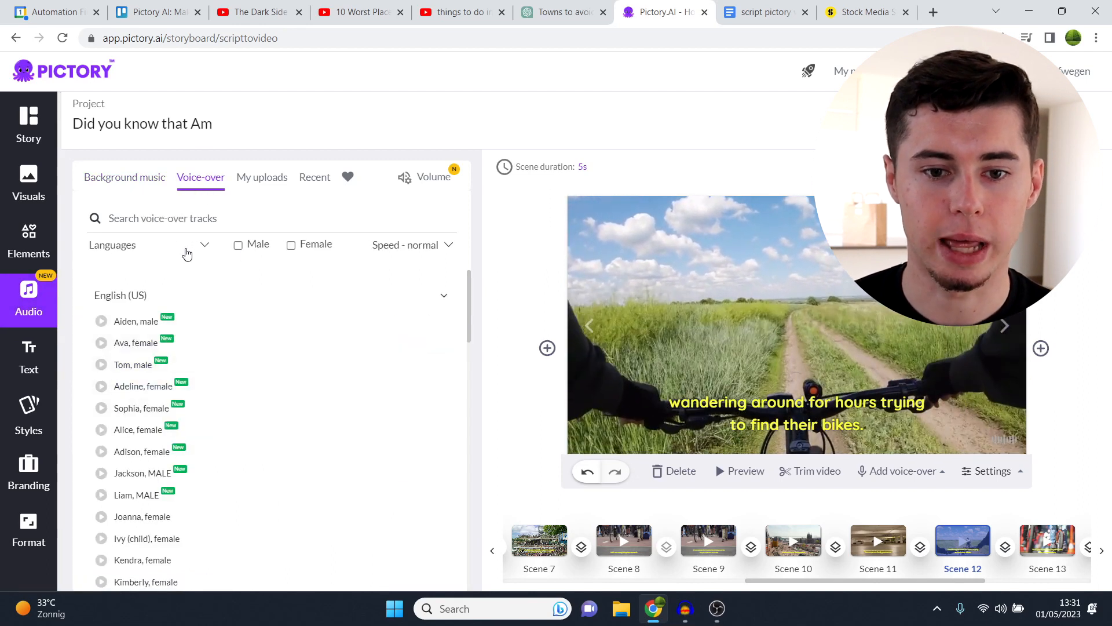
{"action": "mouse_move", "coordinate": [415, 250]}
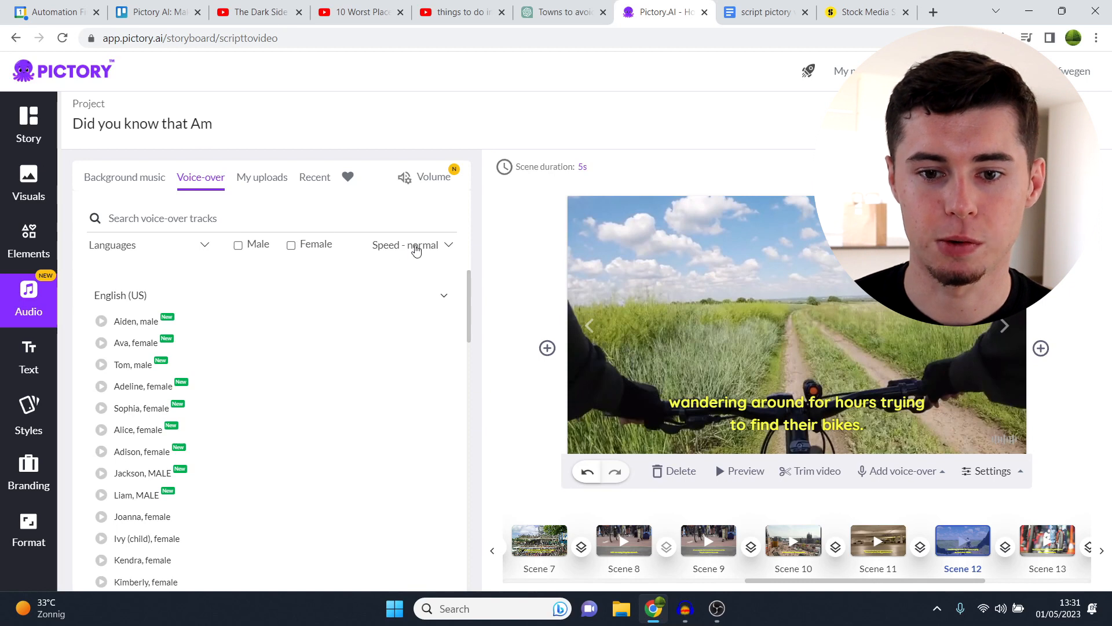
{"action": "scroll", "scroll_direction": "down", "scroll_amount": 3}
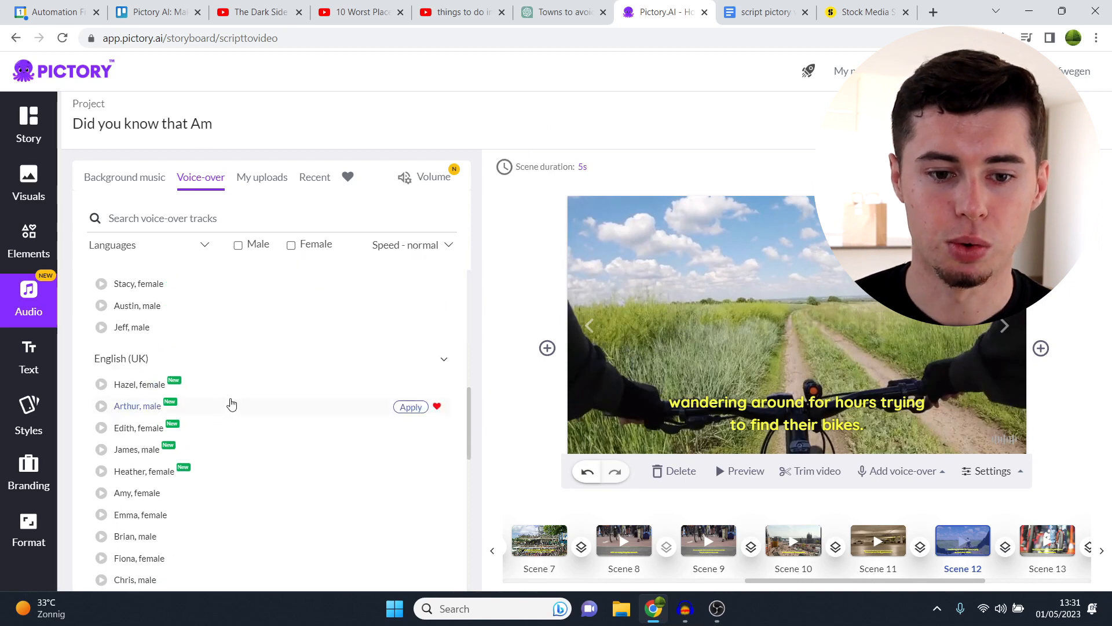
{"action": "scroll", "scroll_direction": "down", "scroll_amount": 3}
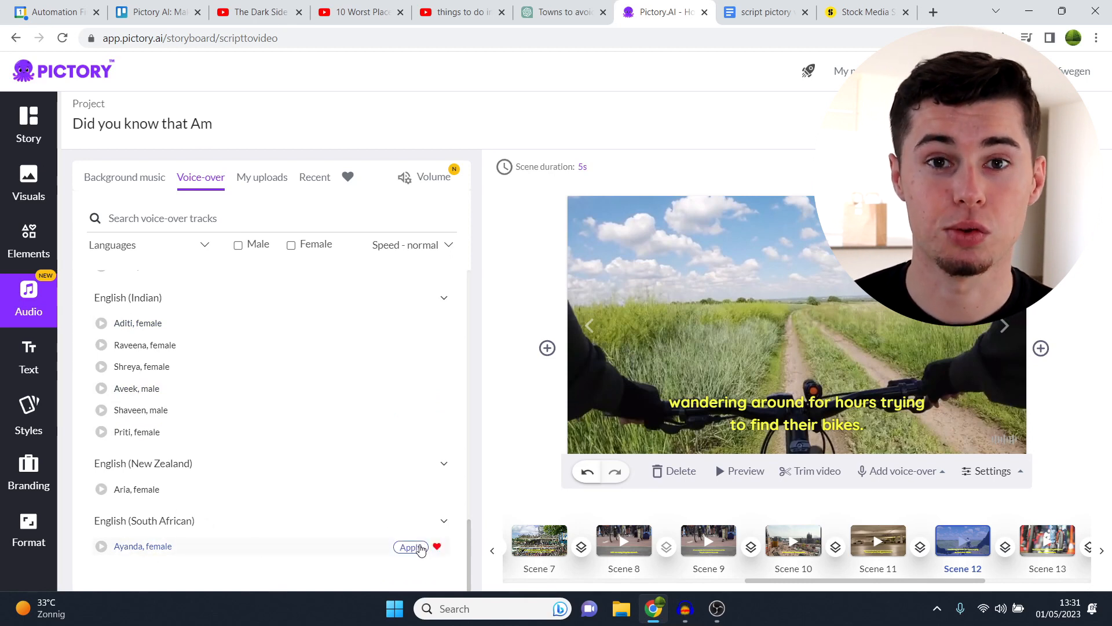
{"action": "left_click", "coordinate": [410, 546]}
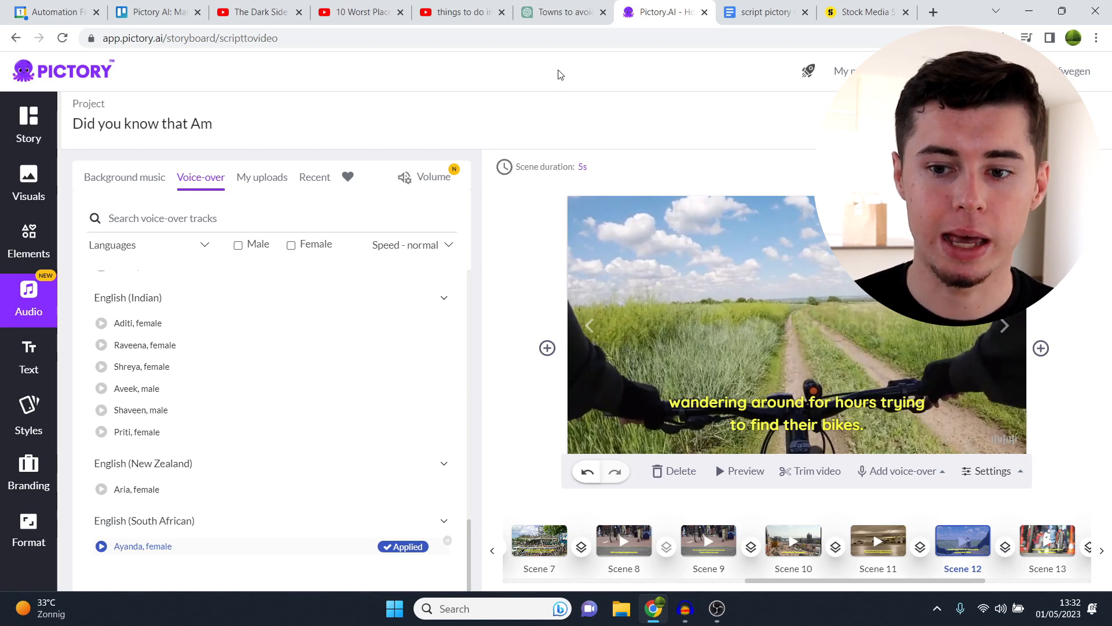
{"action": "mouse_move", "coordinate": [425, 336]}
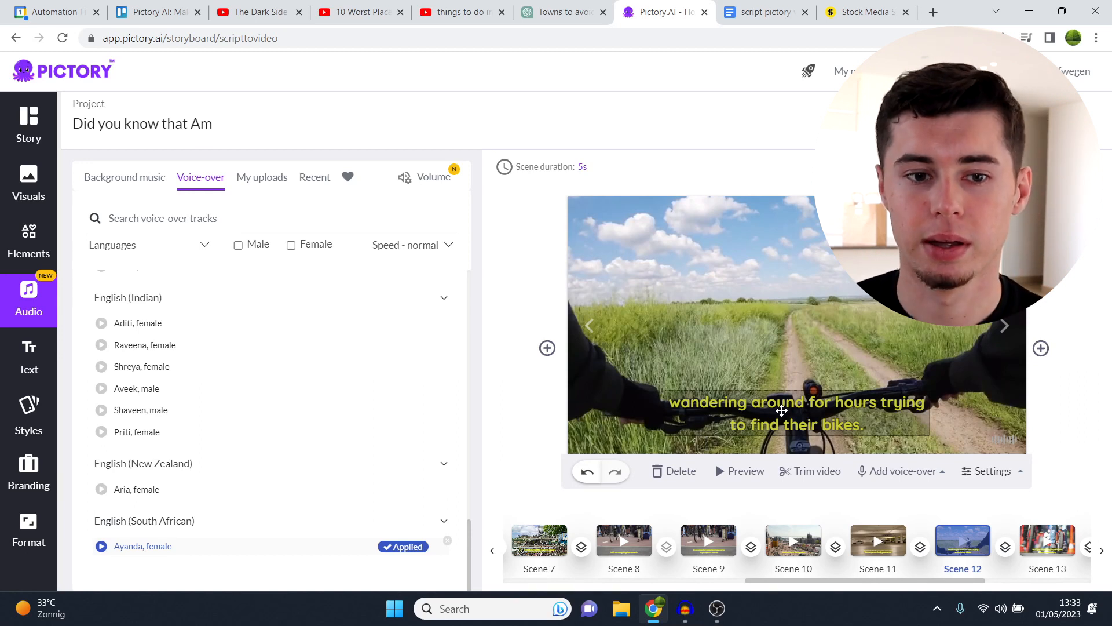
Step: Return to the story scene list, checking the football-club scene and scene 8's cyclists visual
{"action": "left_click", "coordinate": [28, 124]}
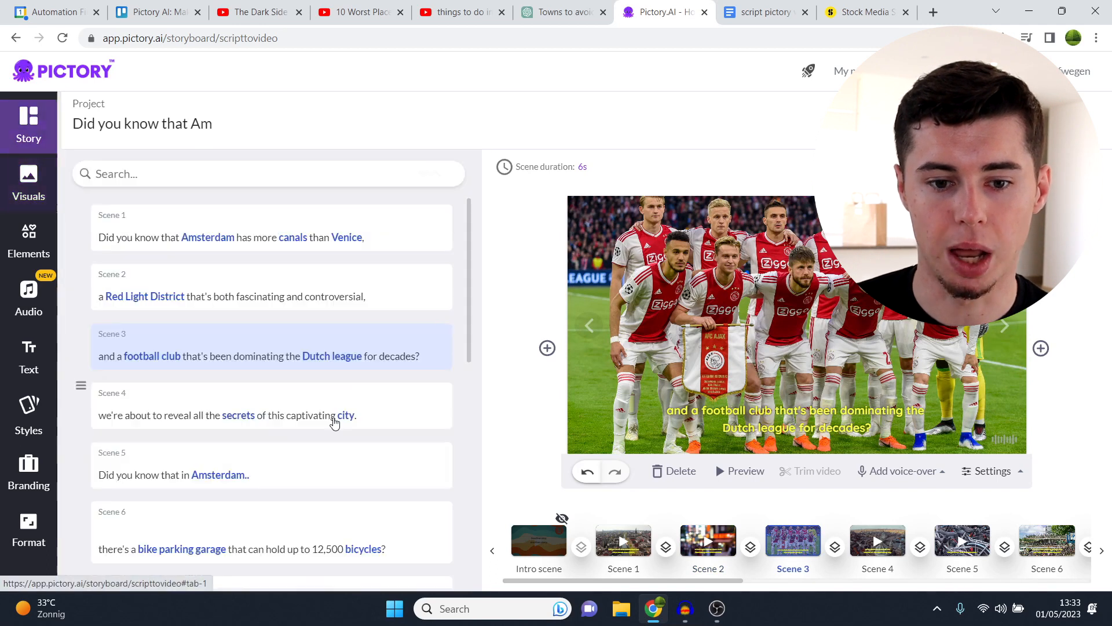
{"action": "left_click", "coordinate": [28, 183]}
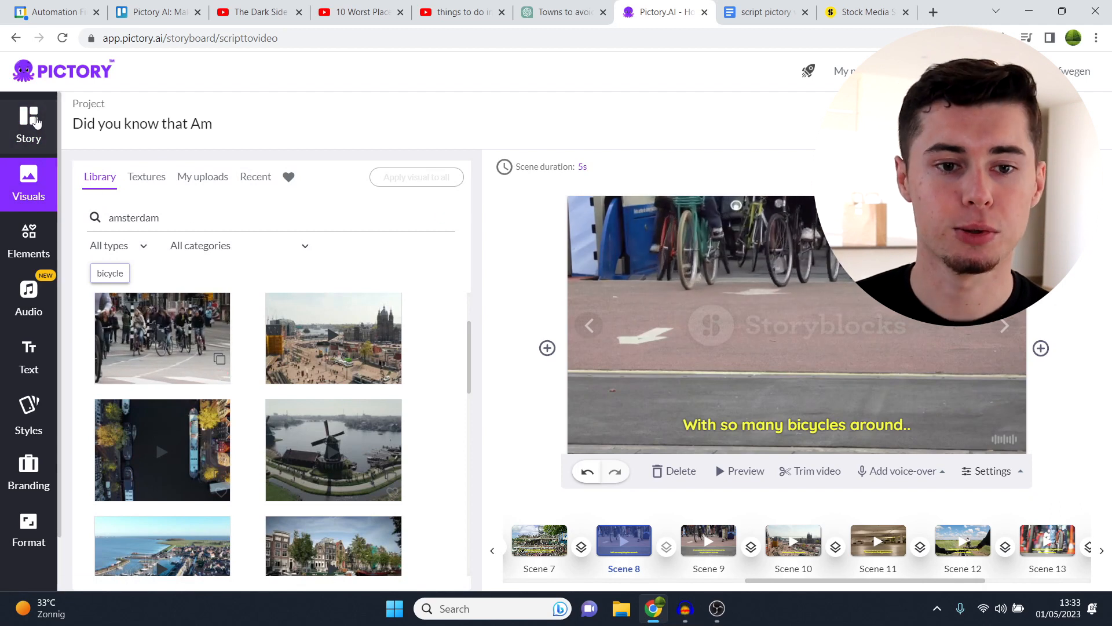
{"action": "left_click", "coordinate": [28, 124]}
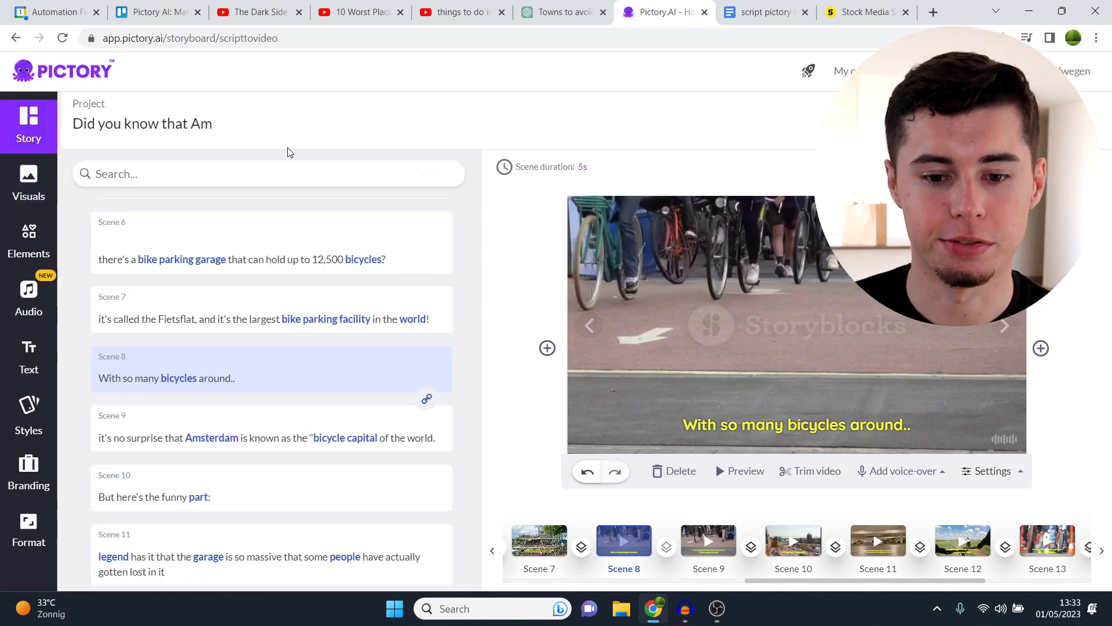
Step: Confirm 1080p 16:9 landscape in Format, start the download render, and switch to the England YouTube video
{"action": "left_click", "coordinate": [28, 531]}
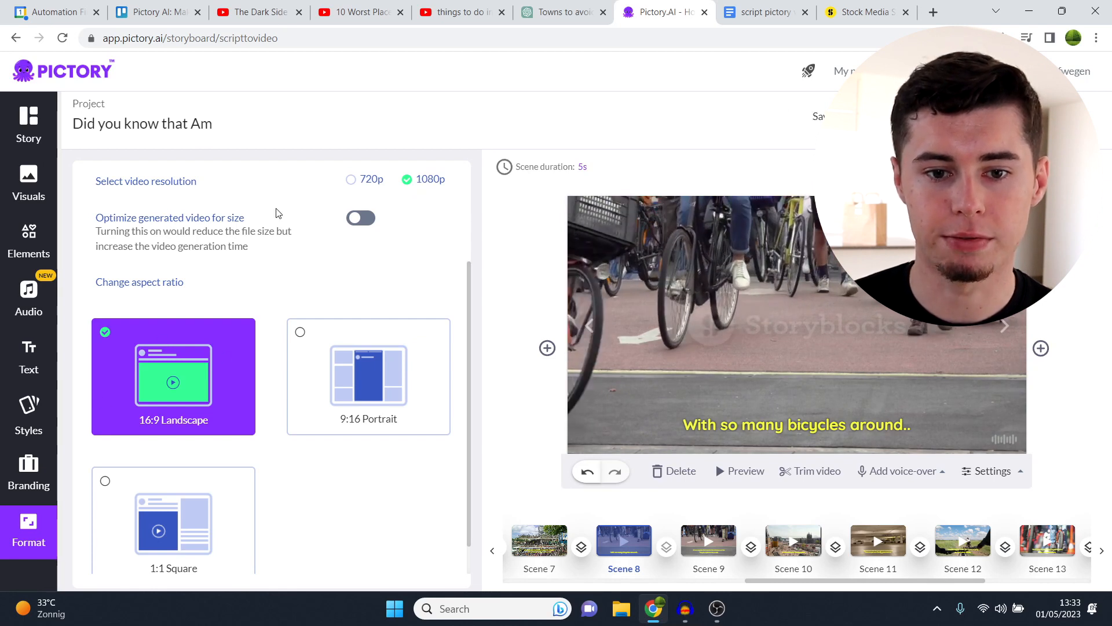
{"action": "left_click", "coordinate": [360, 217]}
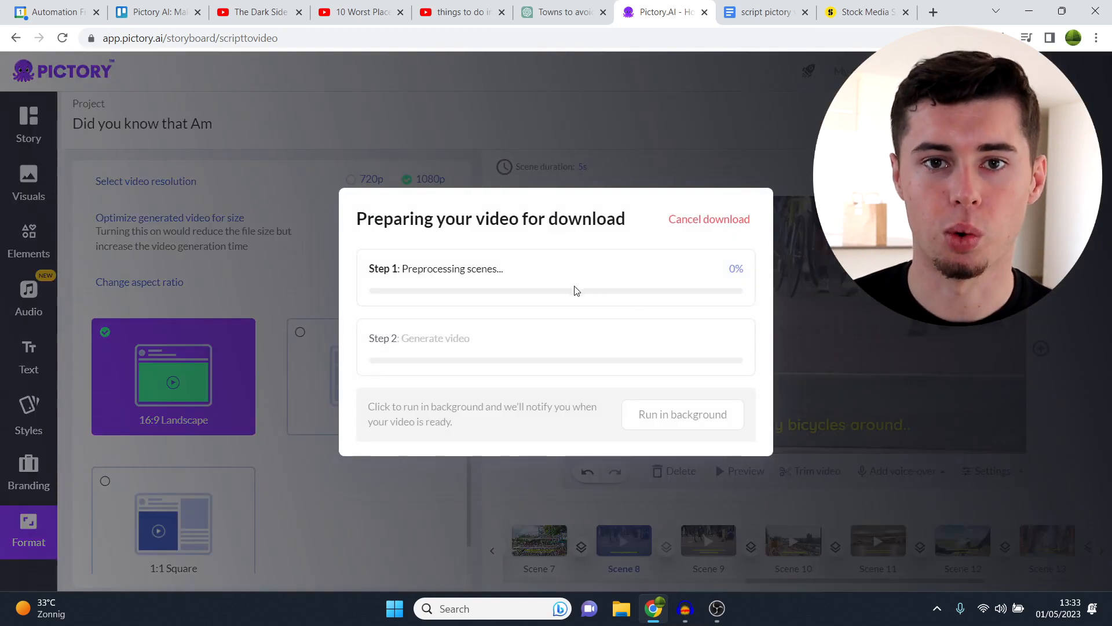
{"action": "left_click", "coordinate": [359, 12]}
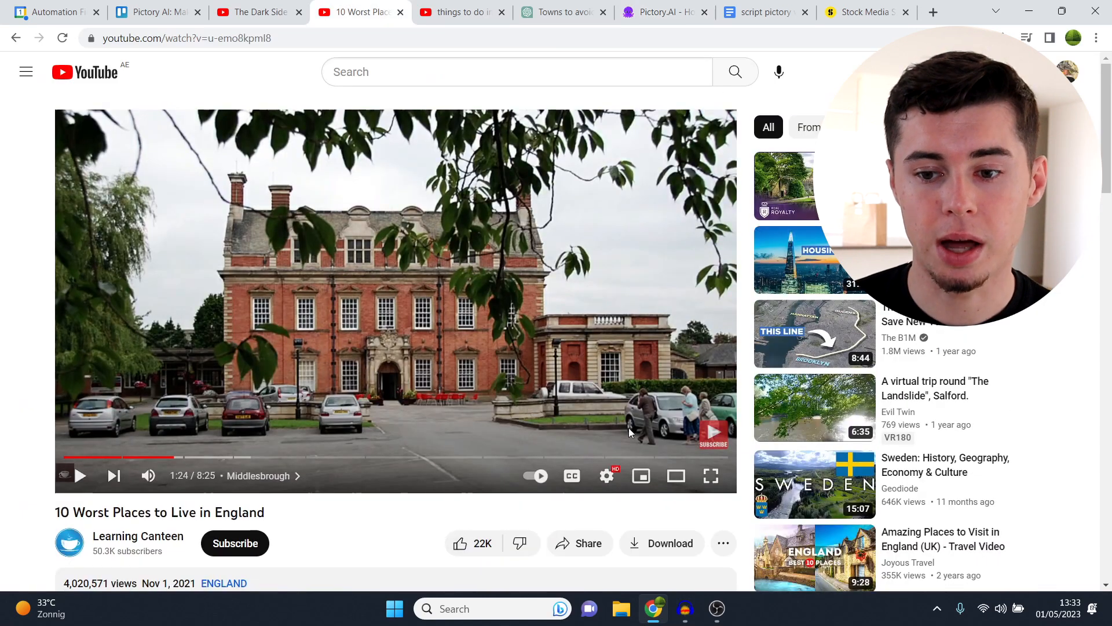